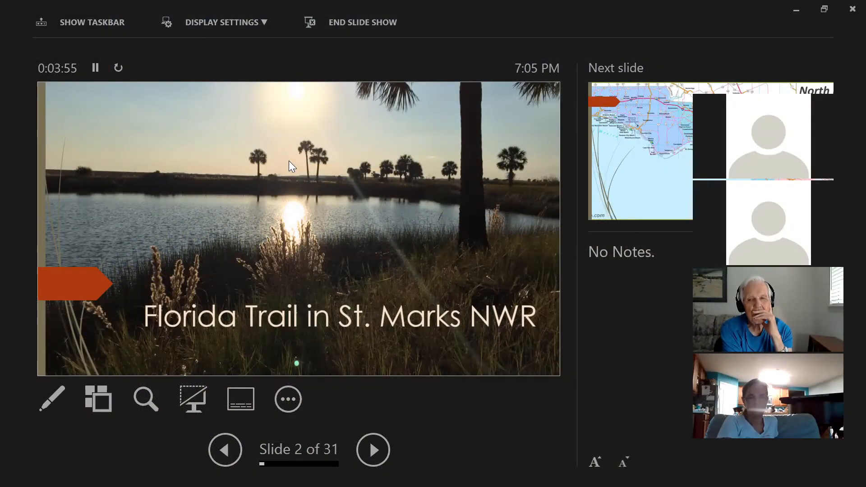
mouse_move(368, 411)
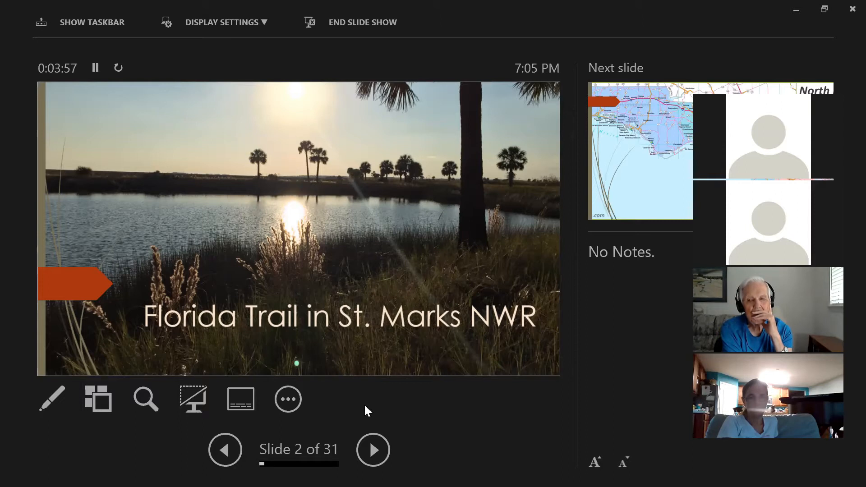
Advance from the St. Marks NWR title slide to slide 3, the Florida map marking St. Marks
left_click(372, 449)
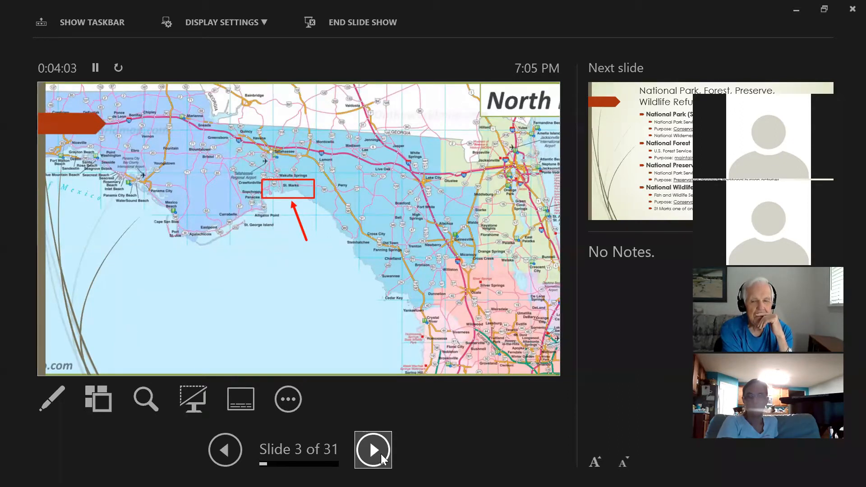
mouse_move(323, 218)
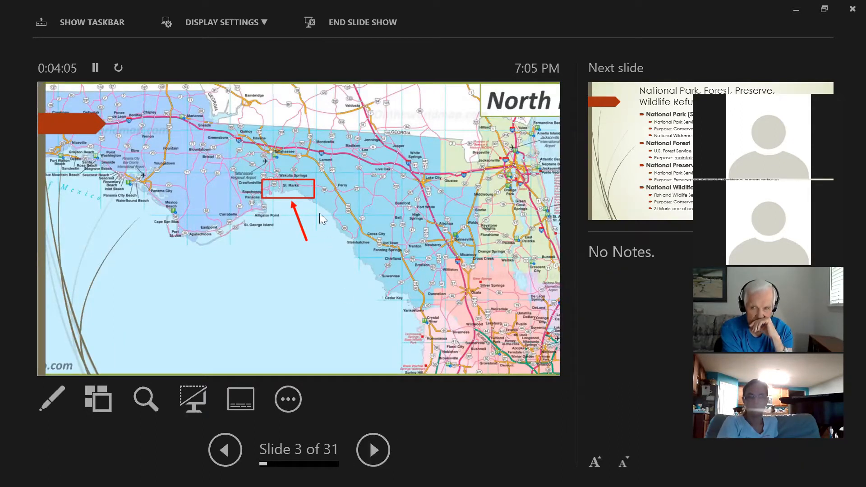
Switch to the laser pointer, then advance to slide 4 comparing parks, forests, preserves and refuges
left_click(52, 399)
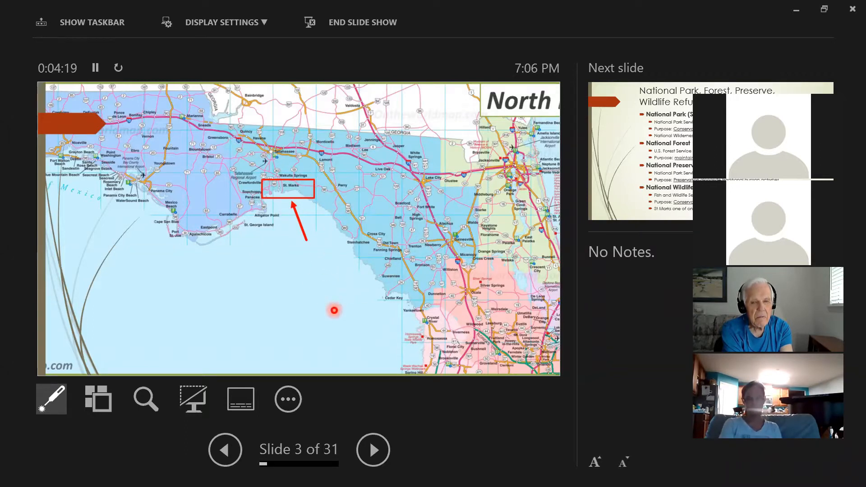
left_click(373, 450)
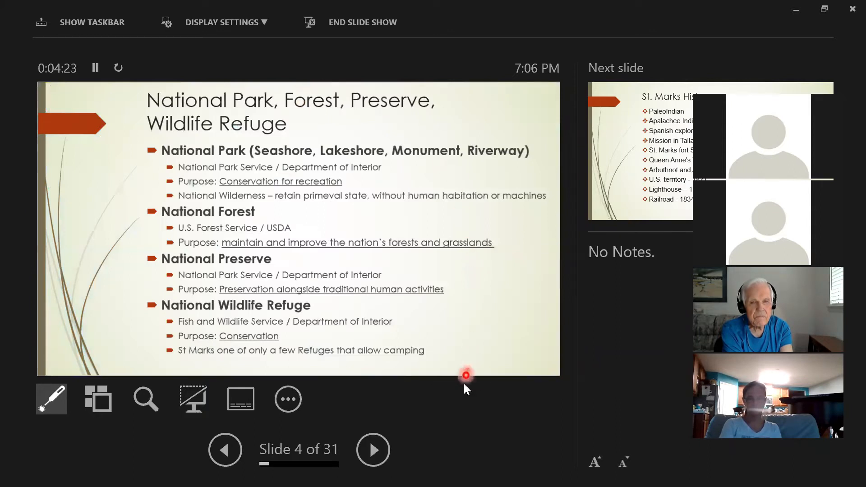
mouse_move(453, 322)
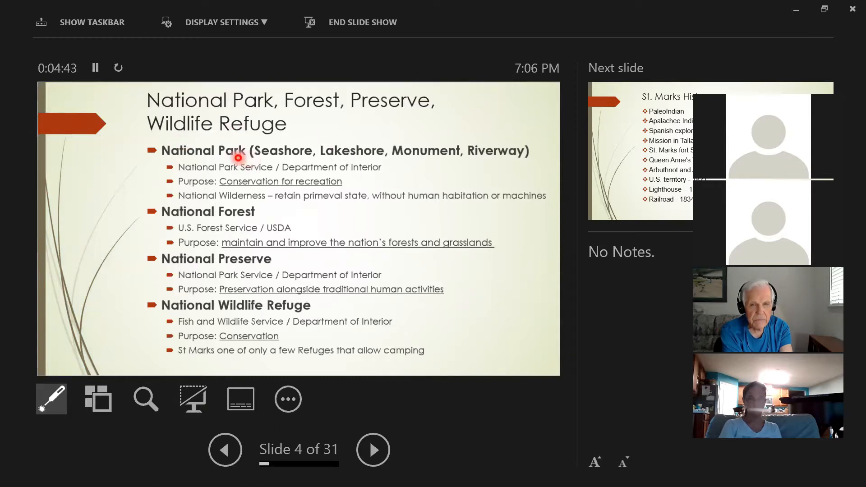
mouse_move(456, 186)
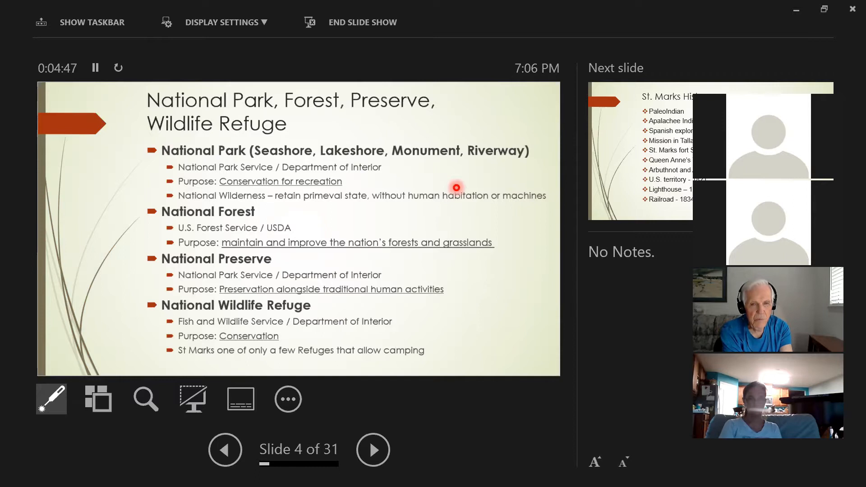
mouse_move(440, 176)
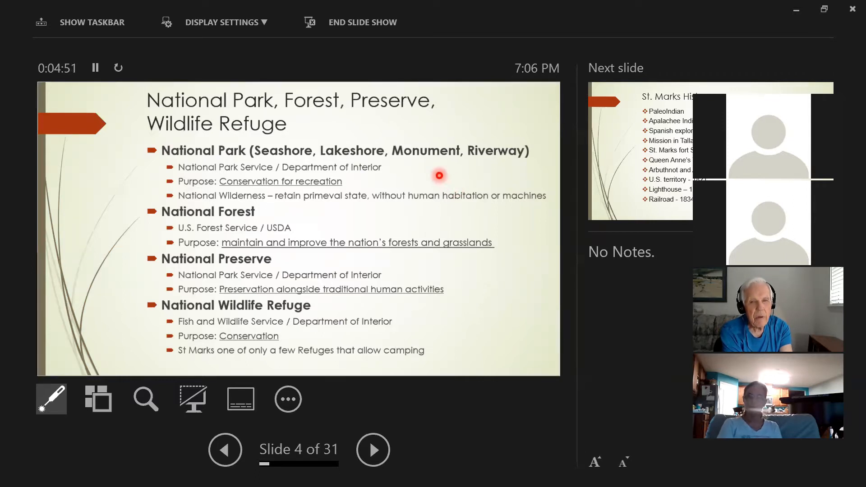
mouse_move(454, 229)
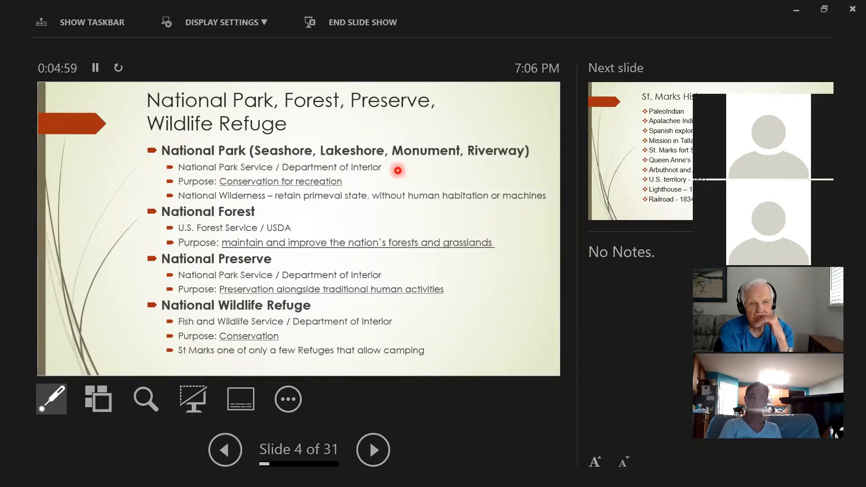
mouse_move(367, 184)
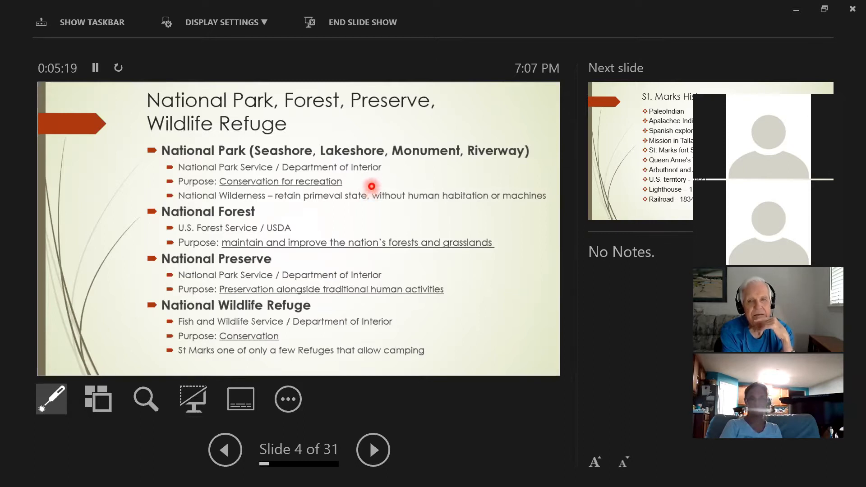
mouse_move(365, 180)
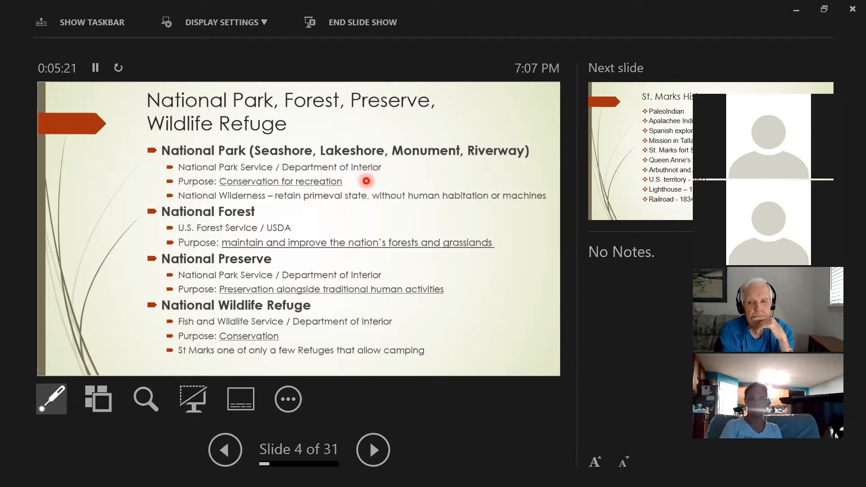
mouse_move(375, 185)
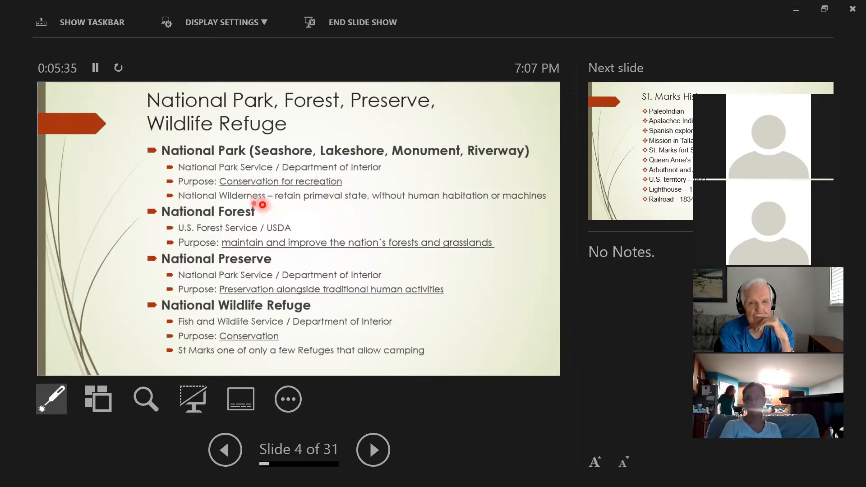
mouse_move(369, 207)
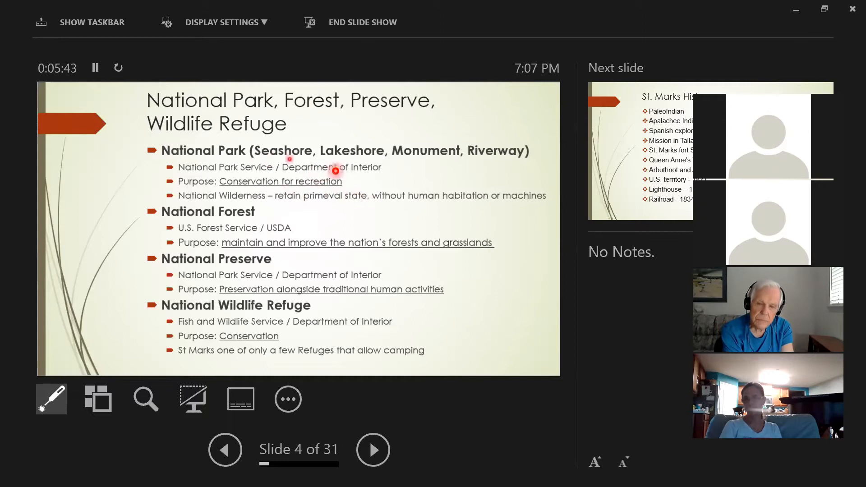
mouse_move(350, 209)
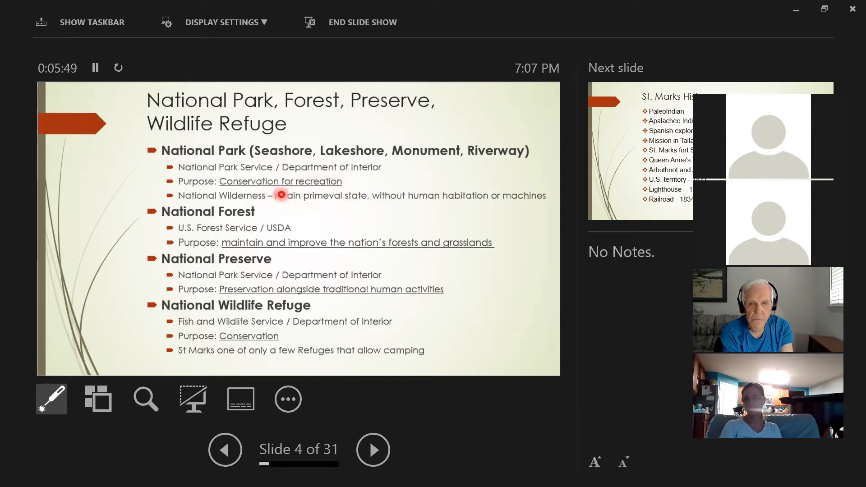
mouse_move(348, 210)
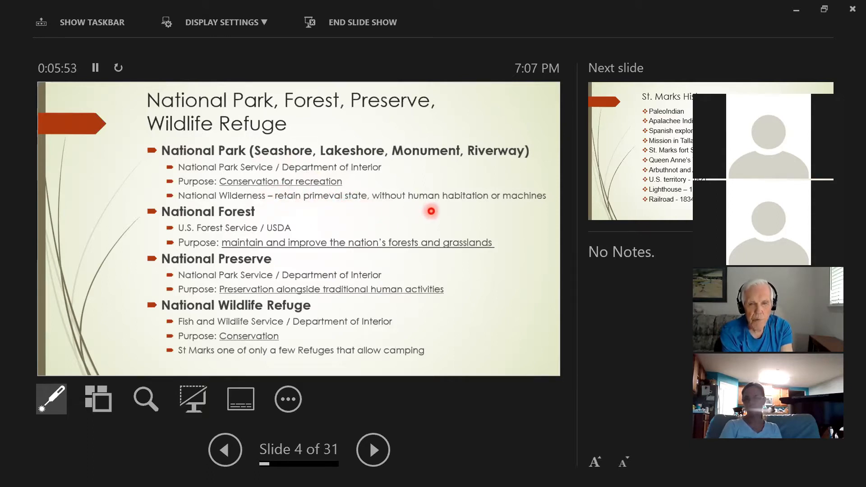
mouse_move(387, 208)
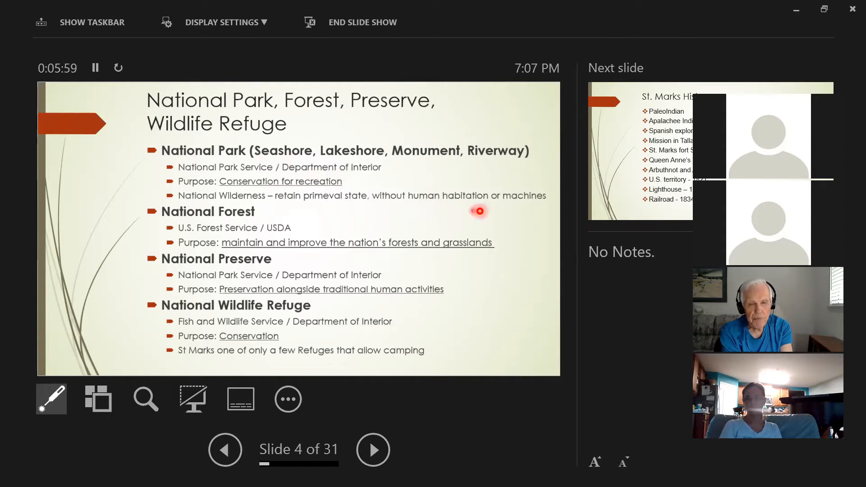
mouse_move(525, 199)
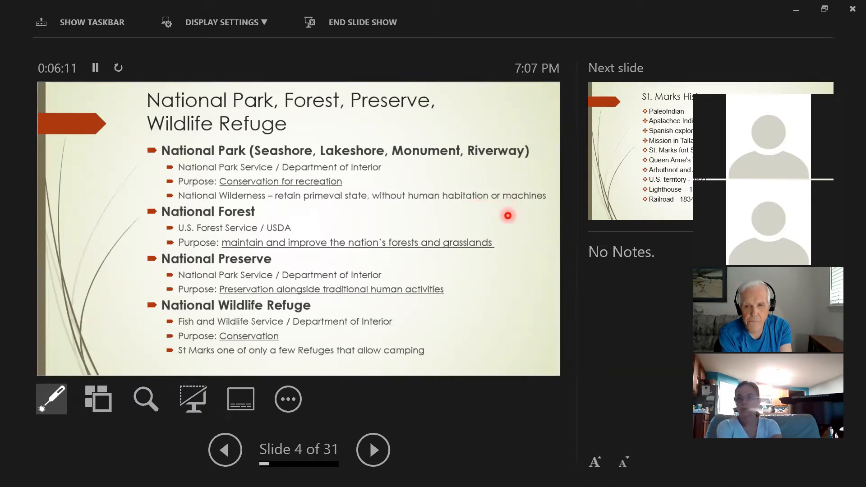
mouse_move(514, 215)
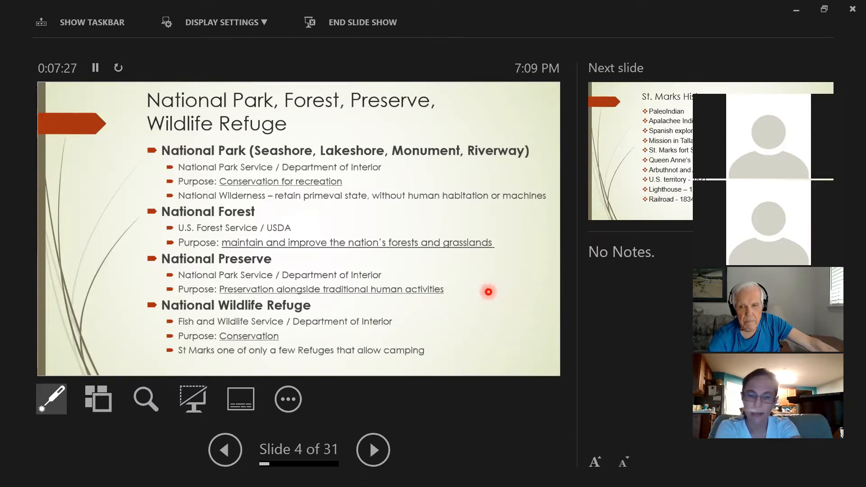
mouse_move(495, 295)
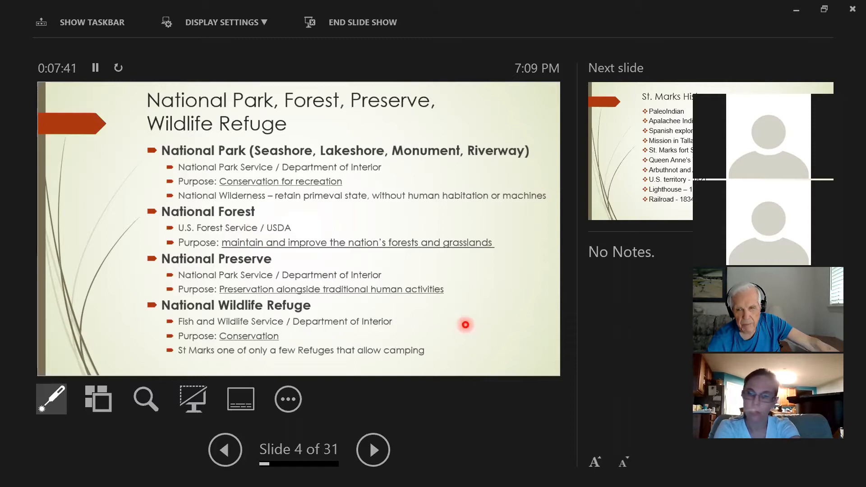
mouse_move(442, 316)
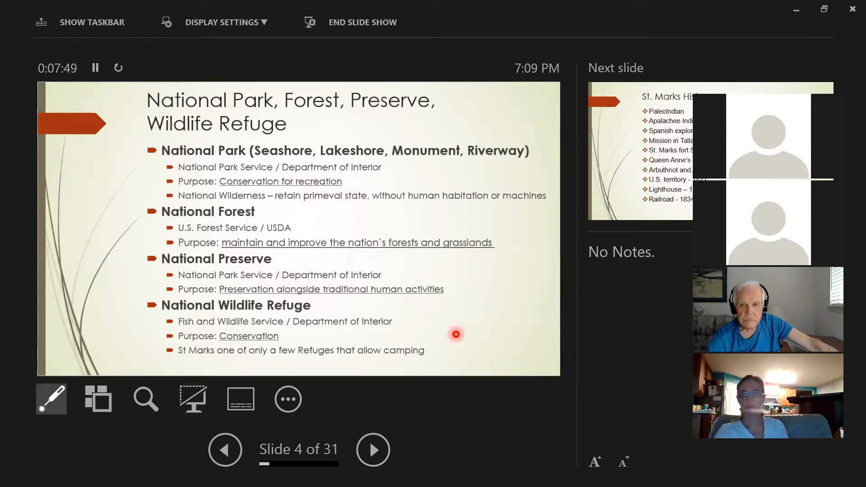
mouse_move(458, 330)
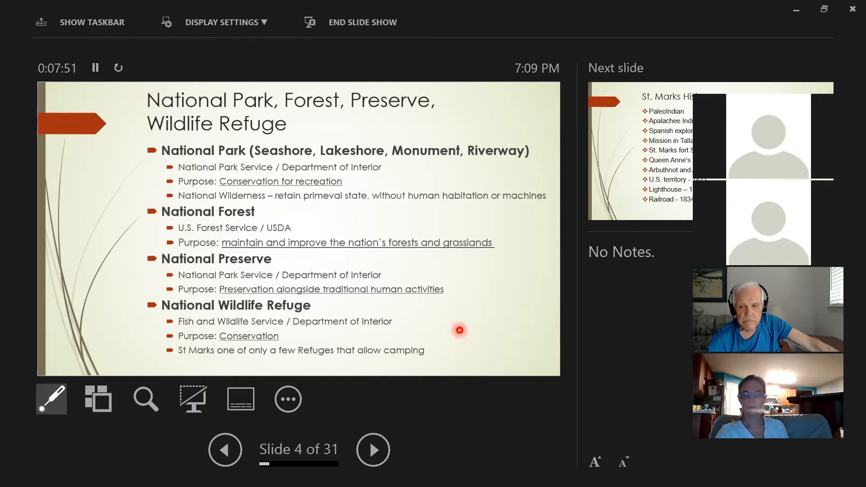
mouse_move(464, 332)
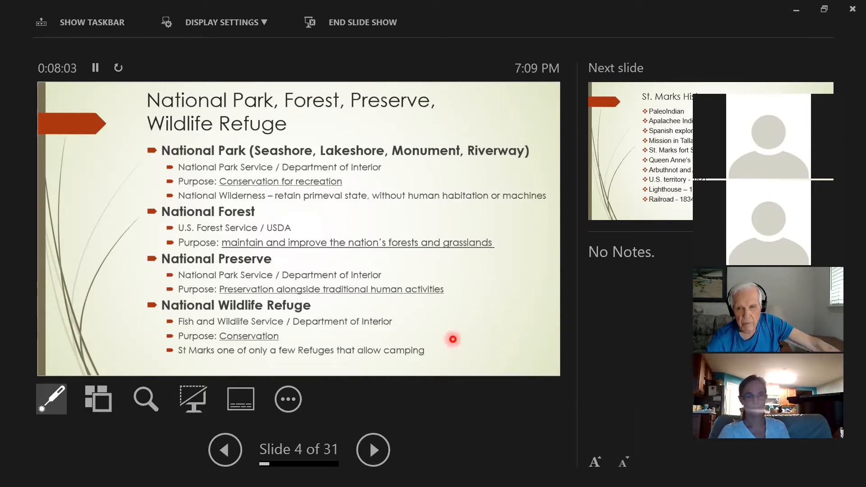
mouse_move(455, 337)
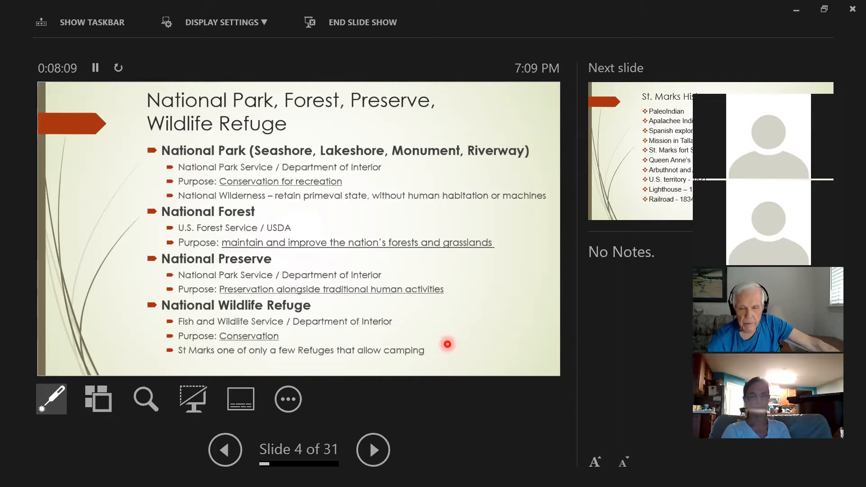
mouse_move(456, 330)
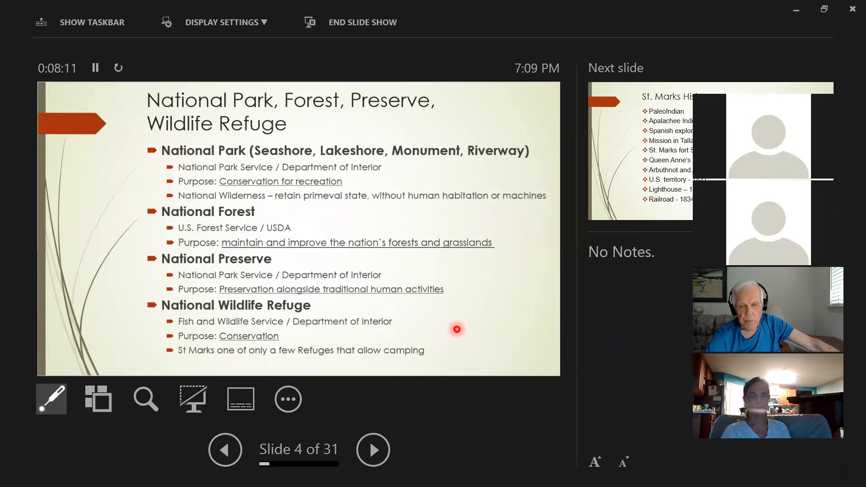
mouse_move(453, 311)
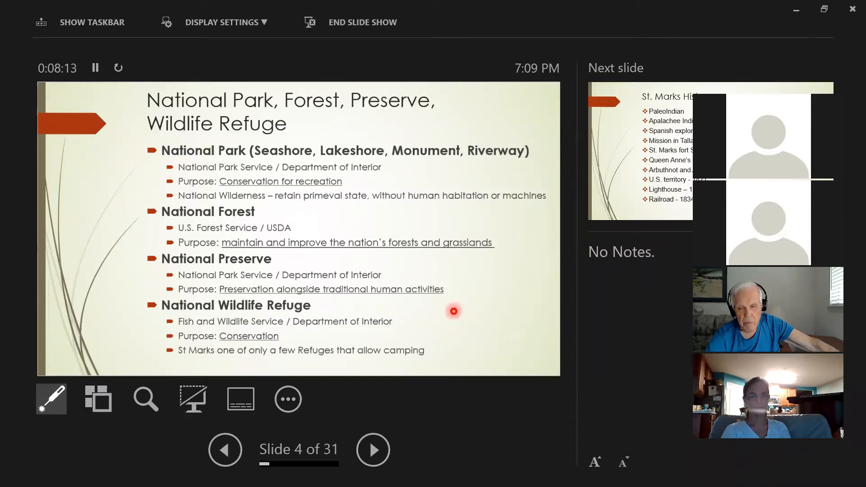
mouse_move(373, 450)
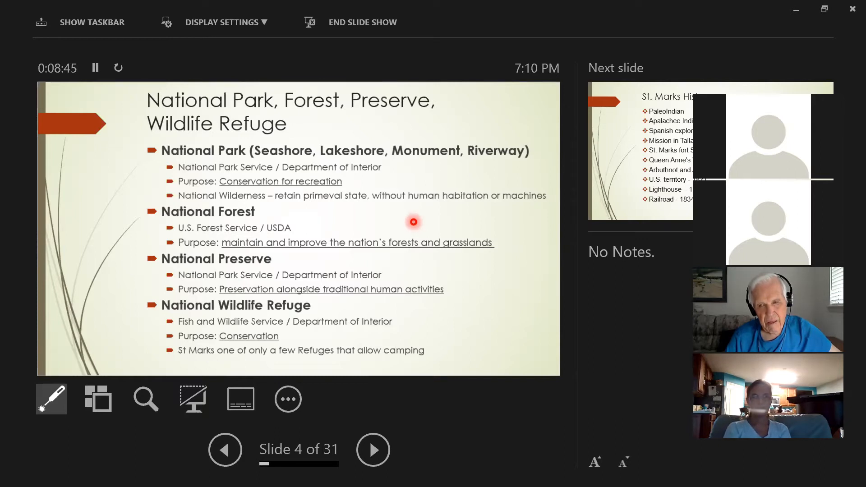
mouse_move(477, 323)
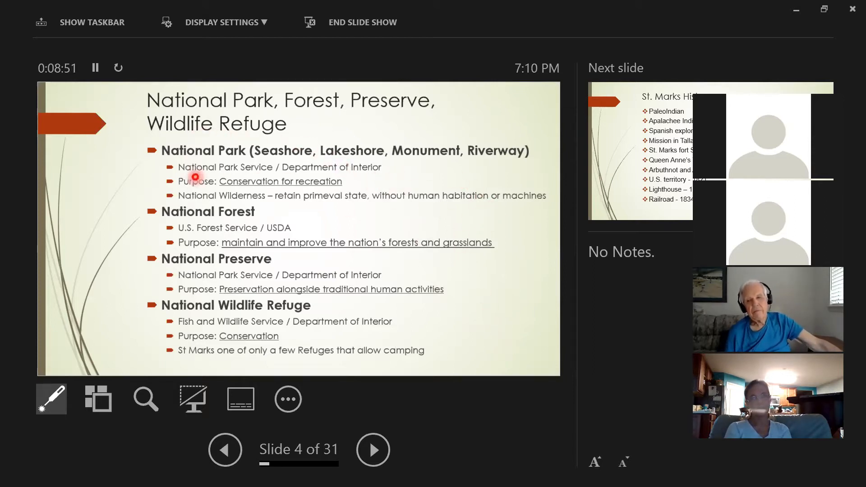
mouse_move(224, 264)
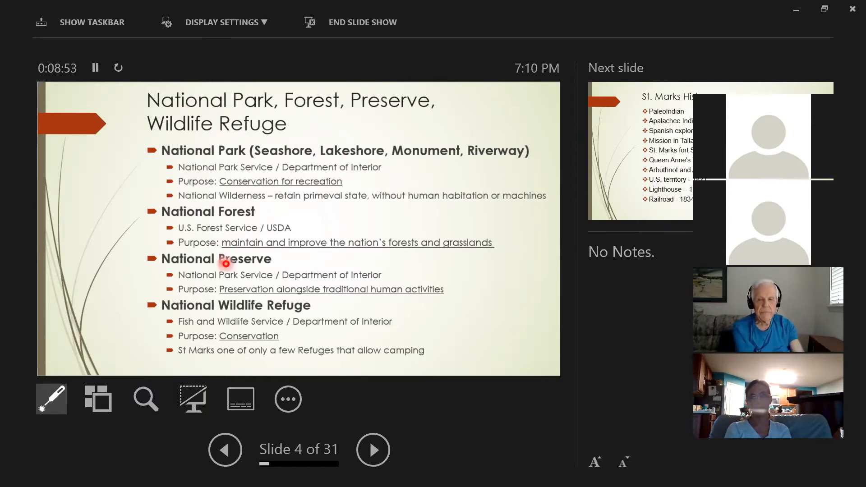
mouse_move(520, 209)
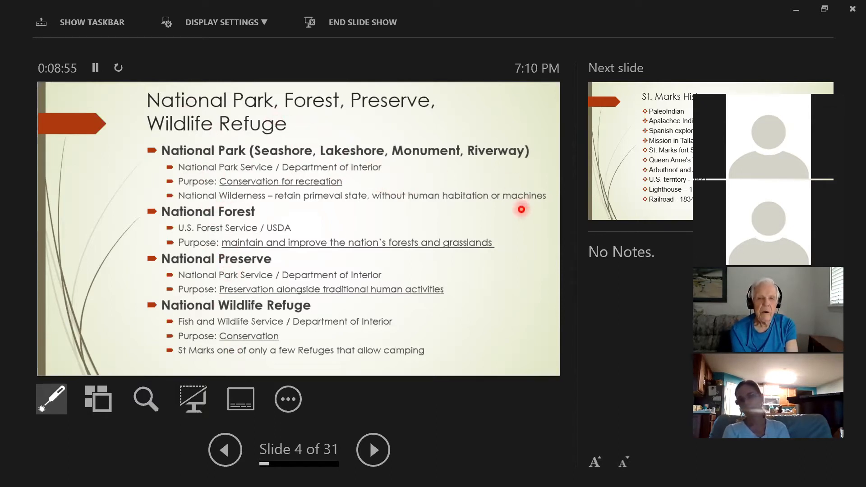
mouse_move(451, 185)
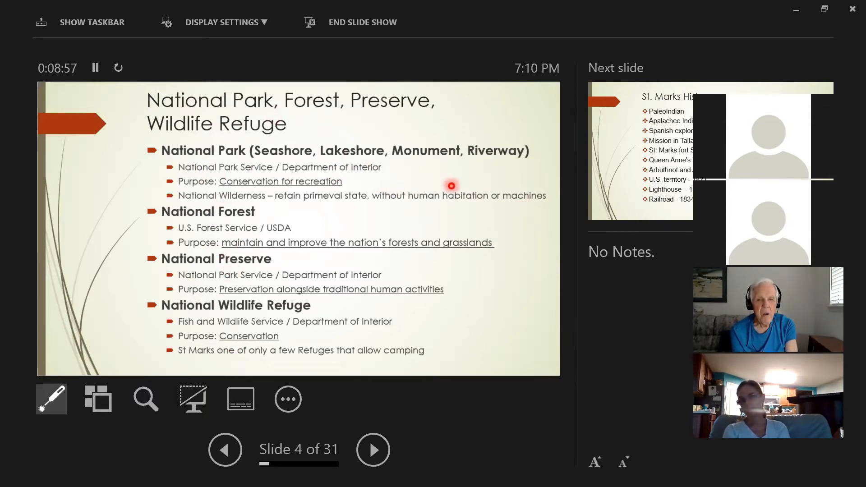
mouse_move(460, 210)
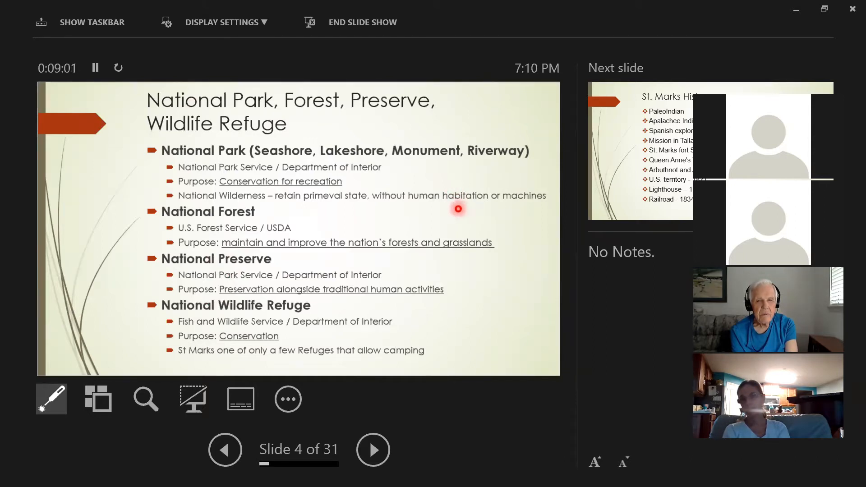
mouse_move(456, 212)
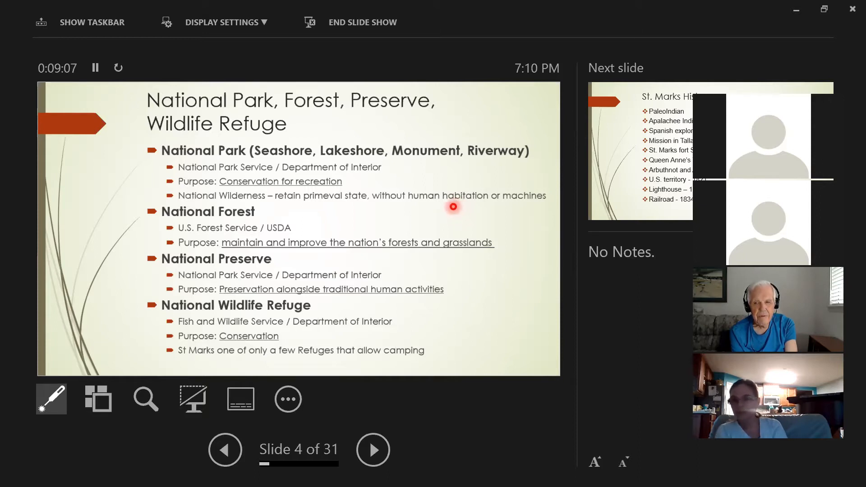
mouse_move(433, 227)
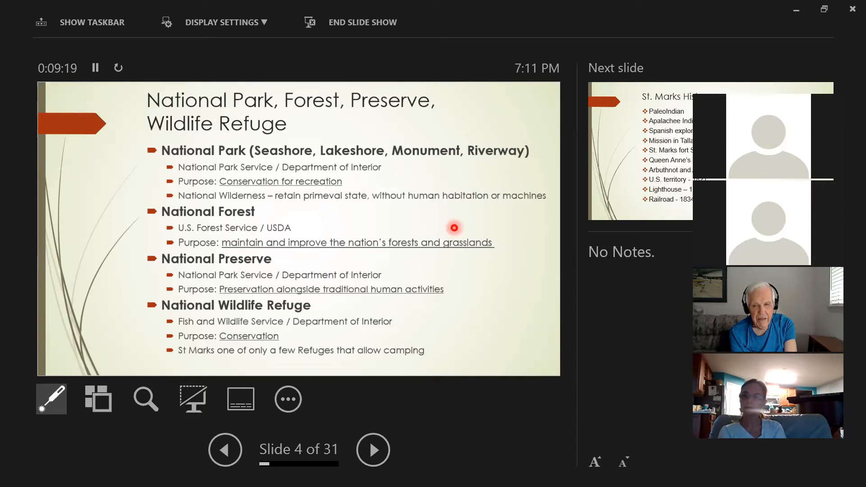
mouse_move(475, 351)
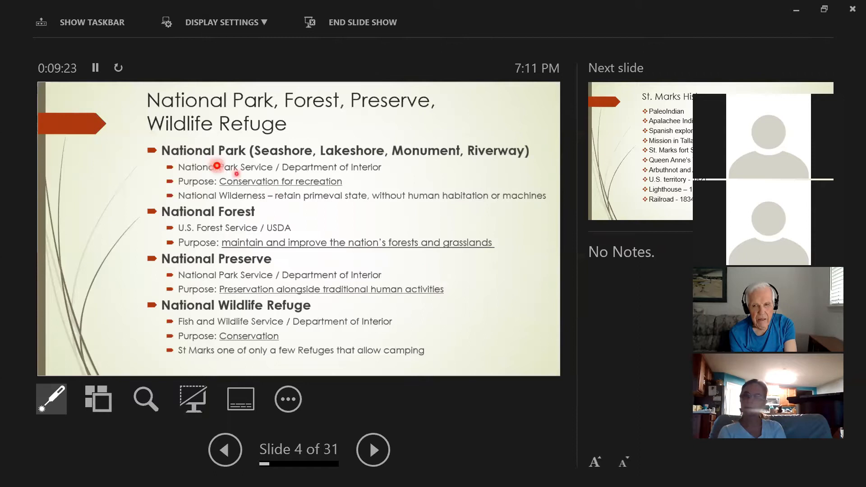
mouse_move(493, 218)
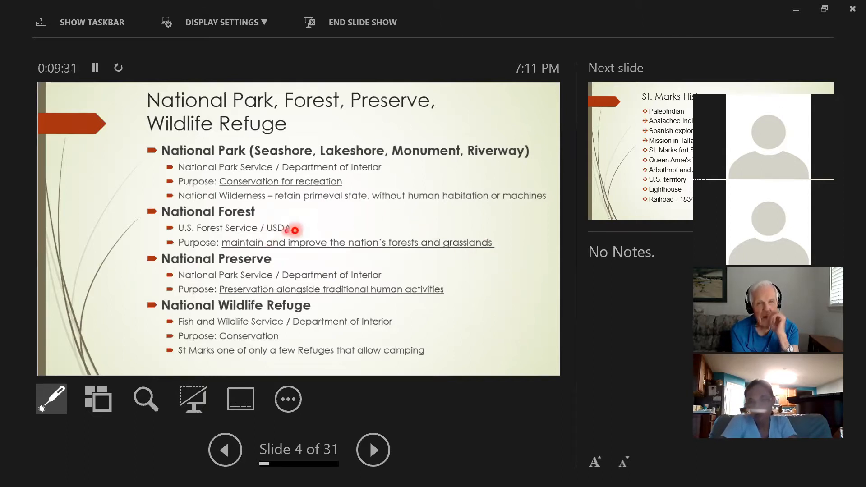
mouse_move(185, 219)
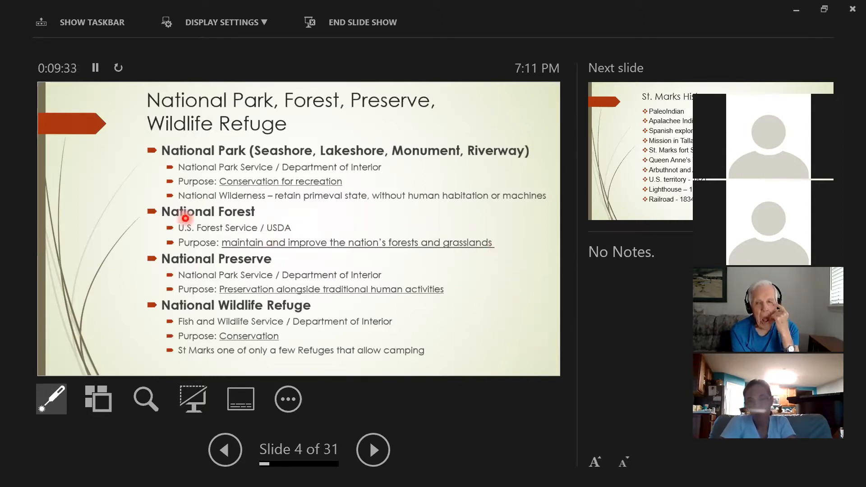
mouse_move(286, 224)
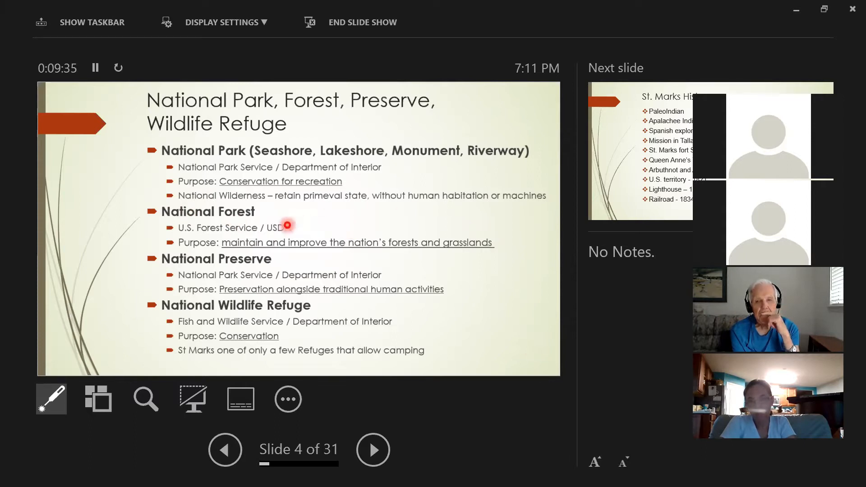
mouse_move(481, 220)
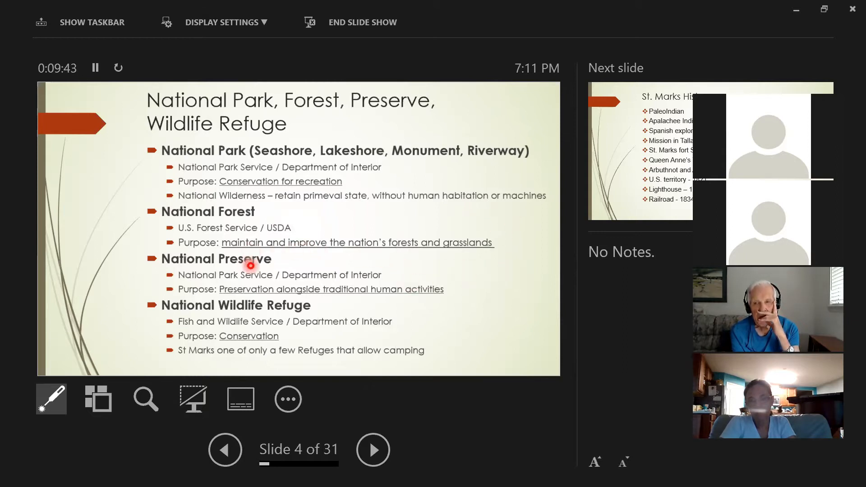
mouse_move(473, 292)
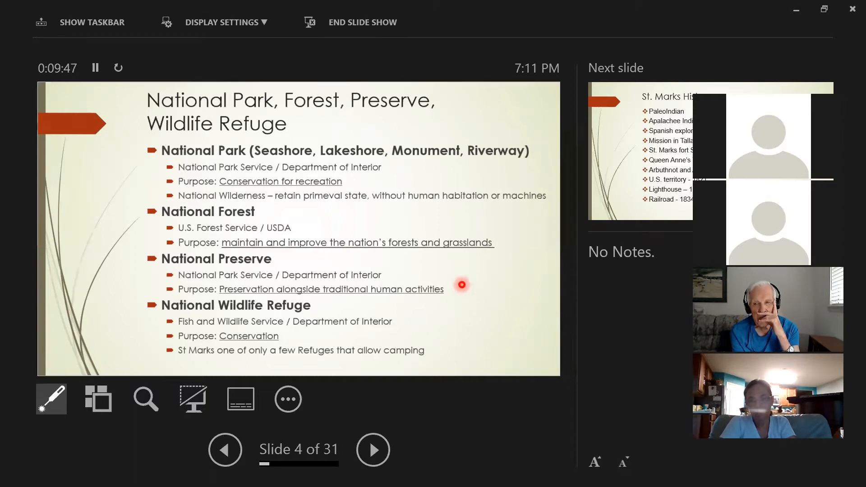
mouse_move(467, 286)
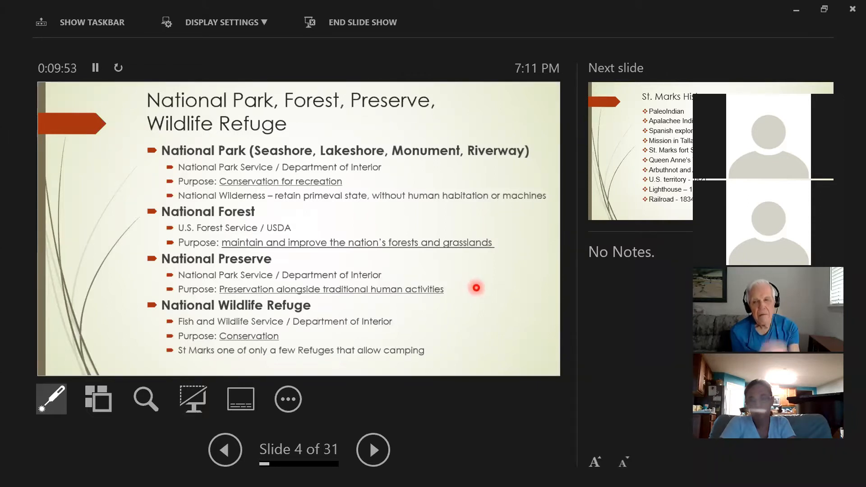
mouse_move(425, 189)
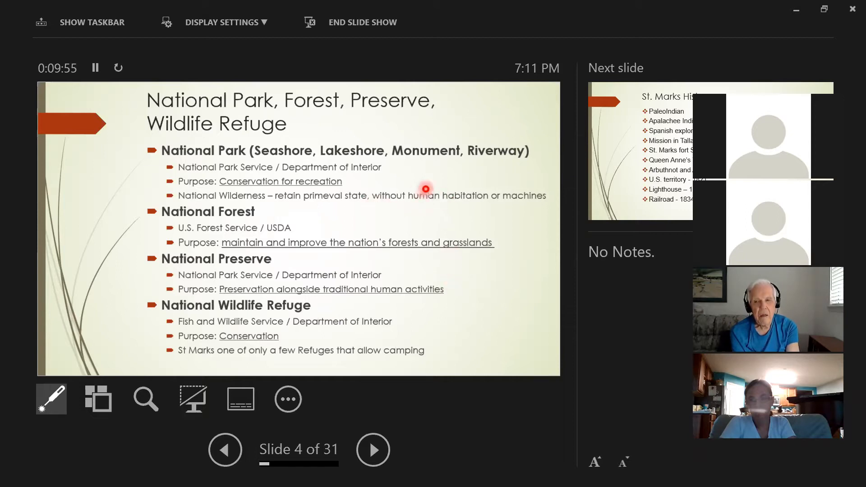
mouse_move(210, 163)
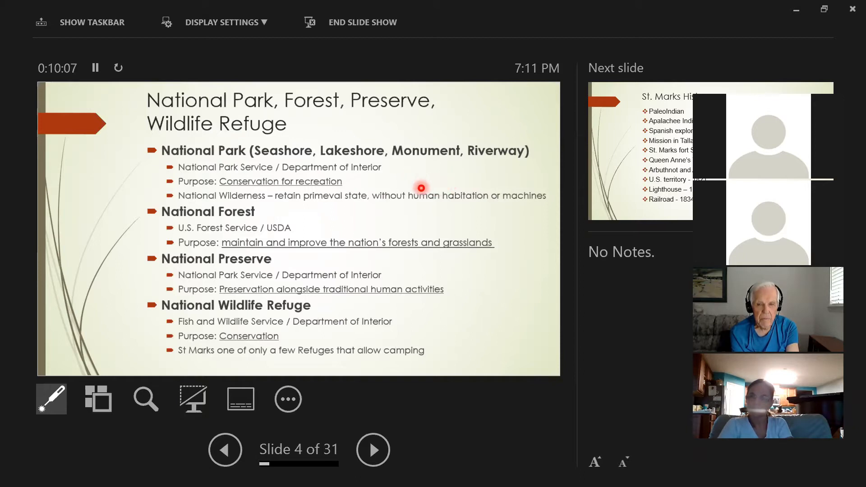
mouse_move(465, 178)
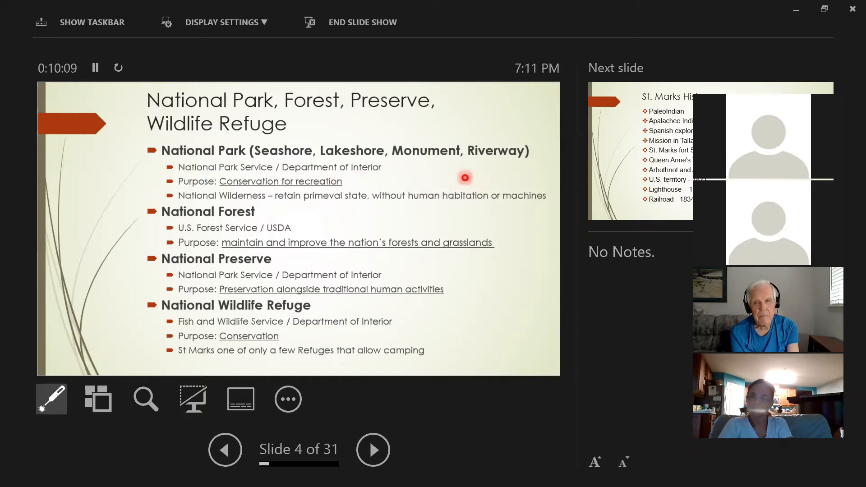
mouse_move(489, 190)
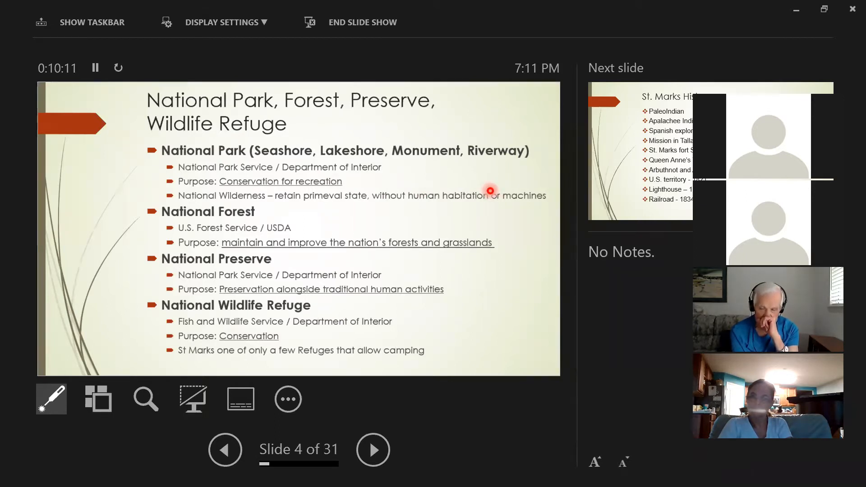
mouse_move(446, 172)
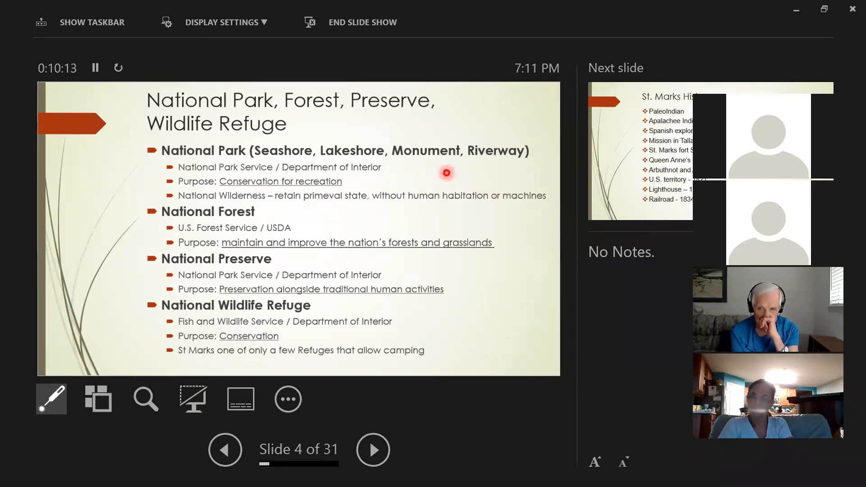
mouse_move(457, 183)
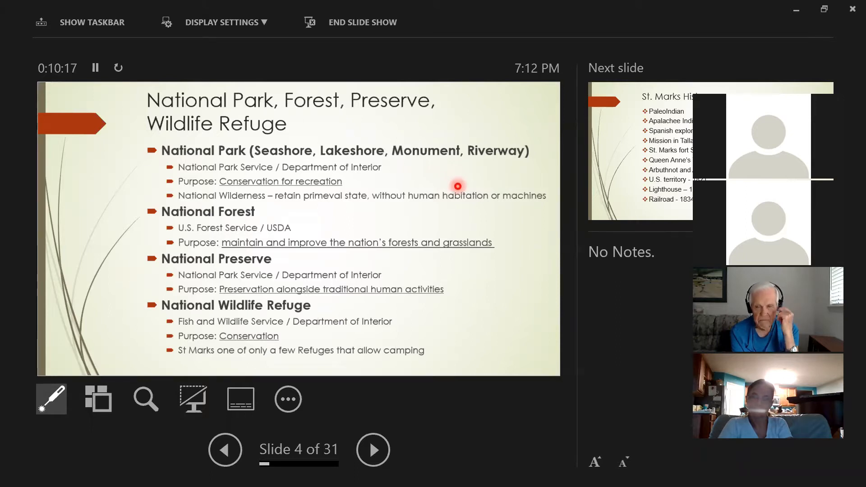
mouse_move(460, 224)
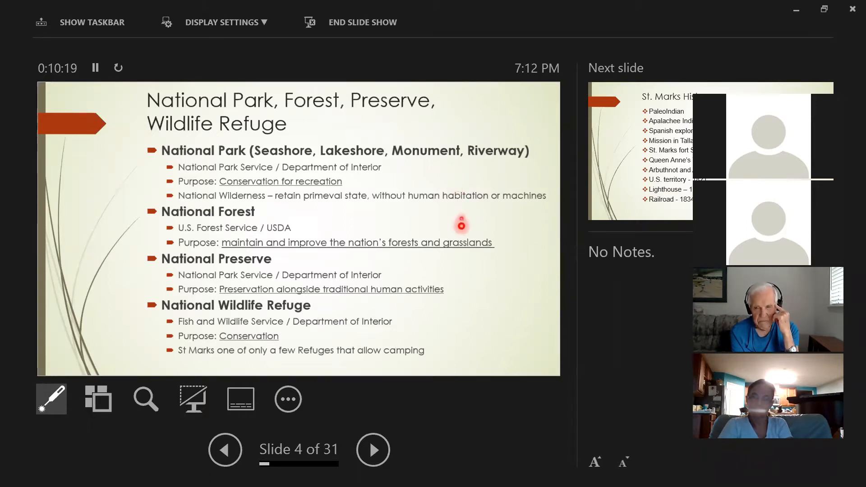
mouse_move(424, 326)
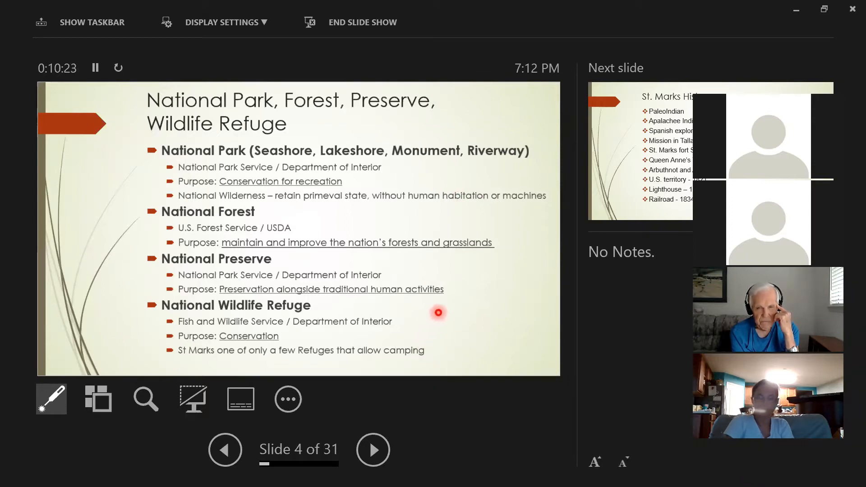
left_click(372, 449)
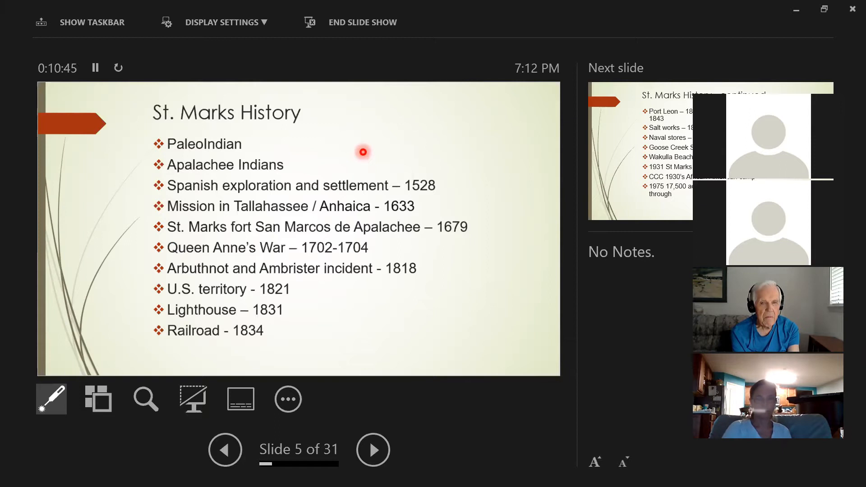
mouse_move(330, 162)
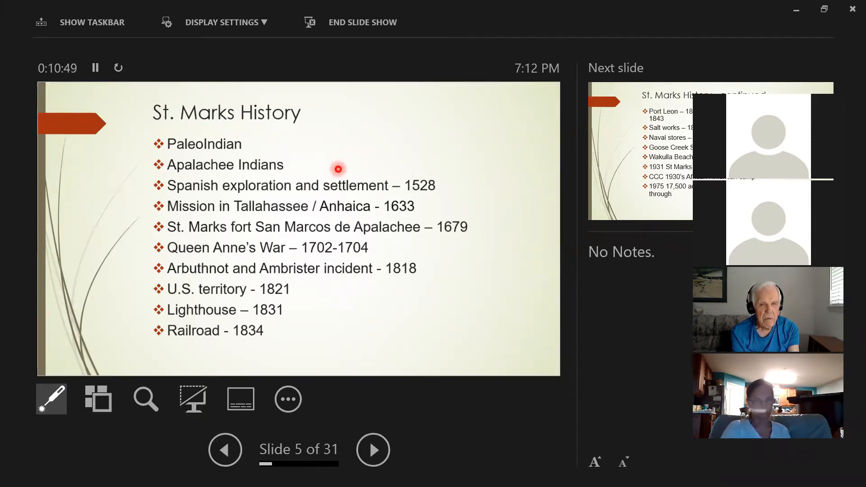
mouse_move(416, 163)
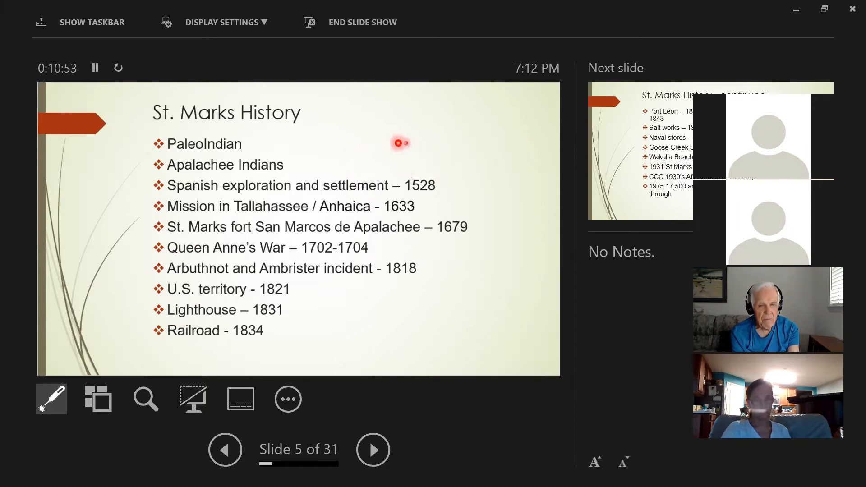
mouse_move(355, 155)
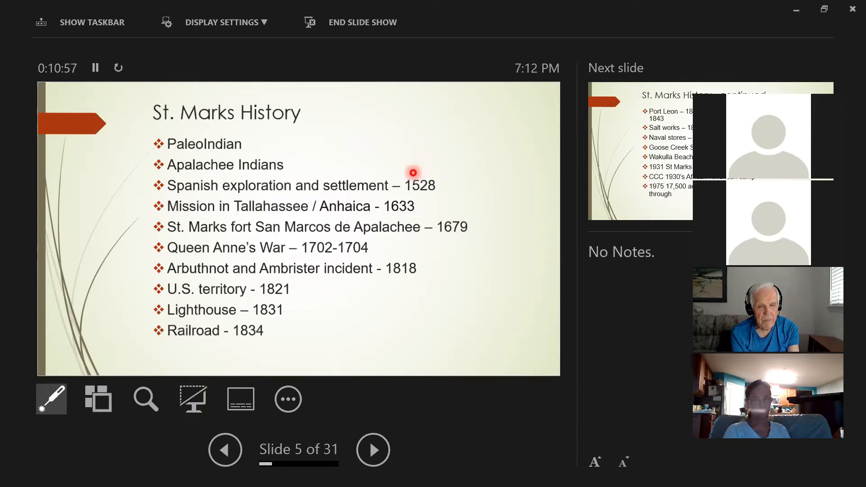
mouse_move(306, 154)
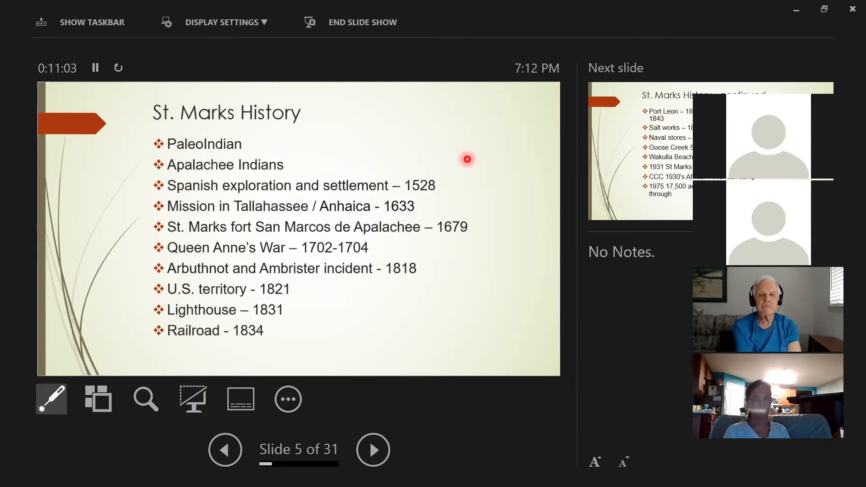
mouse_move(458, 178)
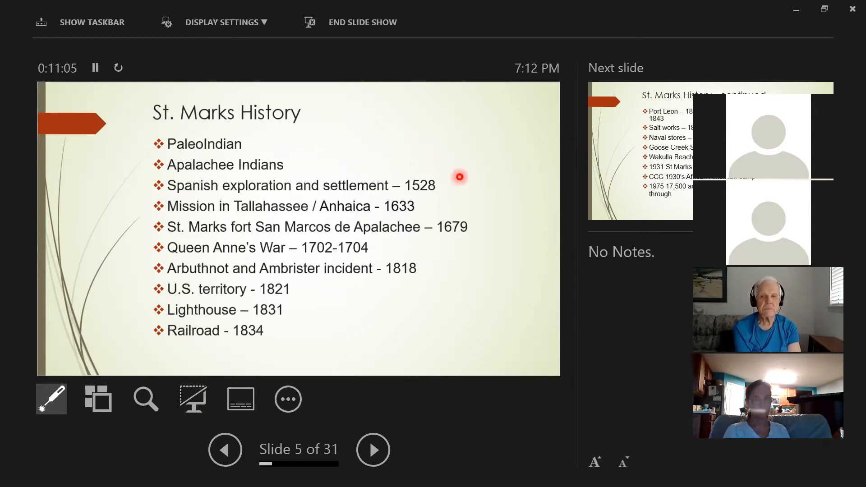
mouse_move(490, 217)
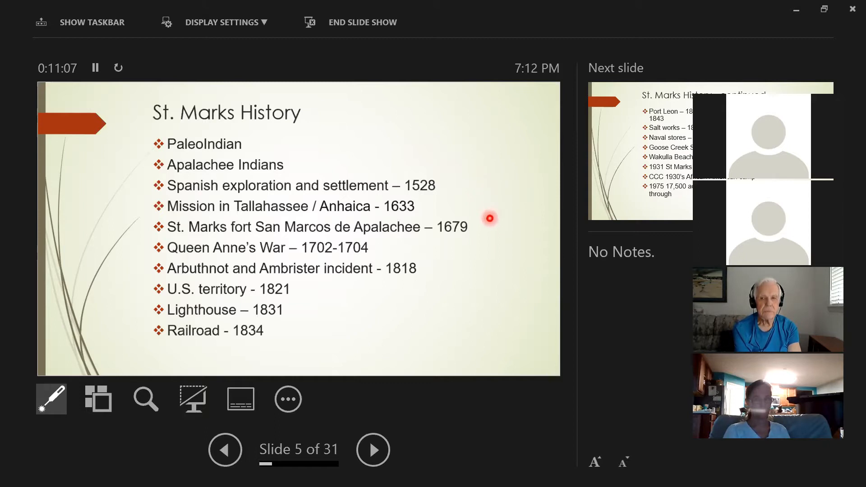
mouse_move(338, 137)
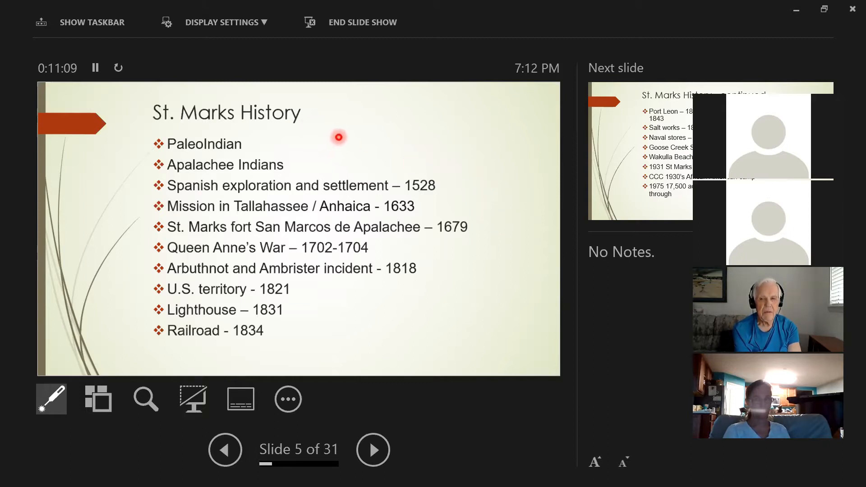
mouse_move(327, 169)
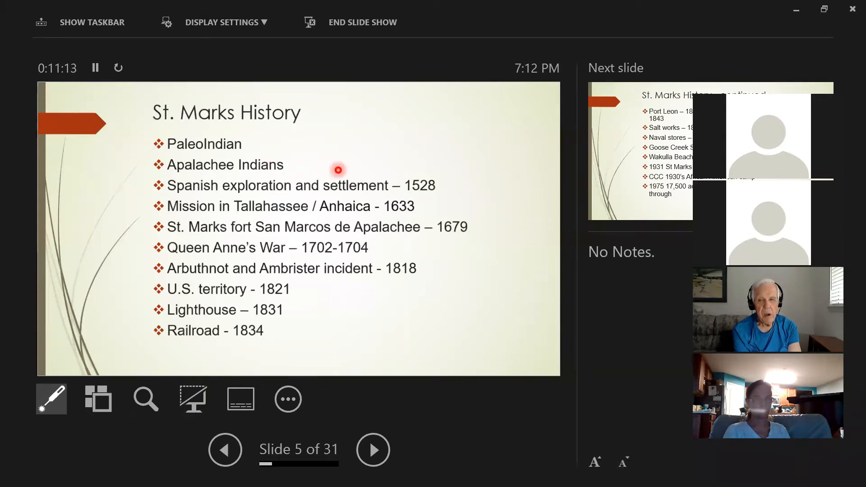
mouse_move(374, 206)
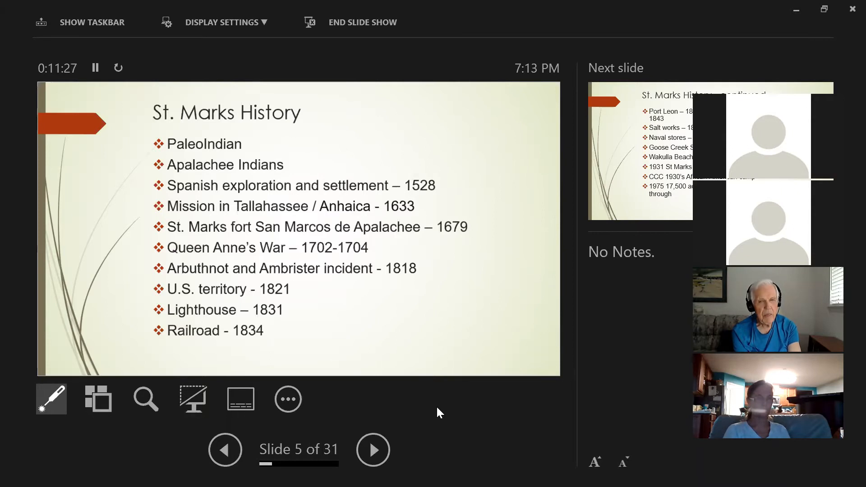
mouse_move(452, 411)
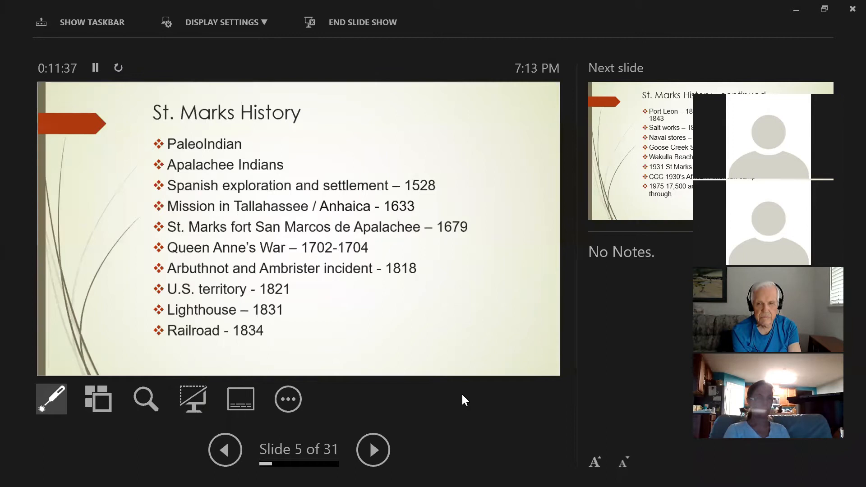
mouse_move(468, 401)
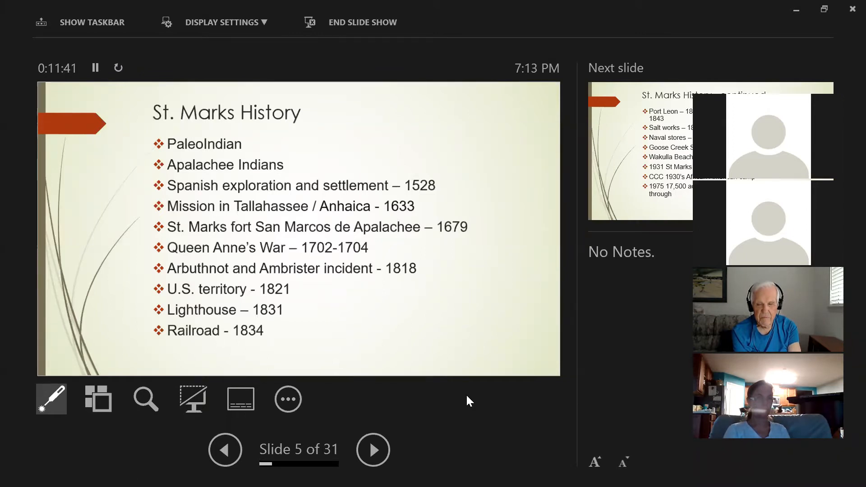
mouse_move(431, 406)
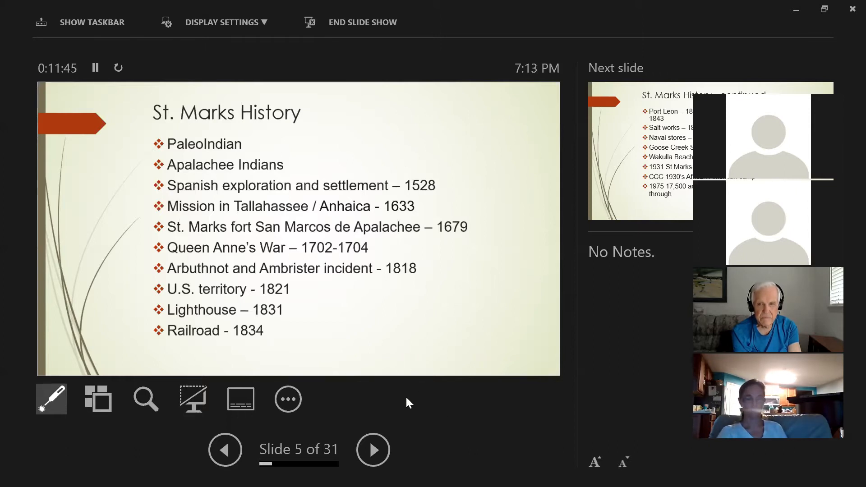
mouse_move(414, 400)
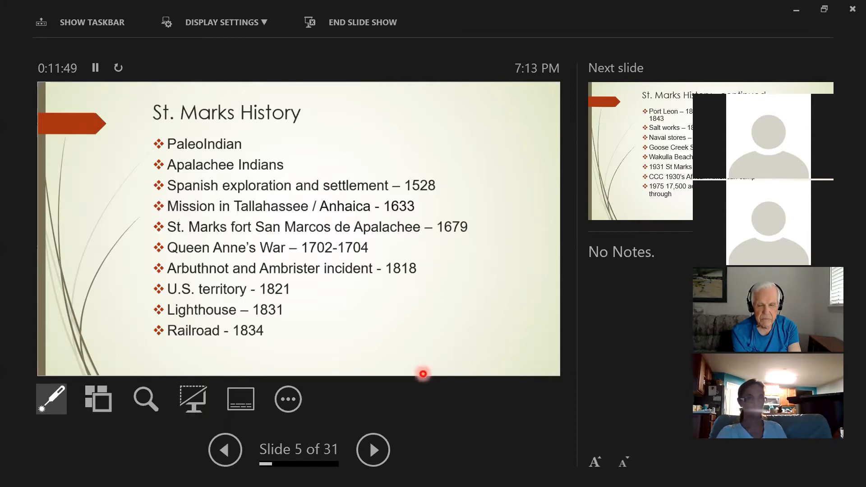
mouse_move(415, 413)
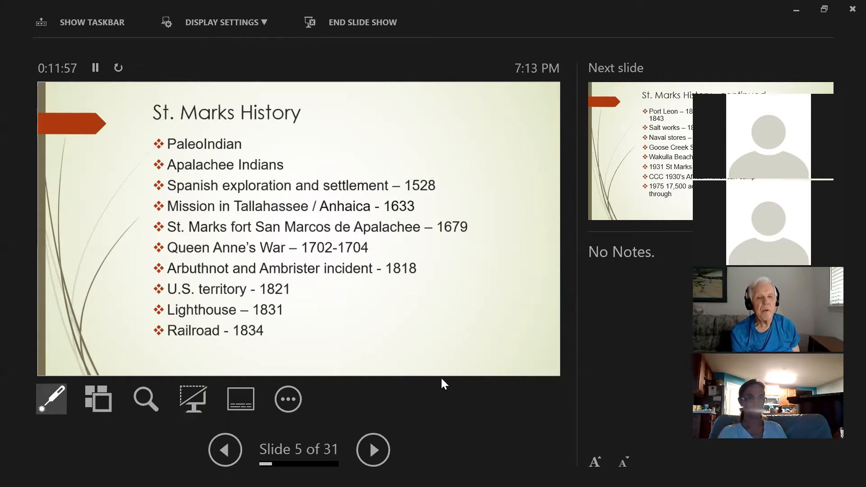
mouse_move(444, 402)
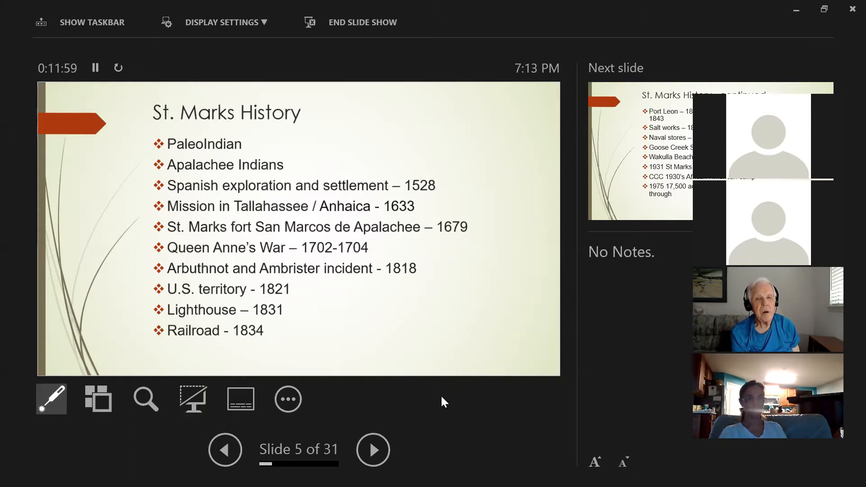
mouse_move(449, 420)
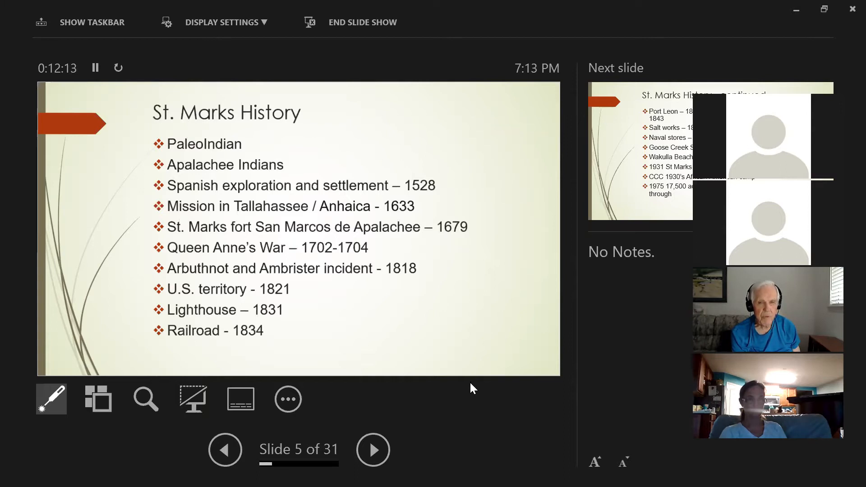
mouse_move(469, 393)
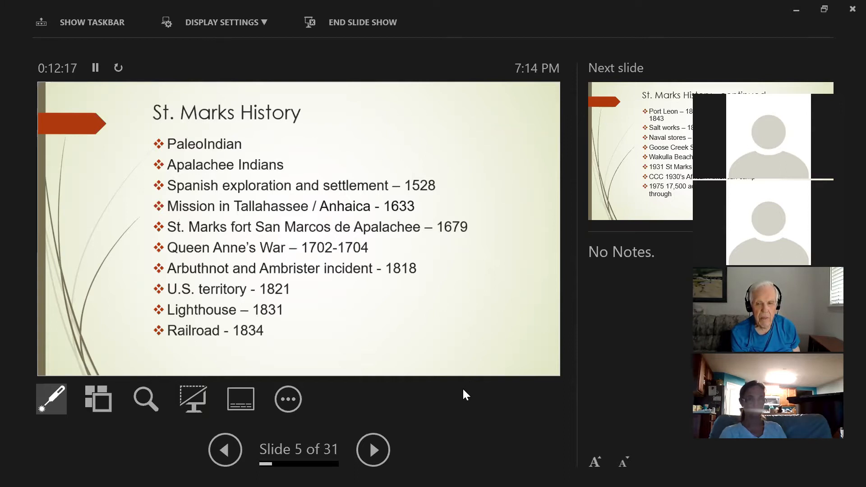
left_click(450, 363)
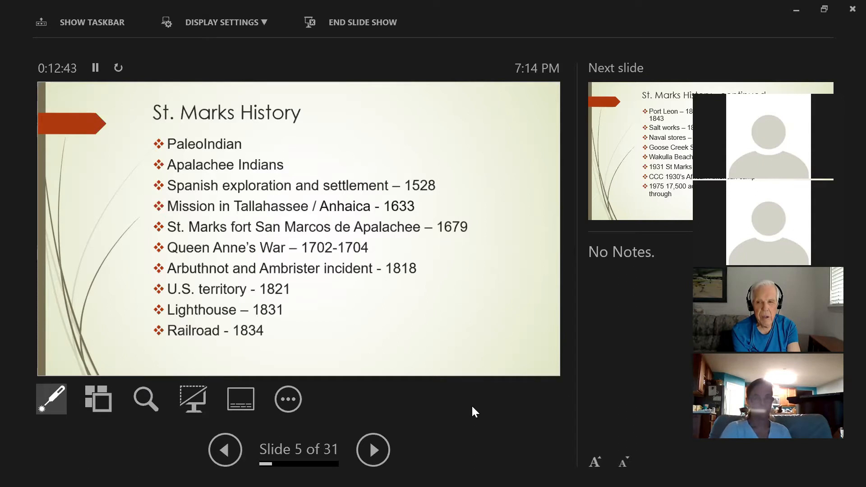
mouse_move(468, 408)
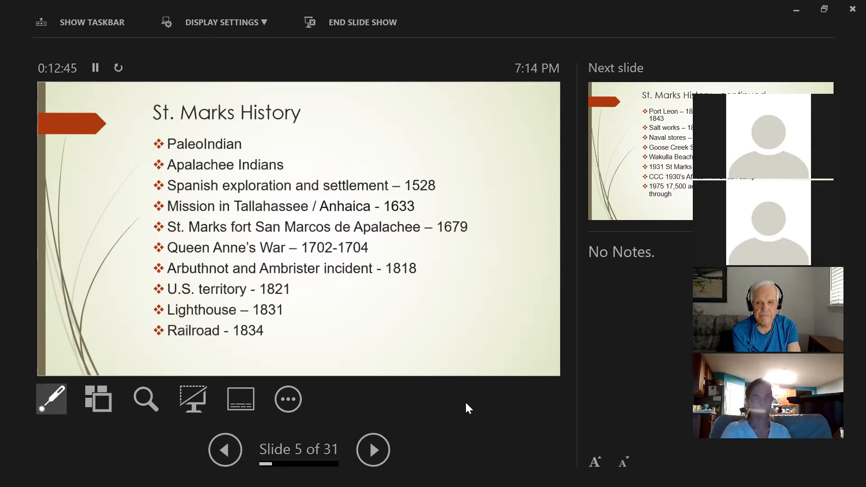
mouse_move(472, 414)
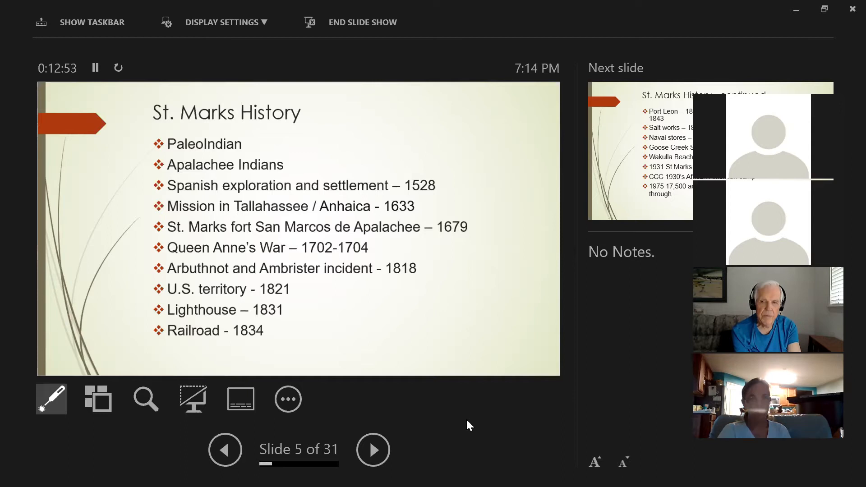
mouse_move(478, 418)
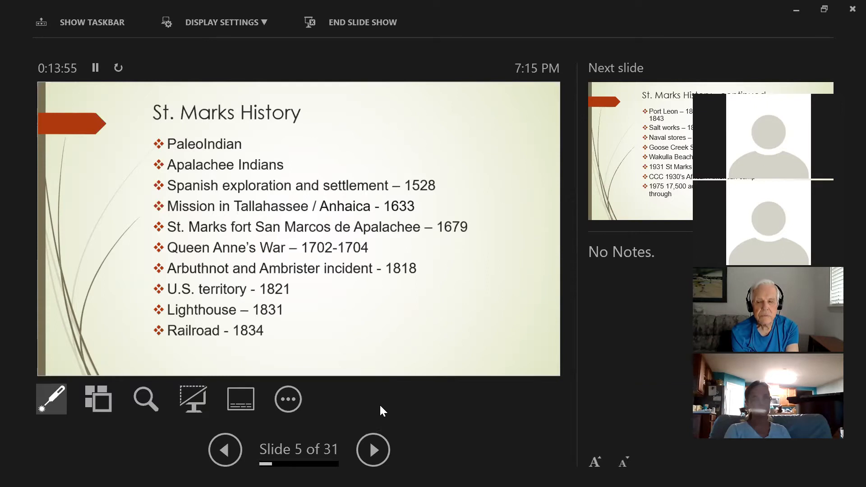
mouse_move(388, 423)
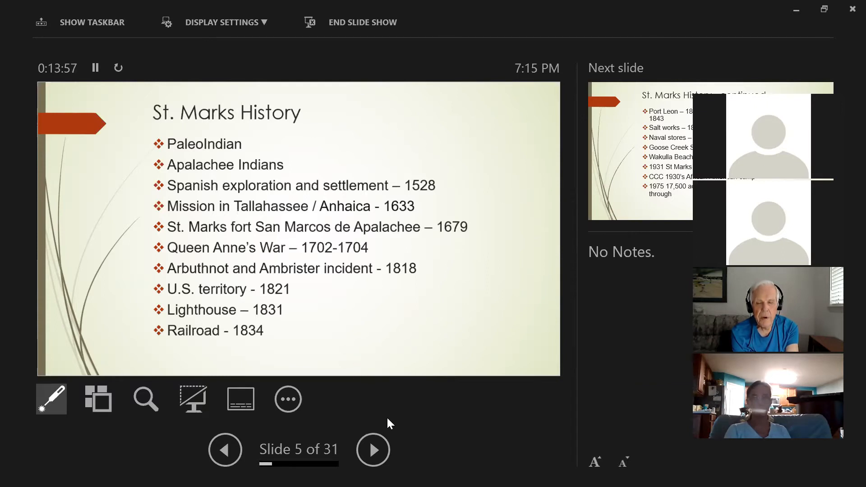
left_click(369, 345)
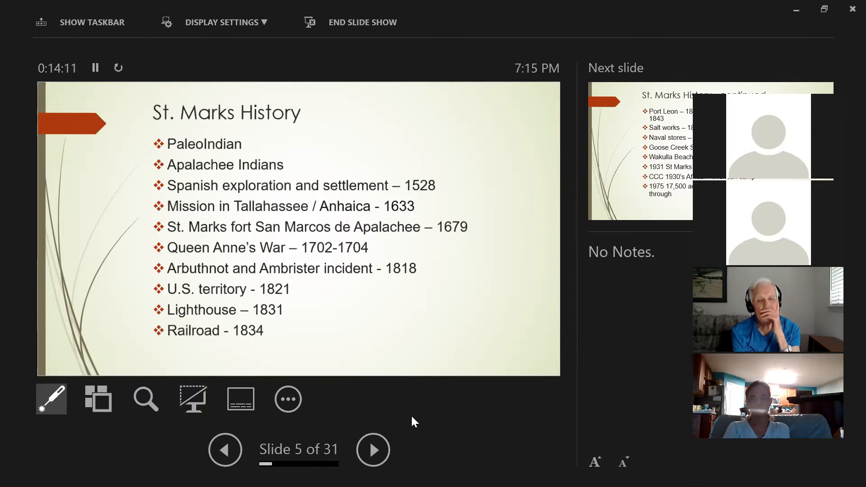
mouse_move(423, 418)
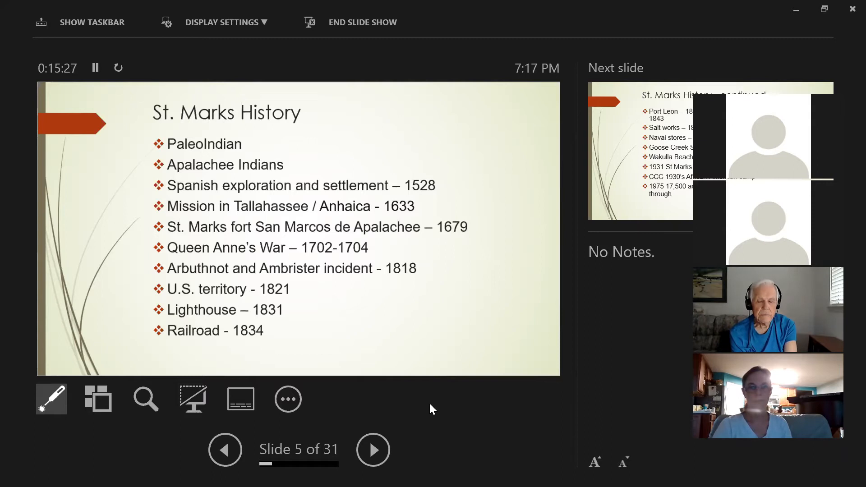
mouse_move(432, 422)
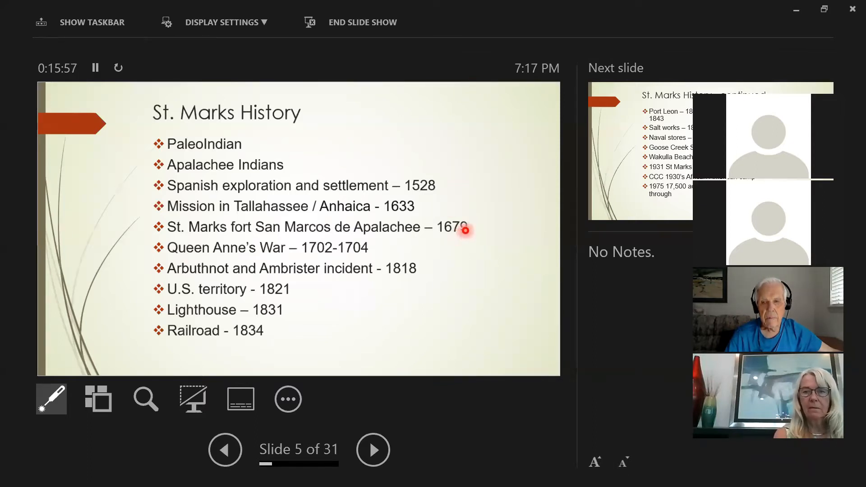
mouse_move(457, 261)
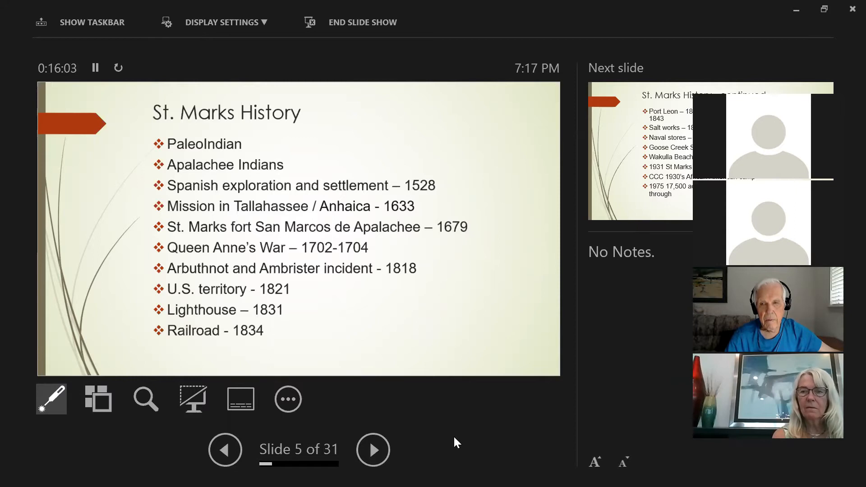
mouse_move(469, 437)
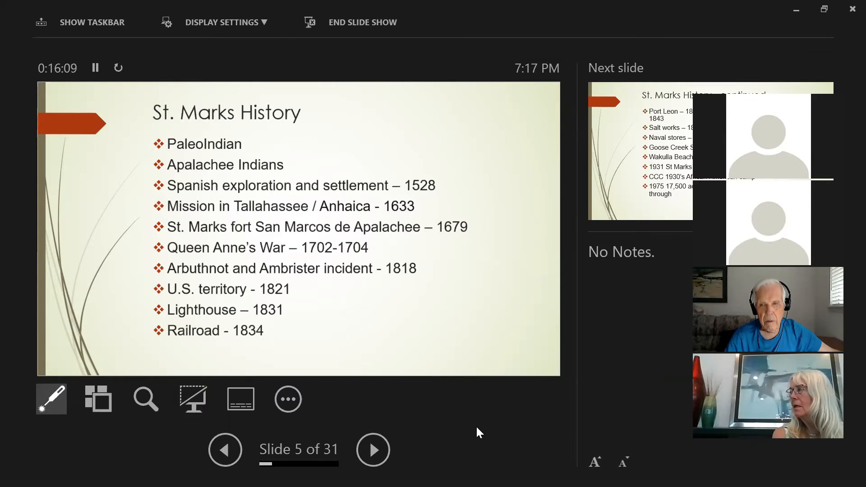
mouse_move(460, 452)
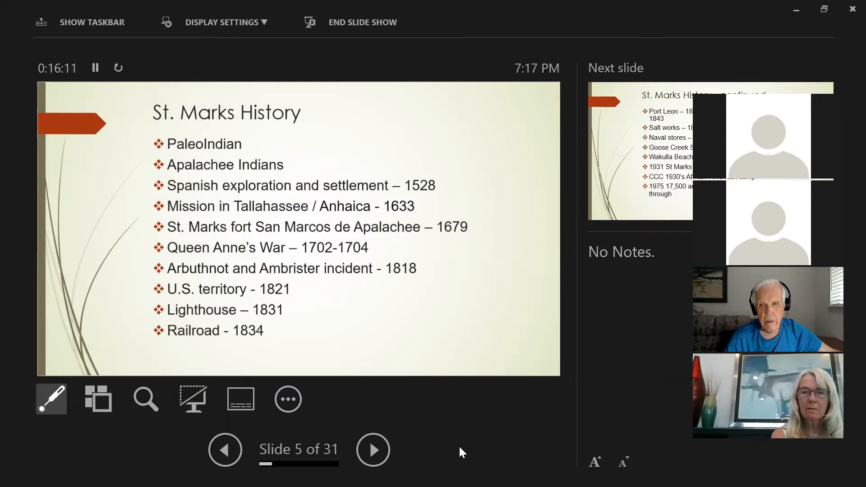
mouse_move(483, 446)
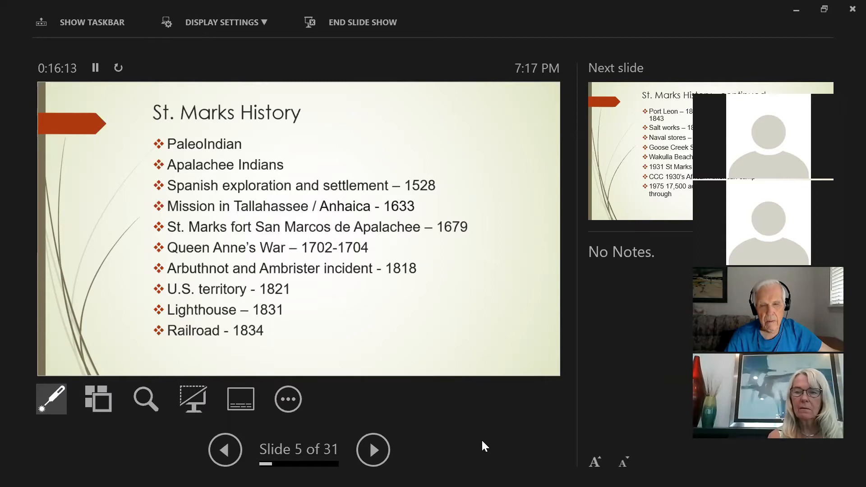
mouse_move(493, 439)
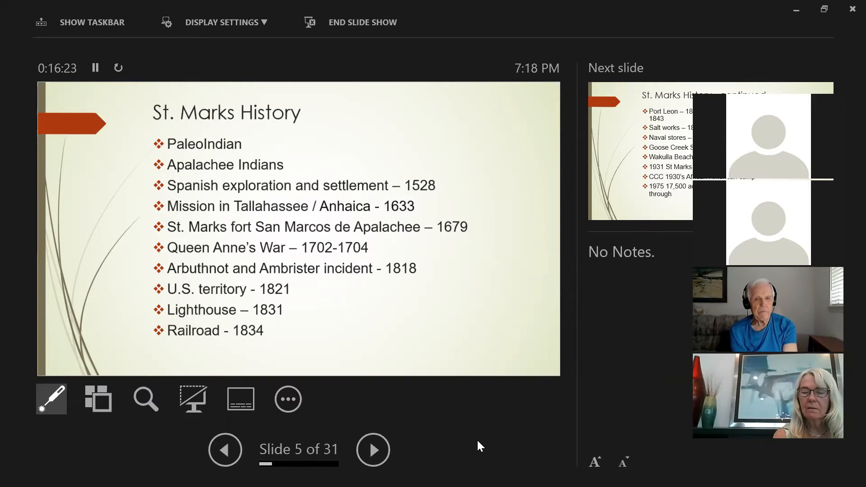
mouse_move(497, 451)
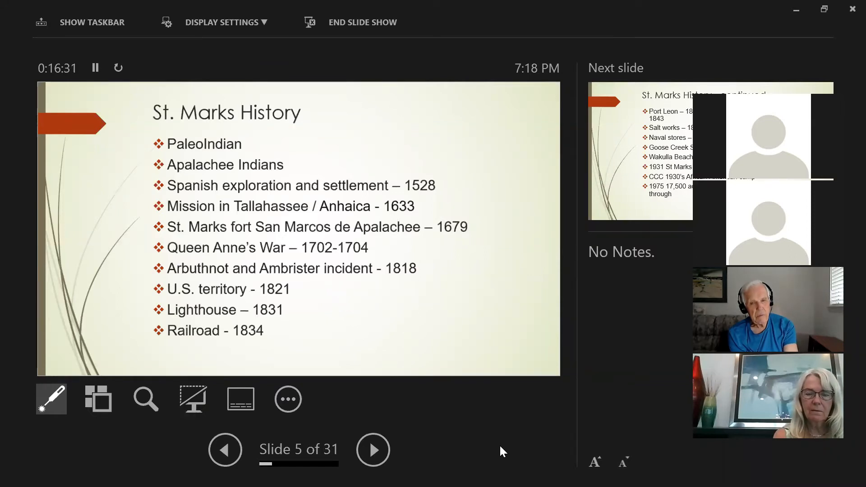
mouse_move(497, 456)
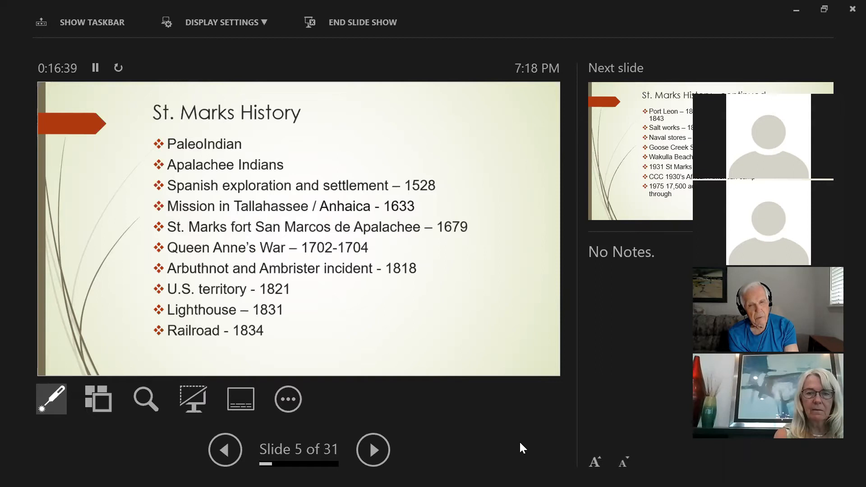
mouse_move(533, 443)
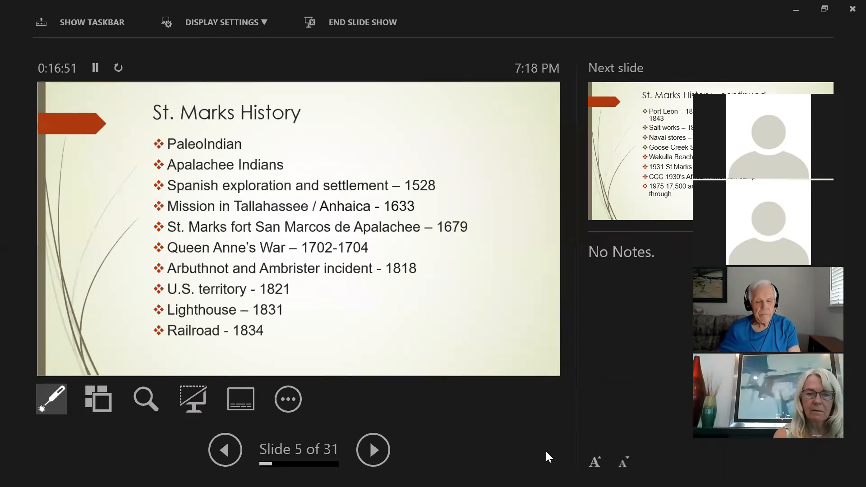
mouse_move(530, 453)
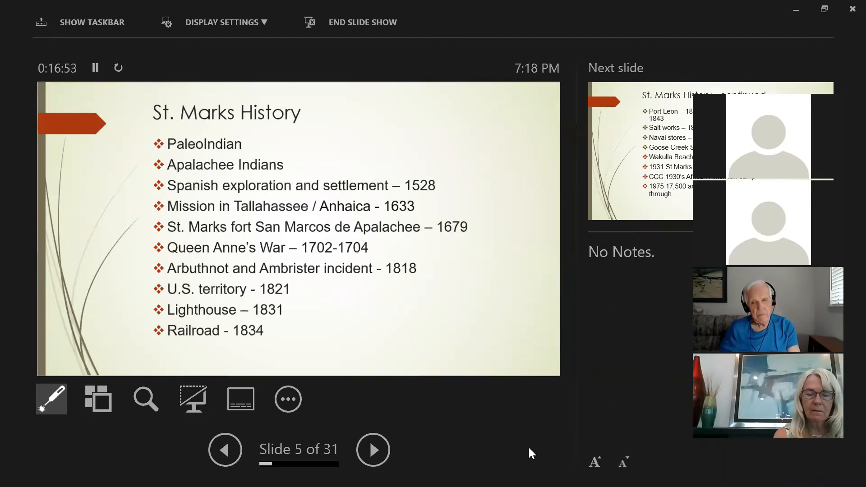
mouse_move(538, 451)
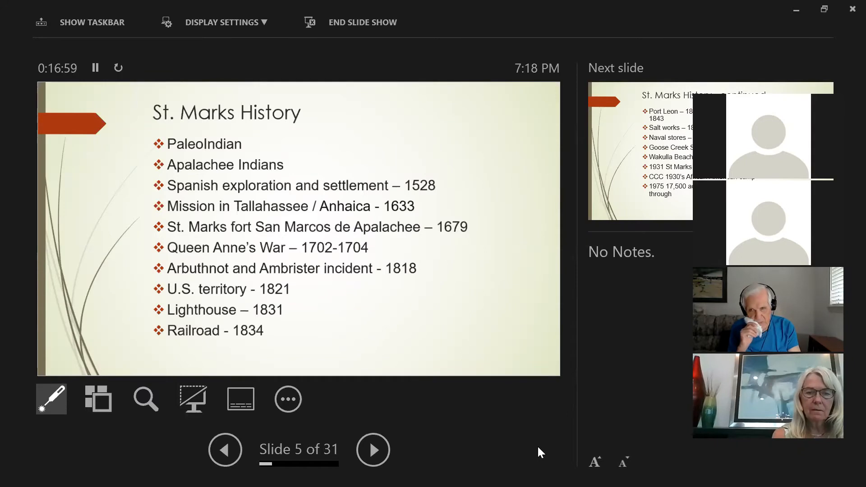
mouse_move(544, 446)
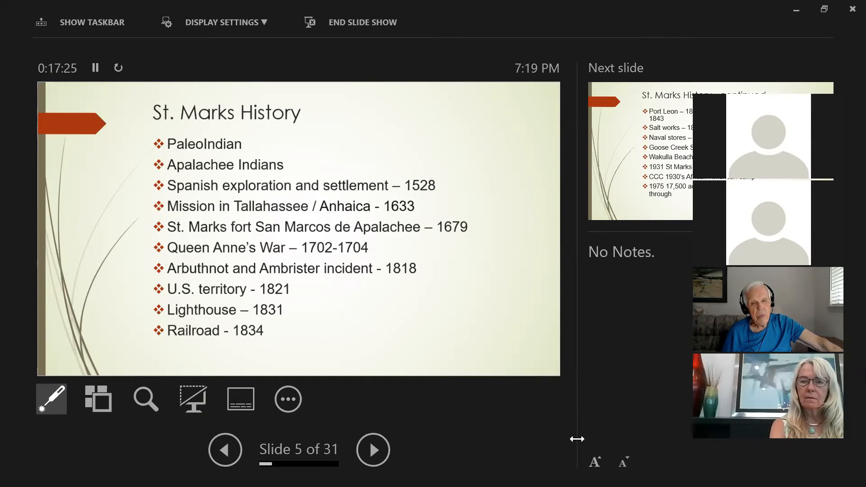
mouse_move(549, 440)
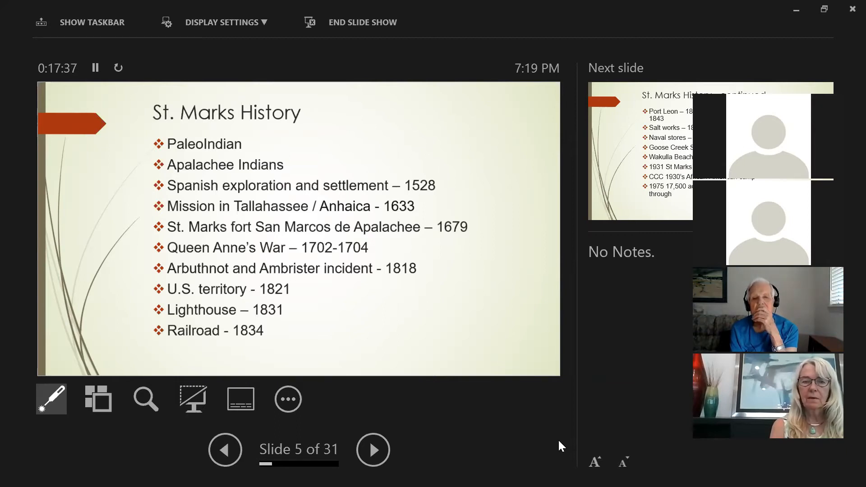
mouse_move(529, 436)
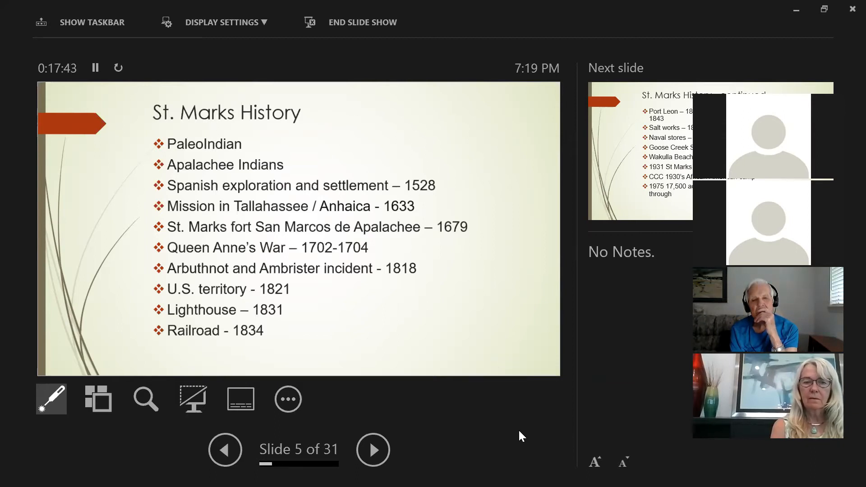
mouse_move(527, 440)
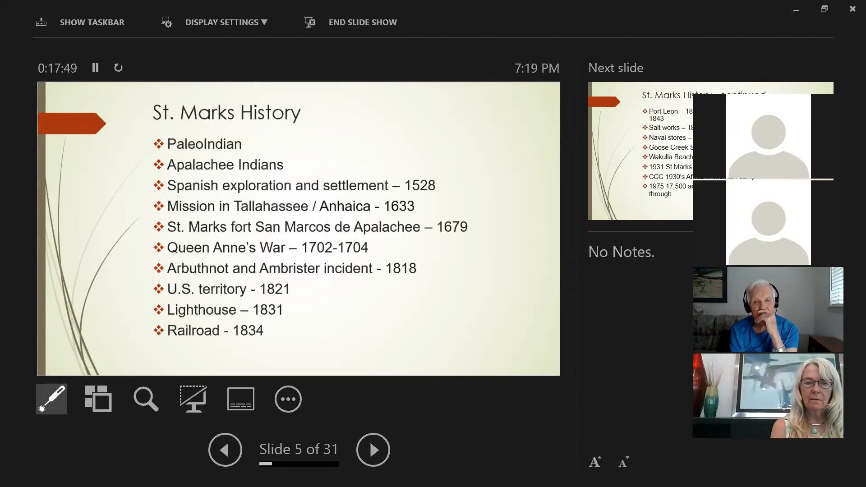
mouse_move(520, 467)
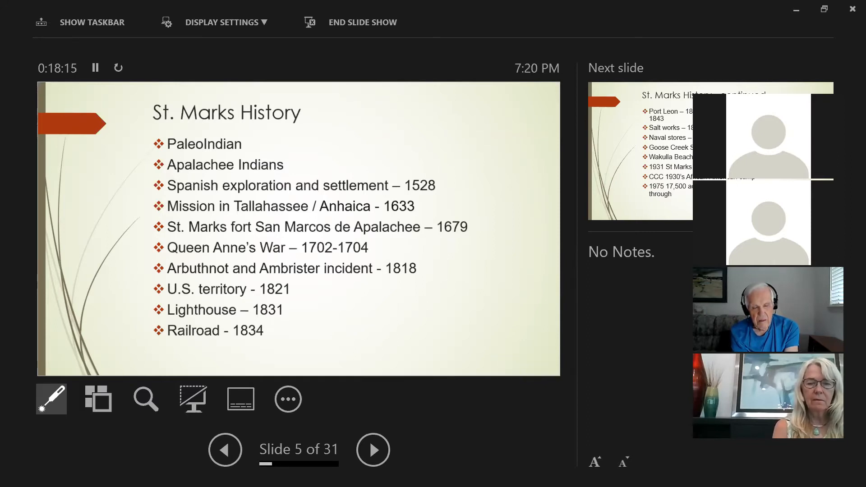
mouse_move(524, 460)
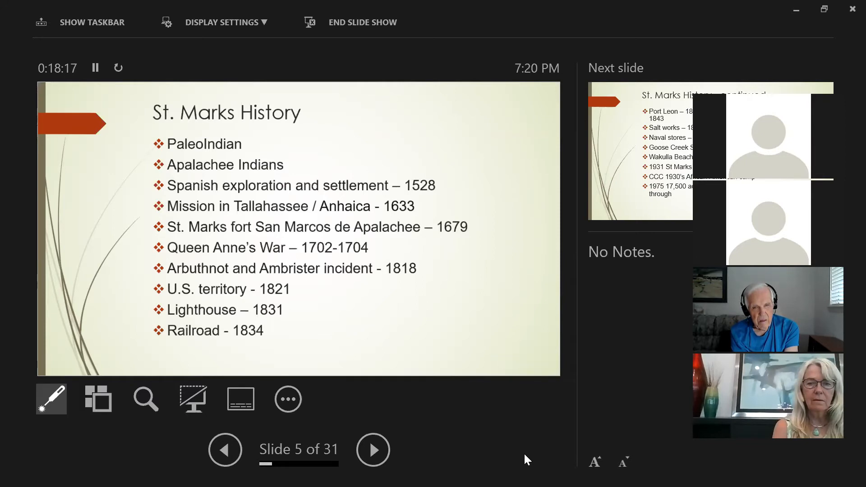
mouse_move(544, 457)
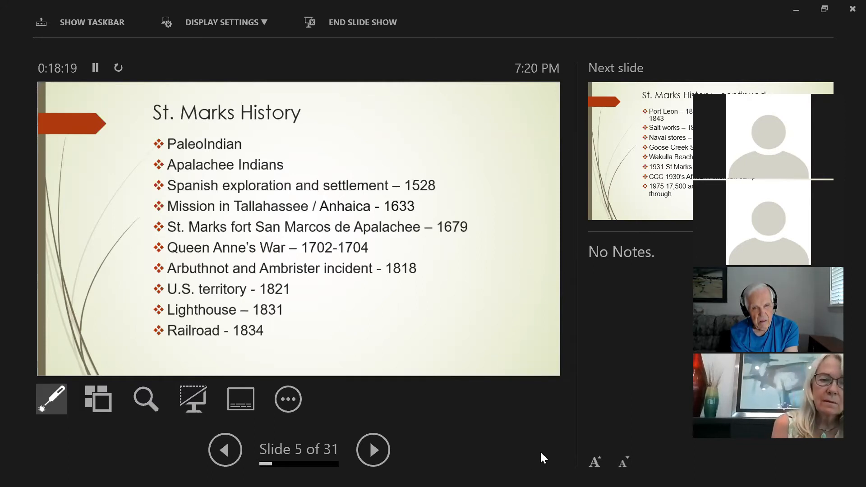
mouse_move(550, 460)
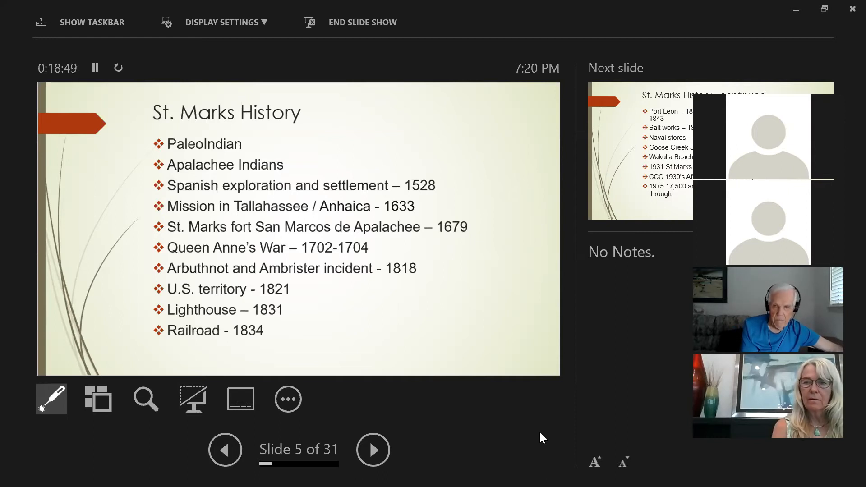
mouse_move(557, 432)
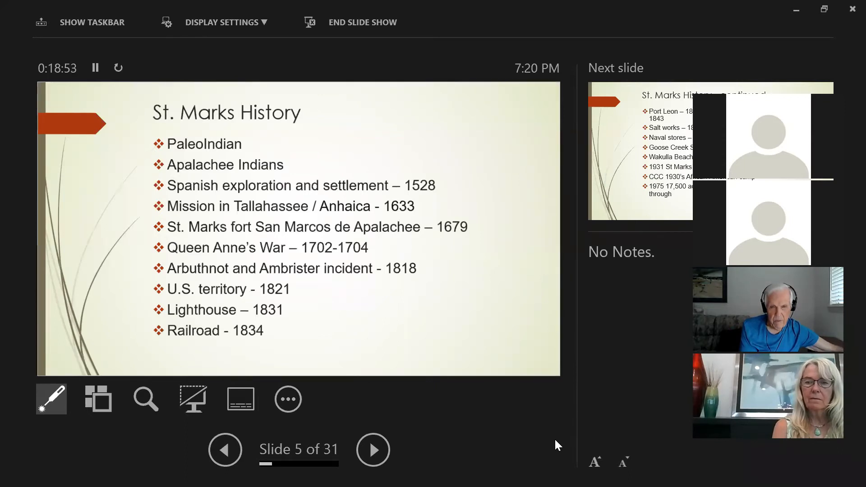
mouse_move(563, 442)
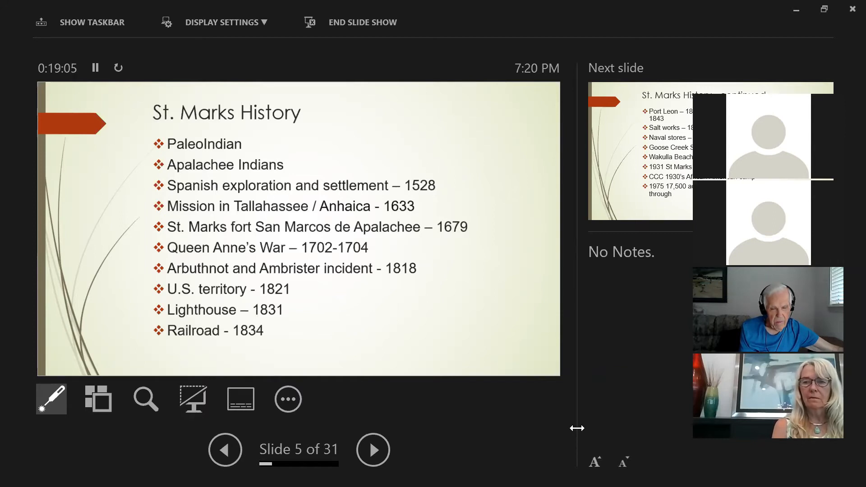
mouse_move(580, 435)
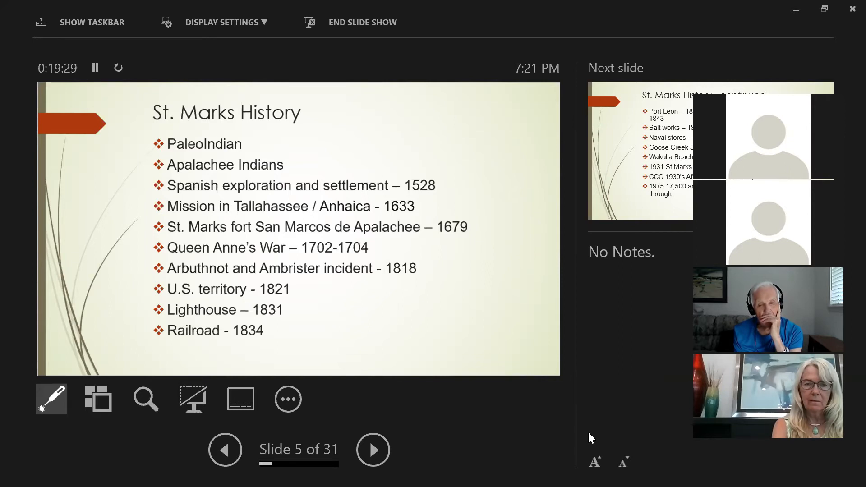
mouse_move(571, 445)
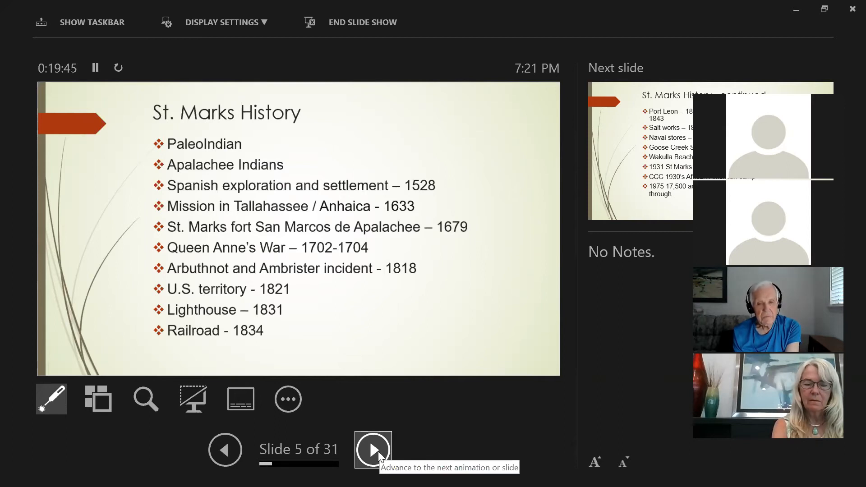
Advance to slide 6, St. Marks History continued, covering Port Leon through 1975
left_click(373, 449)
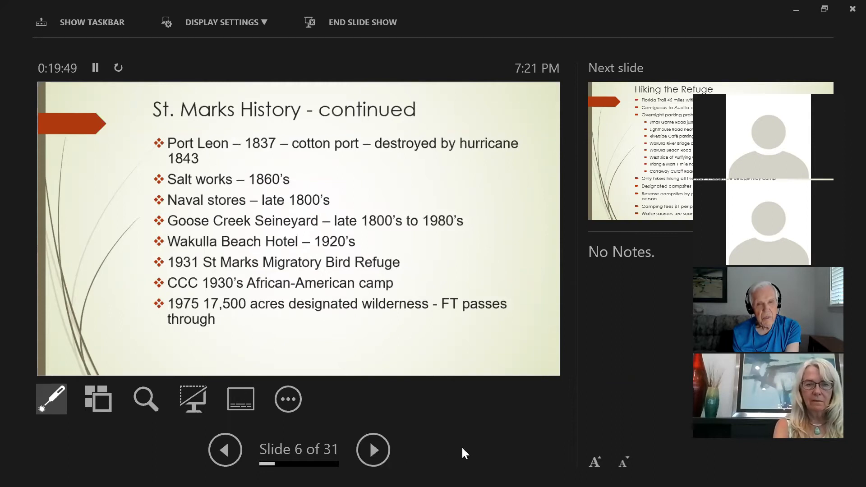
mouse_move(471, 457)
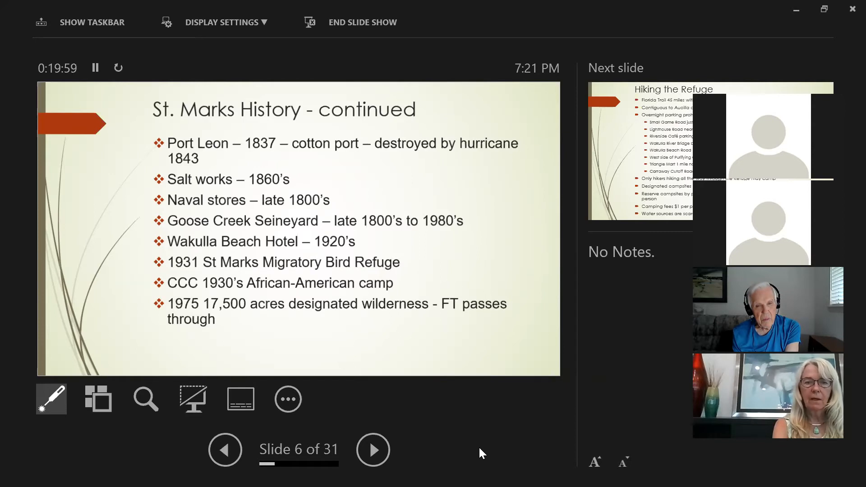
mouse_move(456, 448)
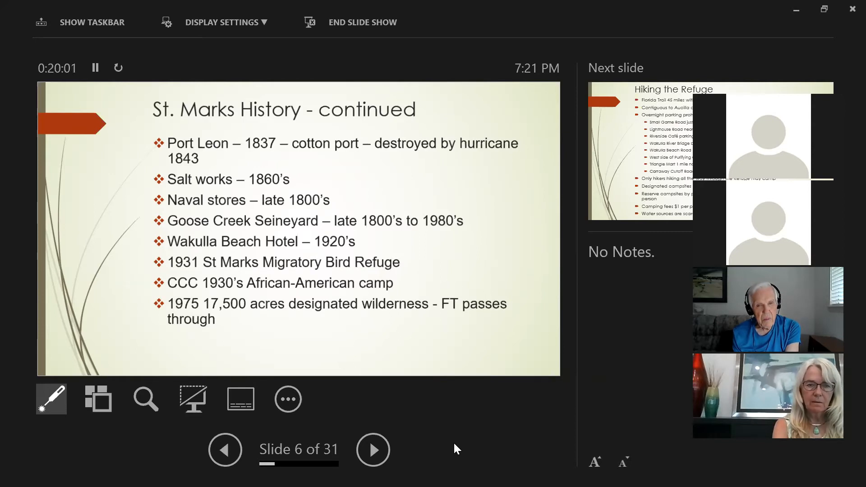
mouse_move(463, 450)
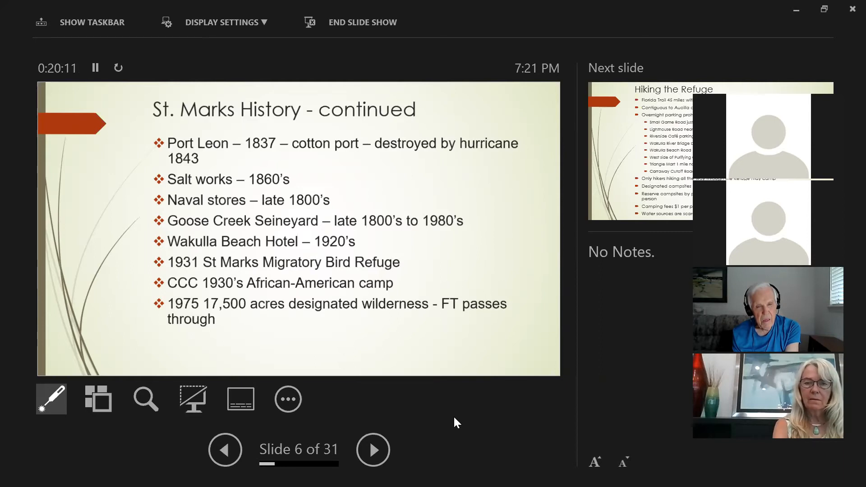
mouse_move(465, 422)
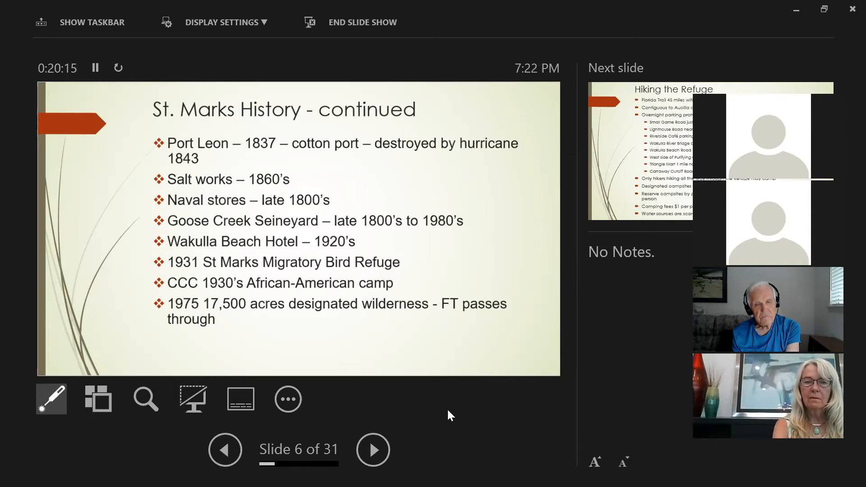
mouse_move(459, 420)
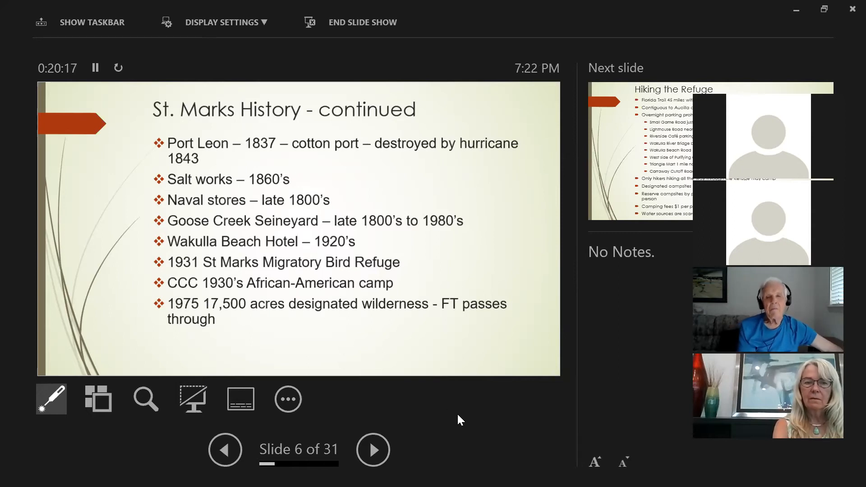
mouse_move(464, 424)
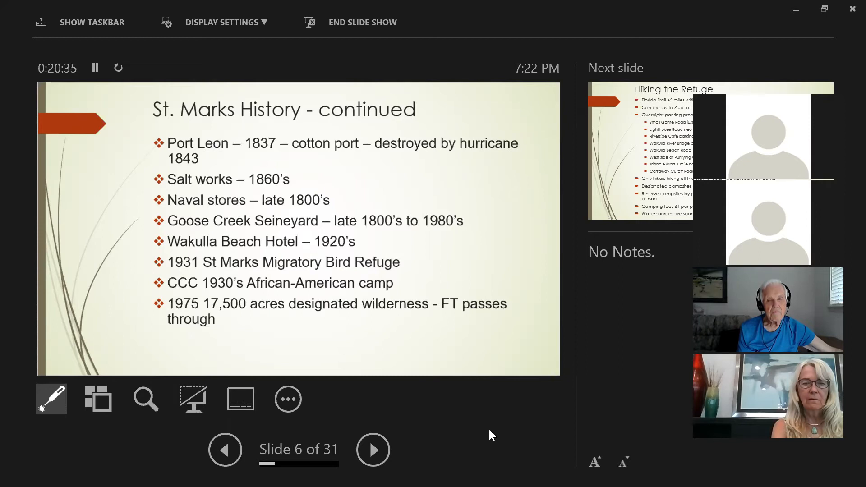
mouse_move(495, 440)
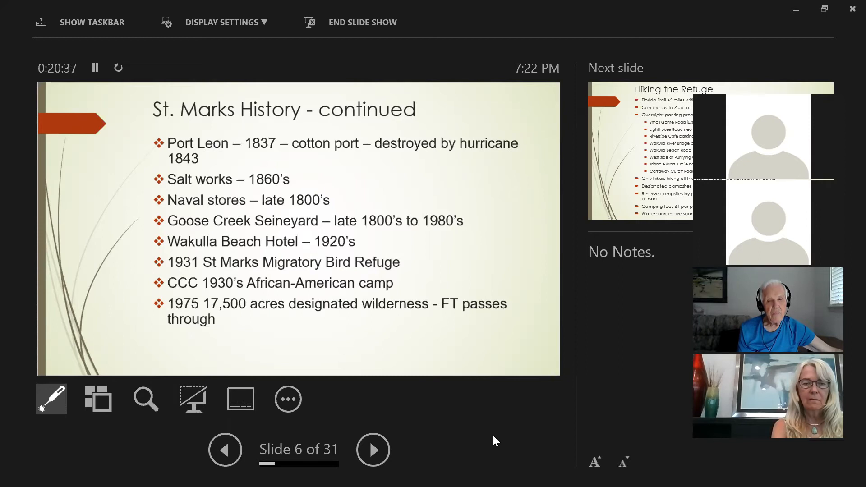
mouse_move(502, 438)
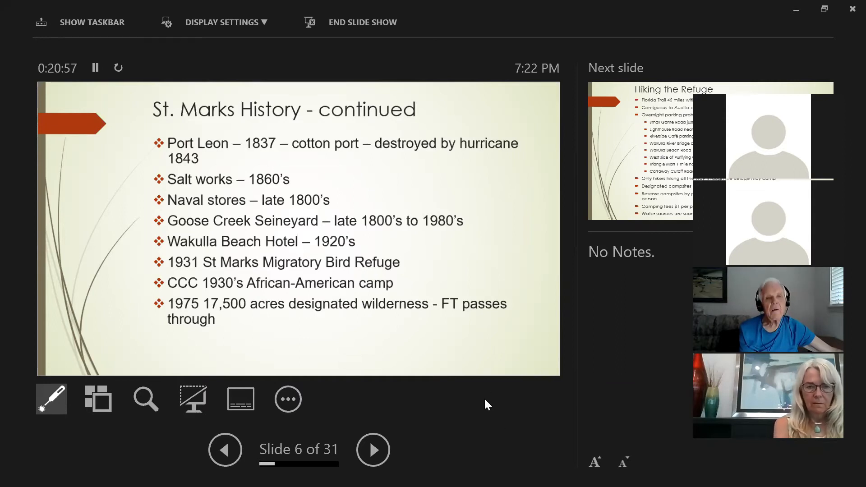
mouse_move(502, 446)
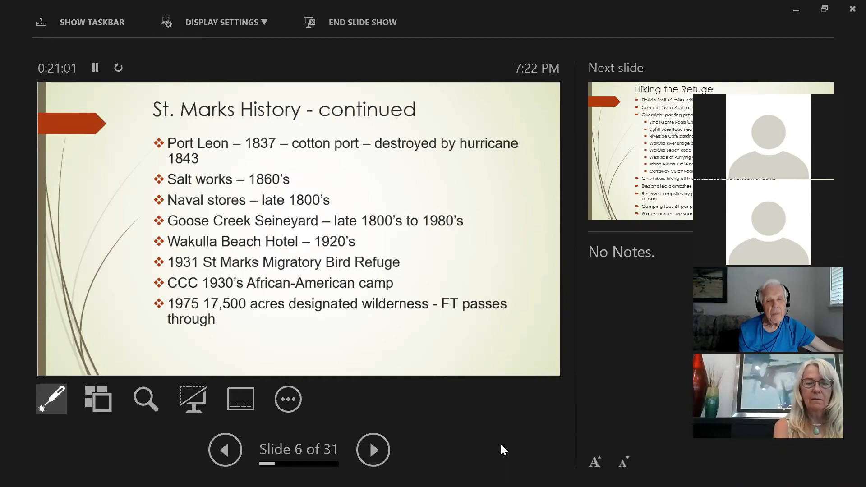
mouse_move(521, 439)
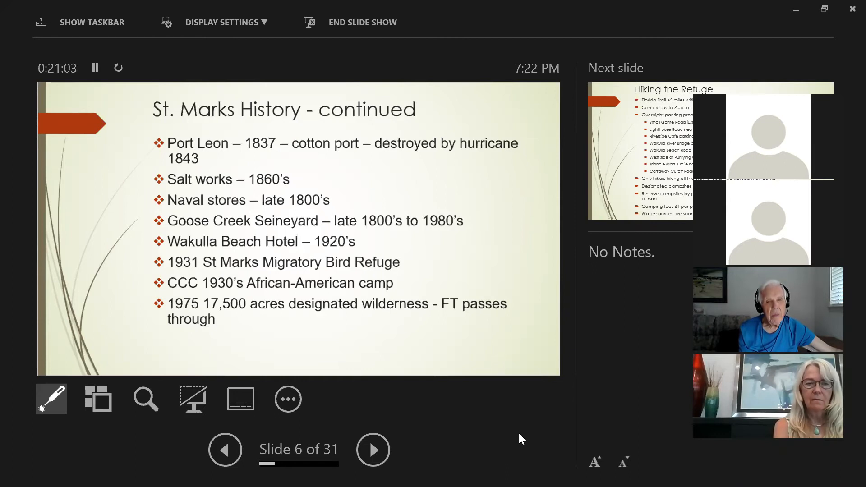
mouse_move(529, 433)
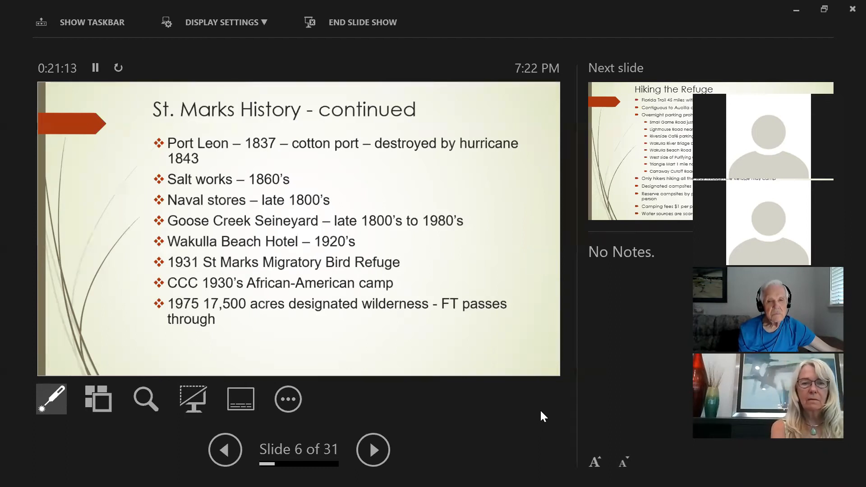
mouse_move(532, 416)
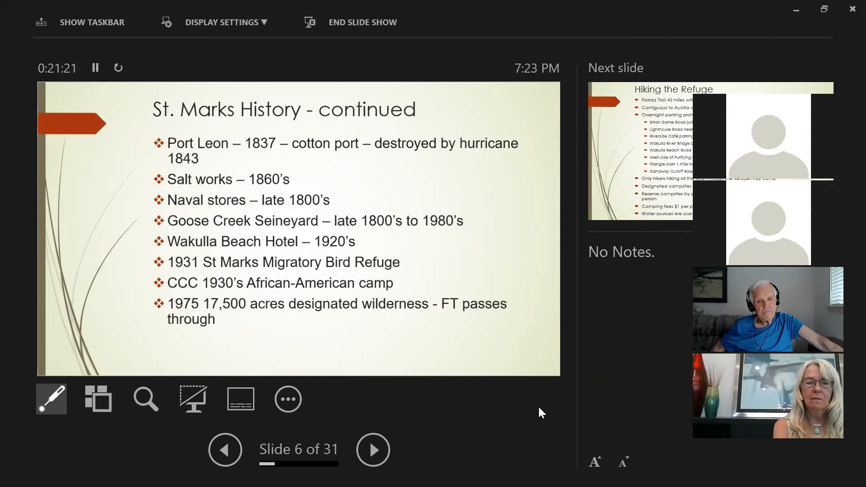
mouse_move(536, 418)
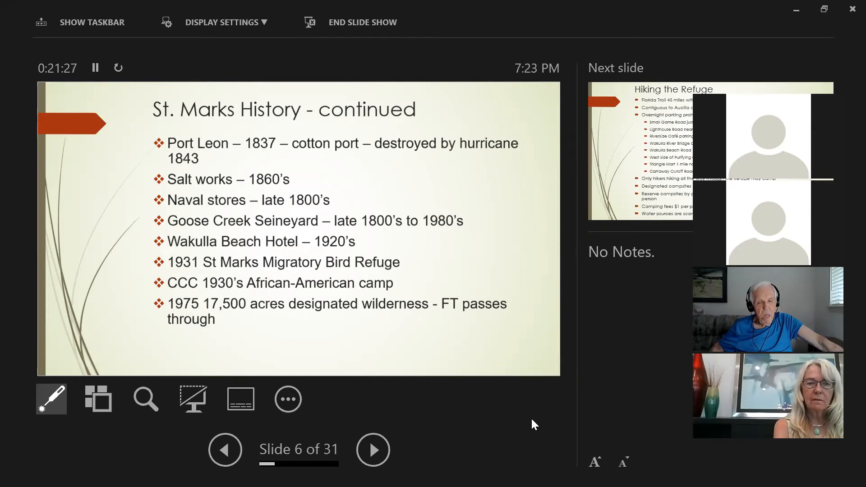
mouse_move(544, 419)
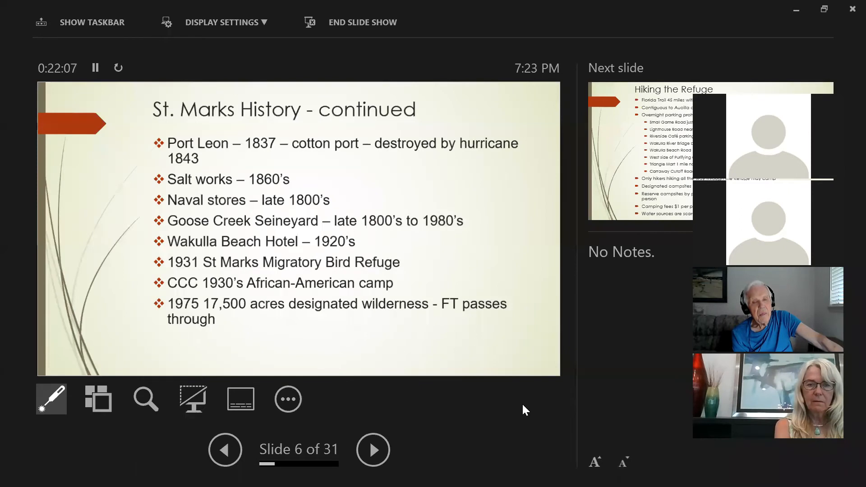
mouse_move(528, 397)
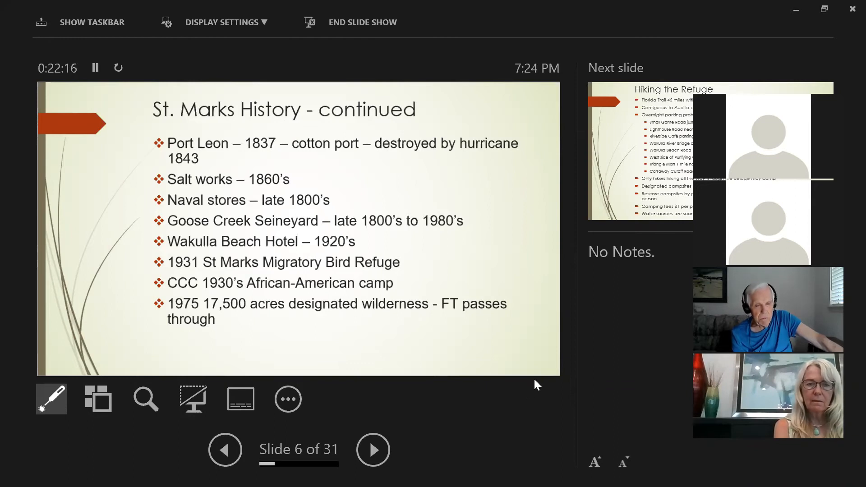
mouse_move(545, 385)
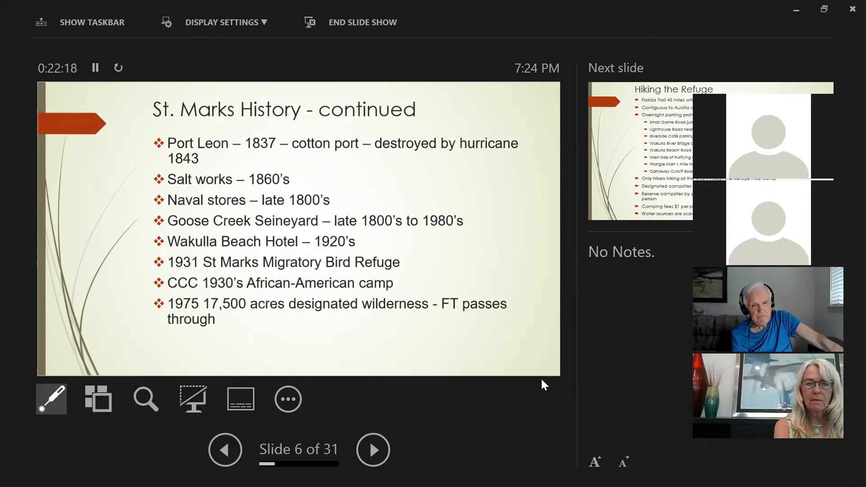
mouse_move(556, 384)
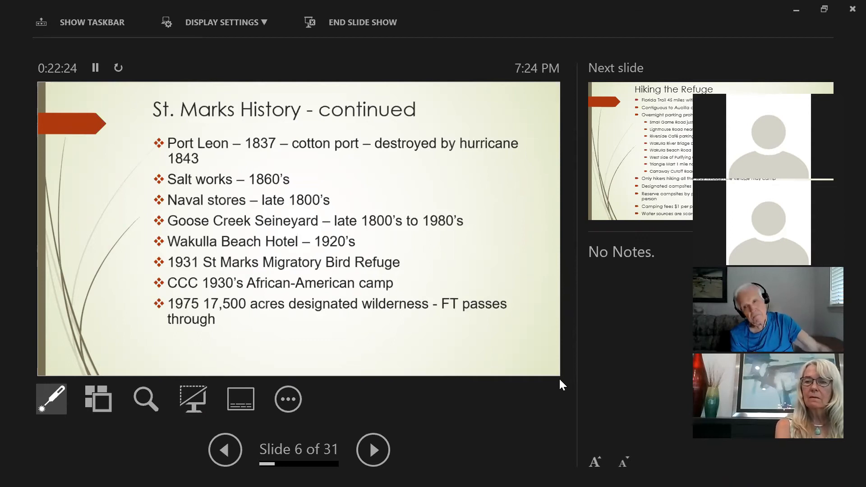
mouse_move(562, 386)
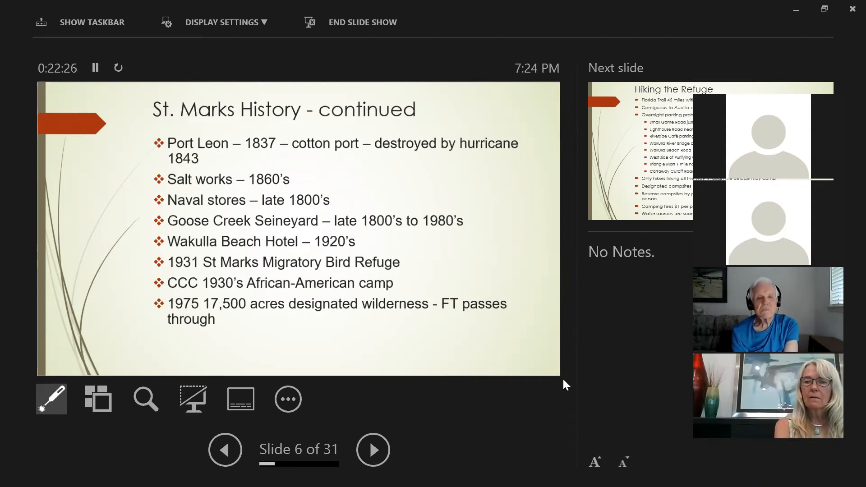
mouse_move(572, 380)
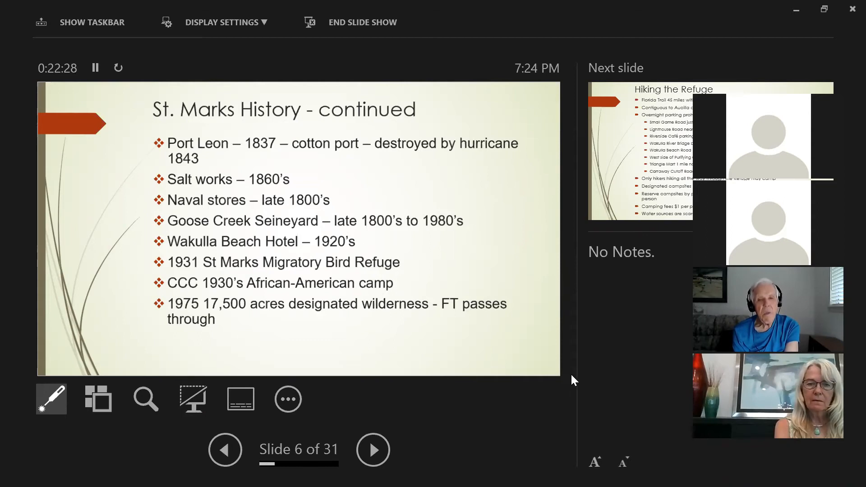
mouse_move(576, 379)
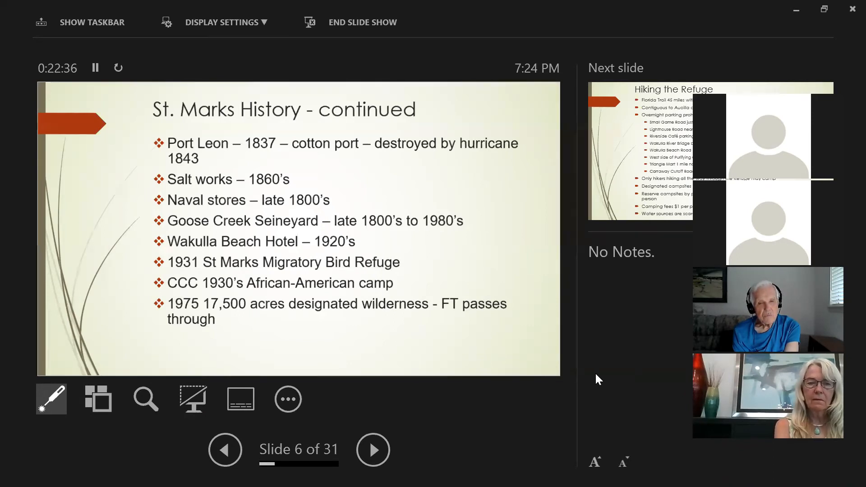
mouse_move(606, 359)
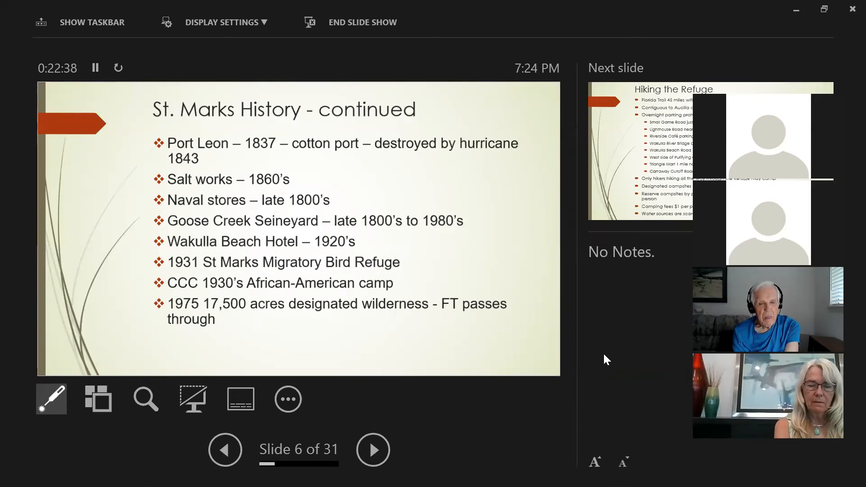
mouse_move(591, 373)
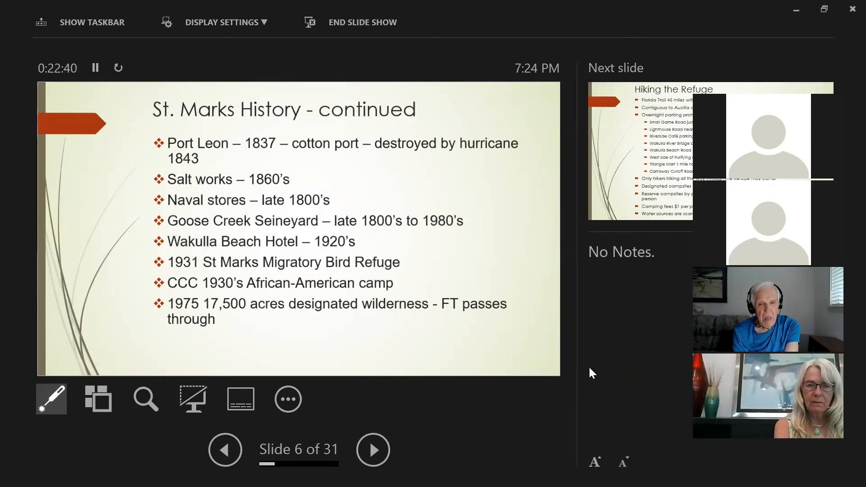
mouse_move(602, 368)
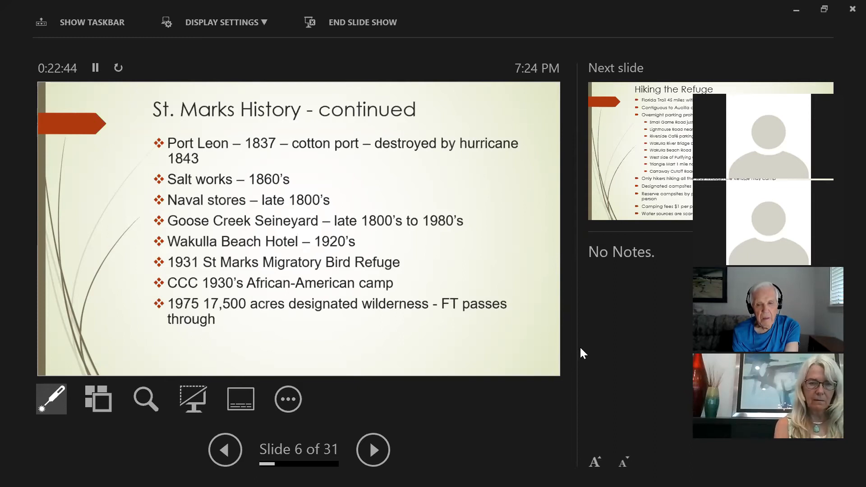
mouse_move(601, 348)
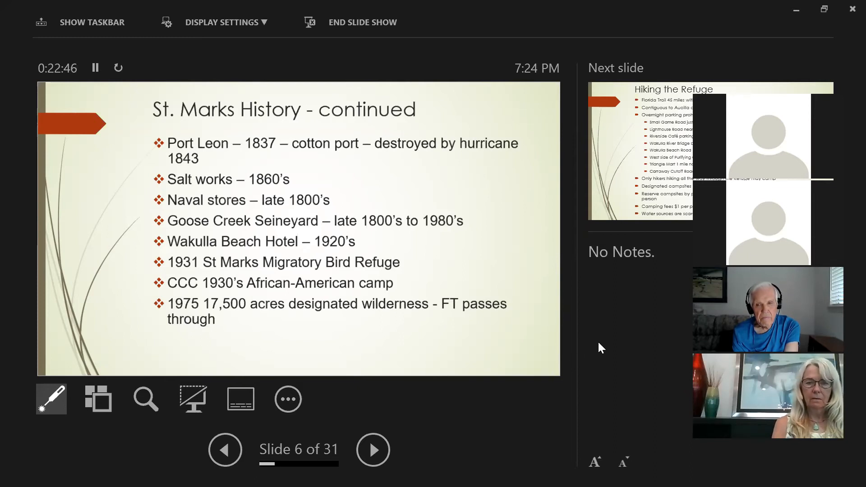
mouse_move(608, 350)
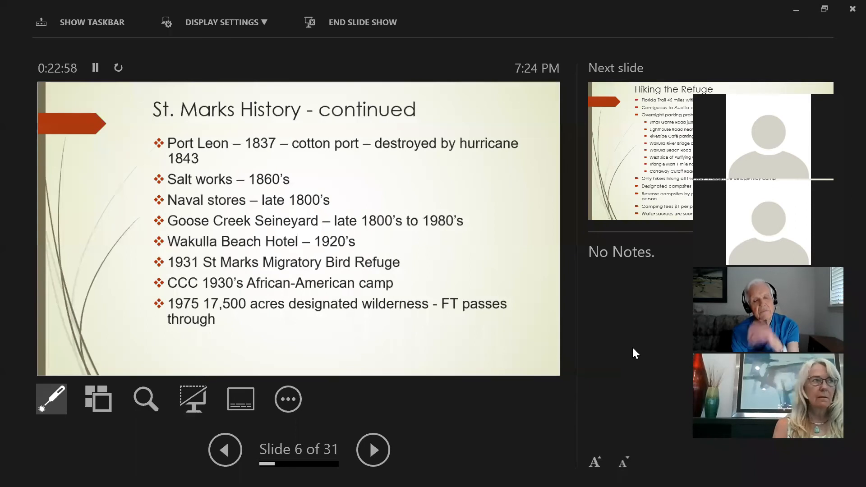
mouse_move(631, 360)
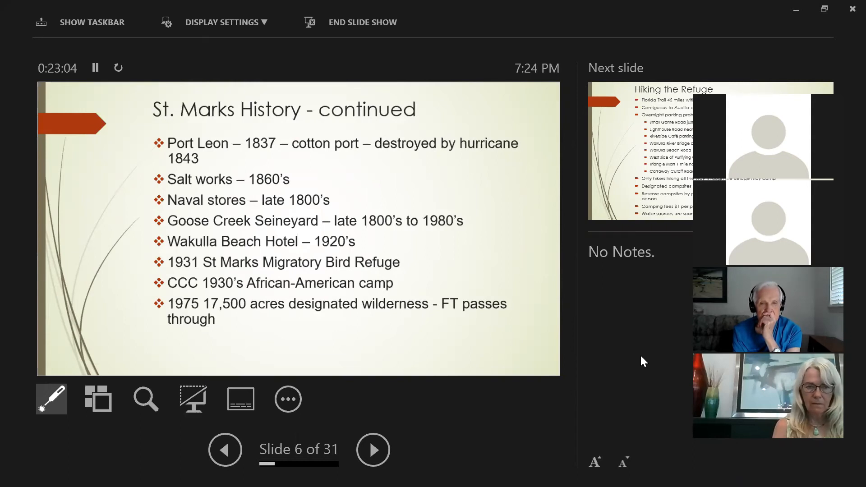
mouse_move(638, 359)
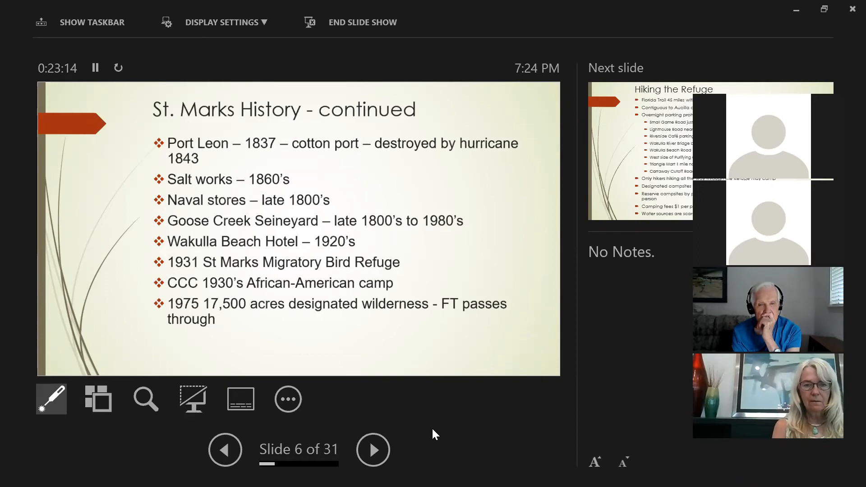
mouse_move(455, 453)
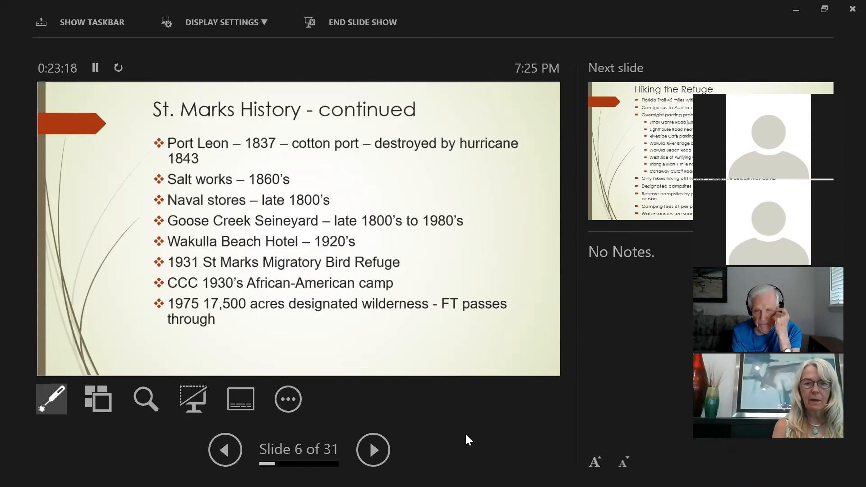
mouse_move(476, 435)
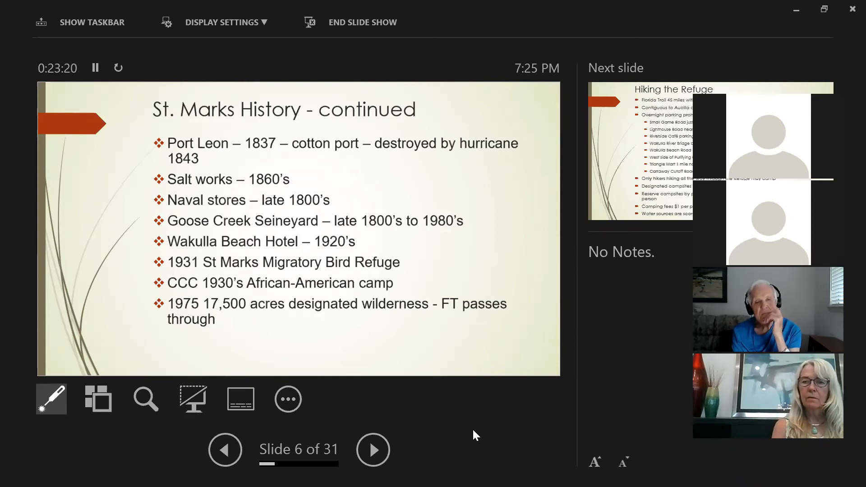
mouse_move(480, 432)
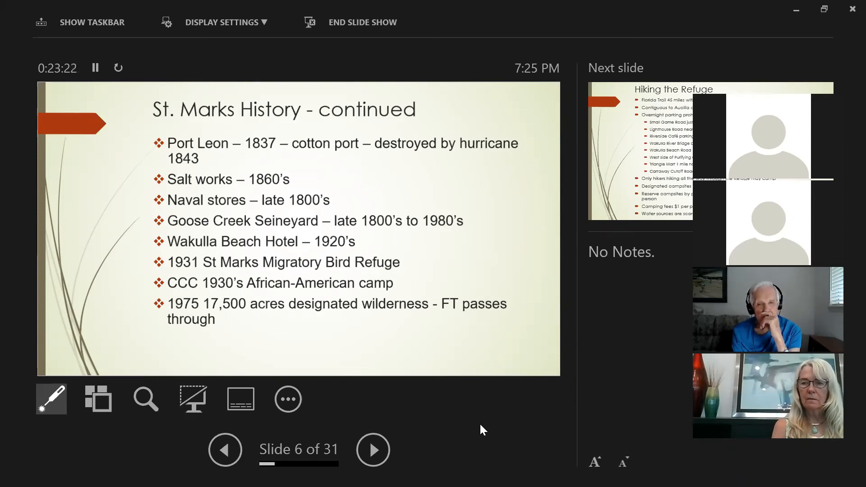
mouse_move(481, 426)
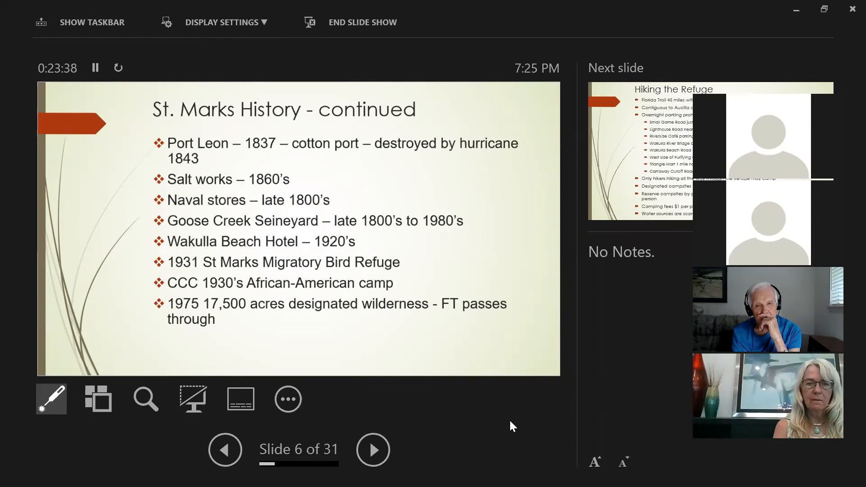
mouse_move(483, 453)
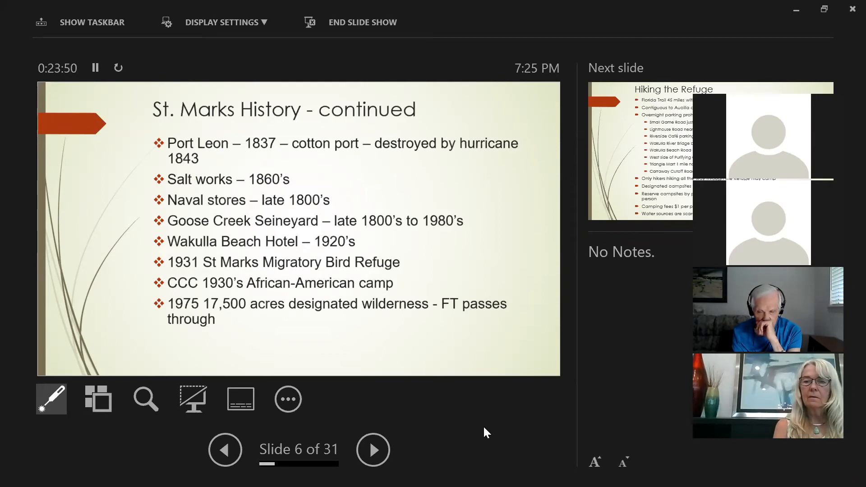
mouse_move(501, 433)
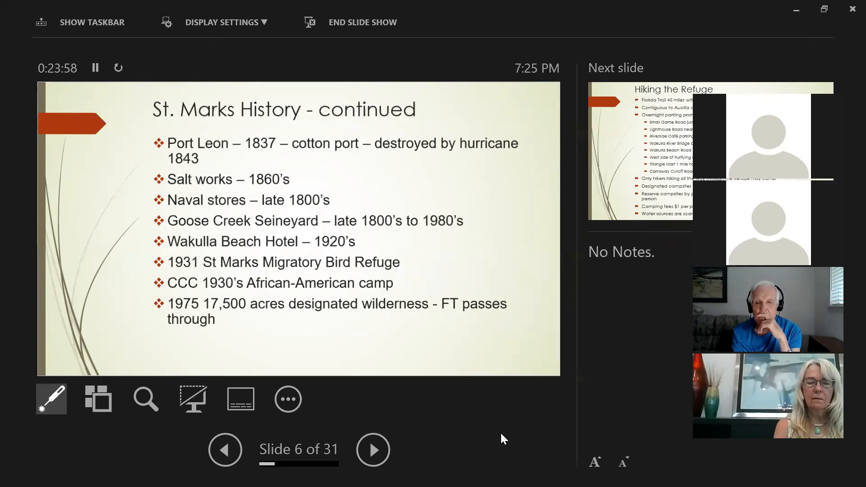
mouse_move(508, 437)
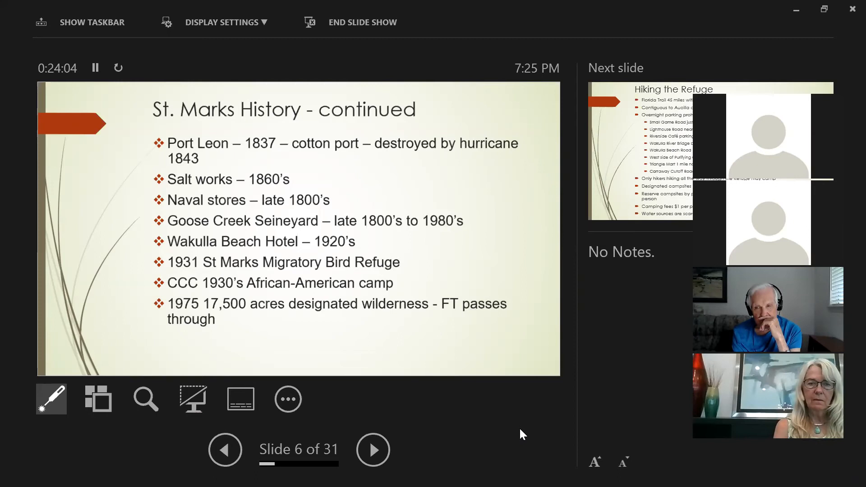
mouse_move(533, 433)
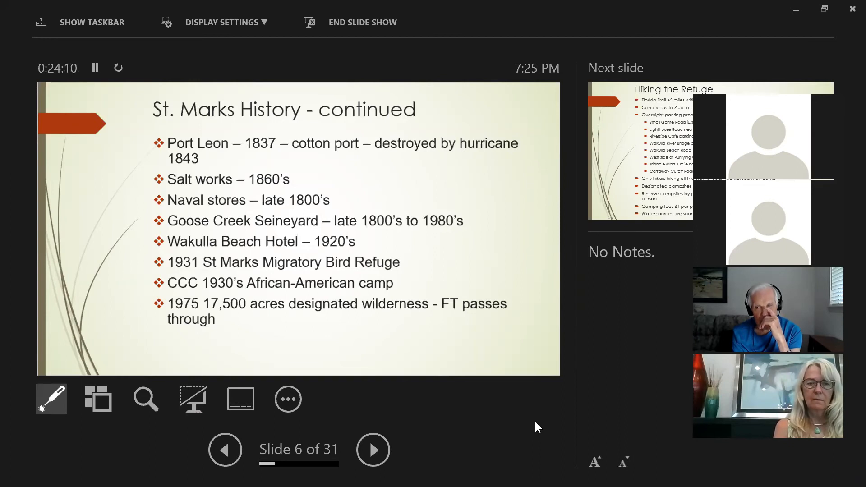
mouse_move(527, 430)
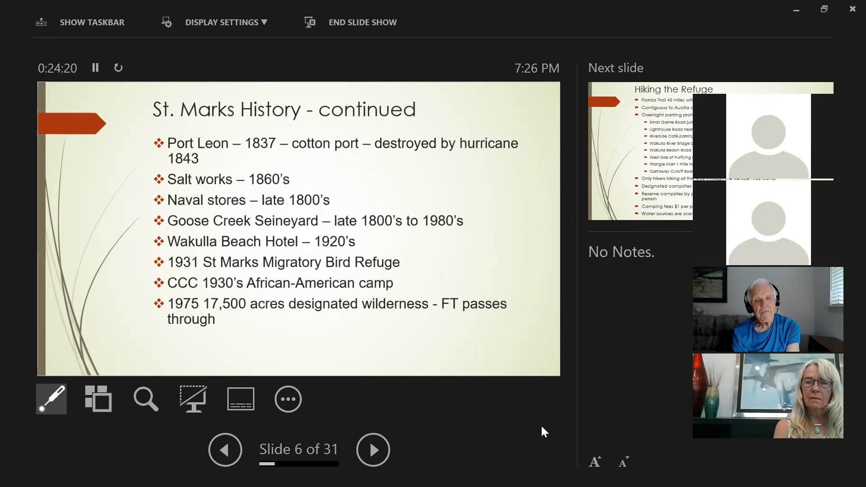
mouse_move(554, 430)
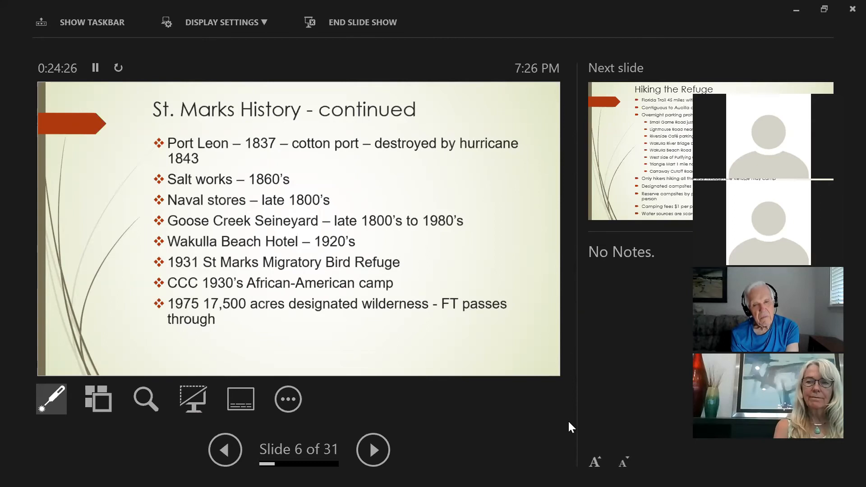
mouse_move(576, 426)
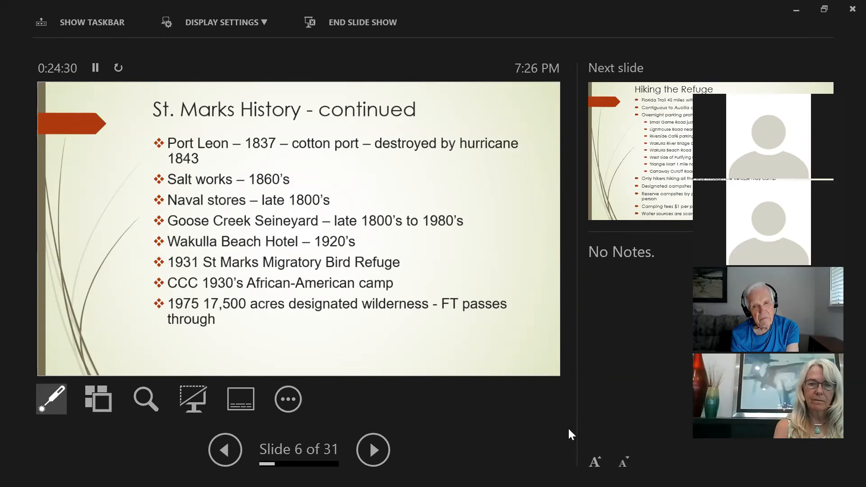
mouse_move(491, 444)
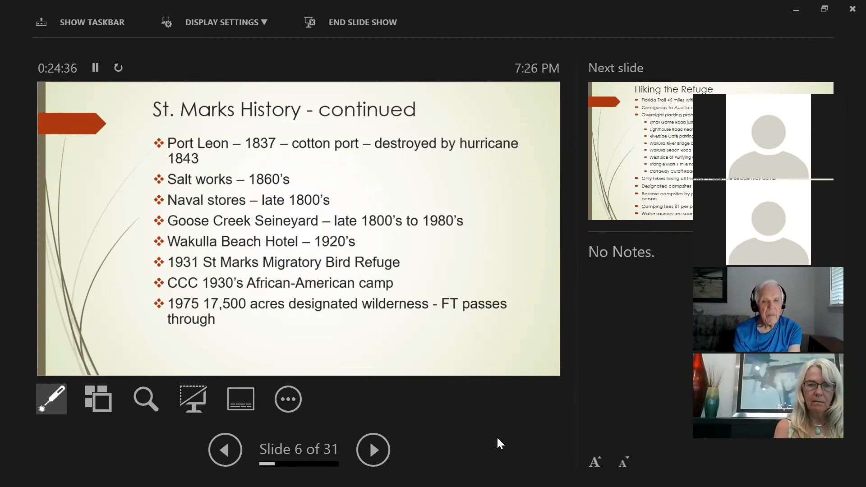
mouse_move(492, 446)
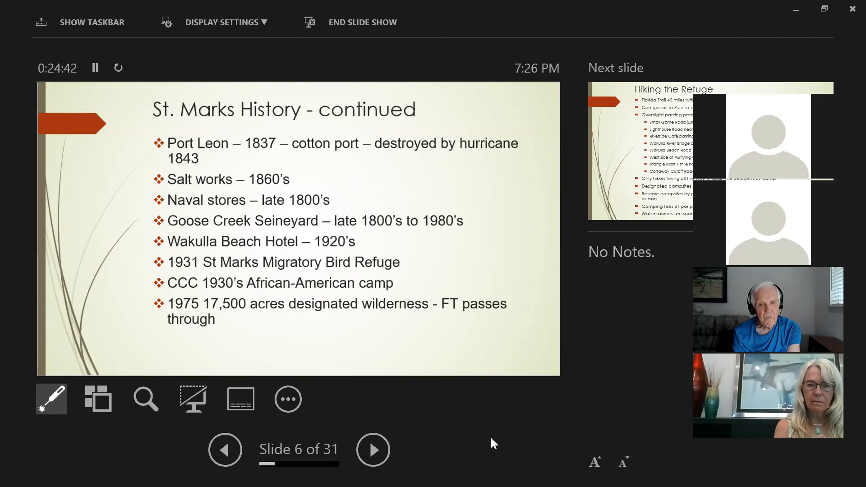
left_click(373, 449)
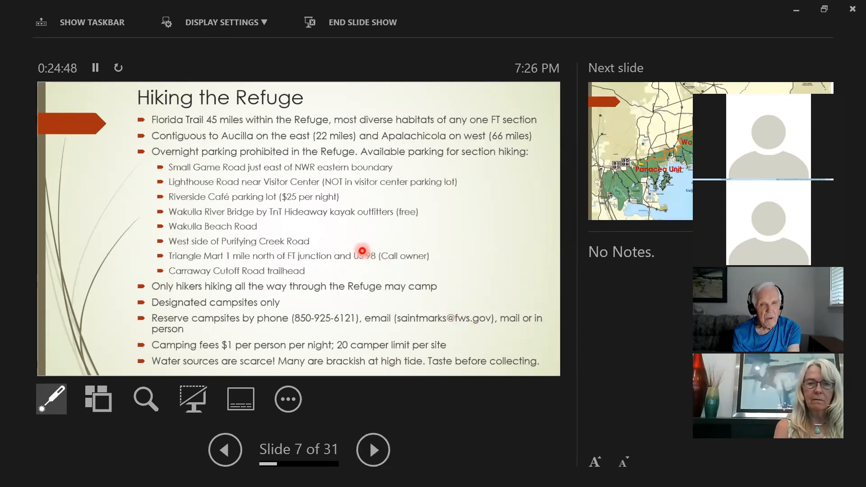
mouse_move(381, 262)
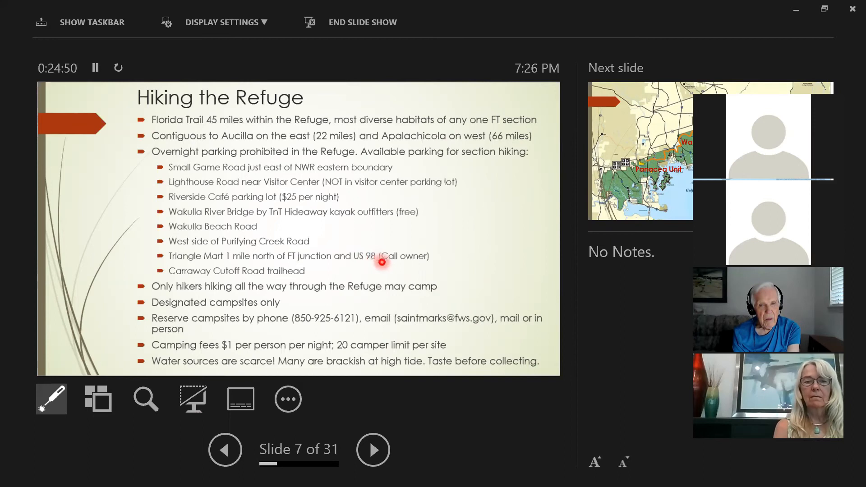
mouse_move(472, 250)
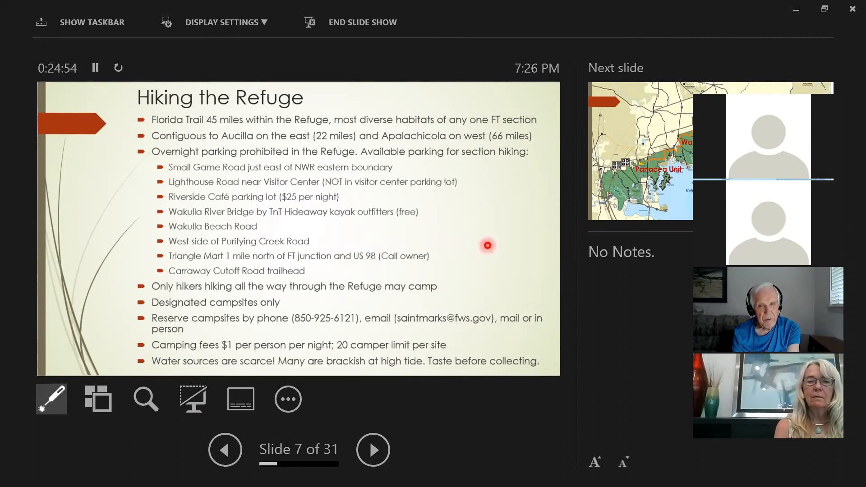
mouse_move(484, 245)
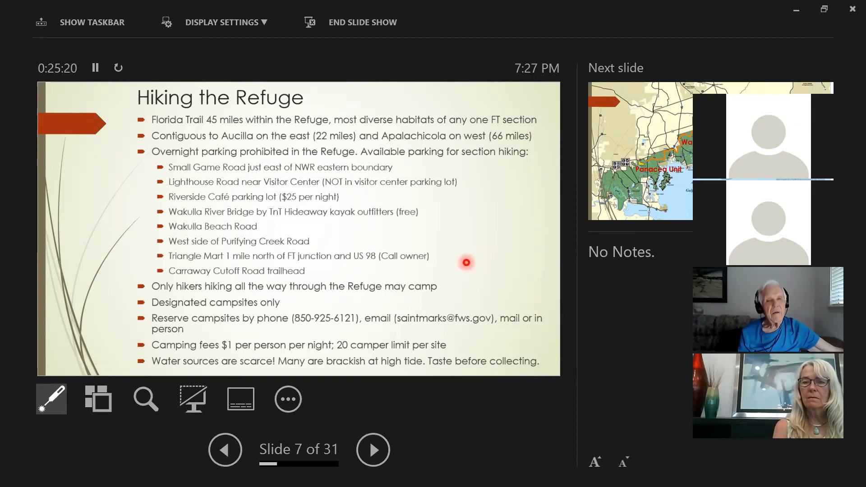
mouse_move(471, 255)
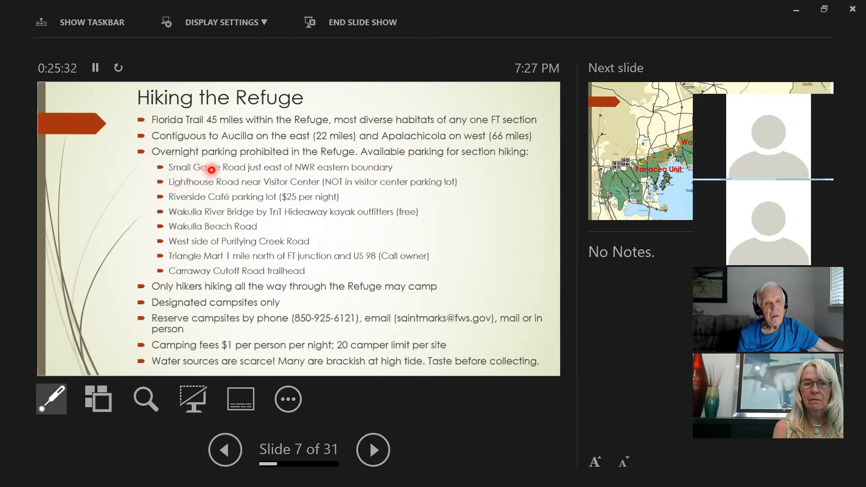
mouse_move(199, 200)
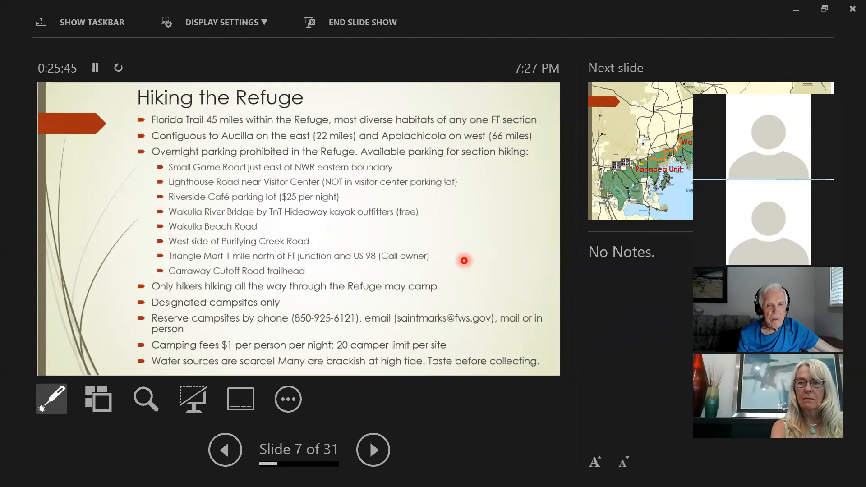
mouse_move(451, 98)
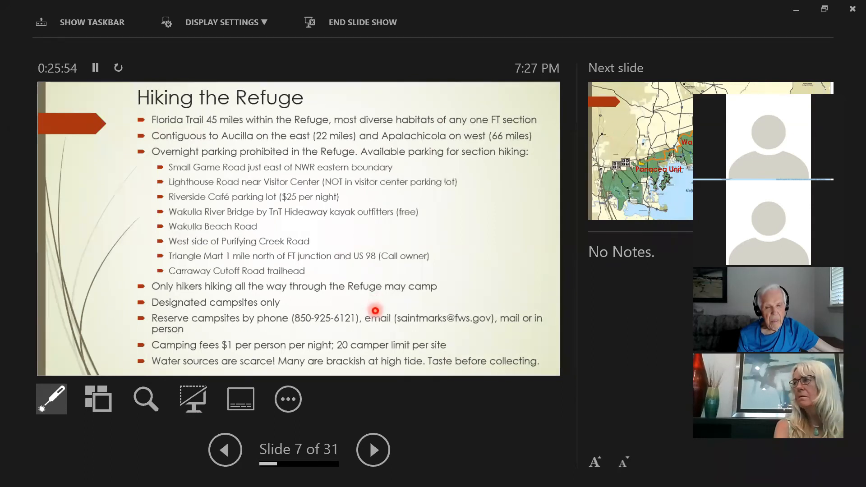
mouse_move(381, 287)
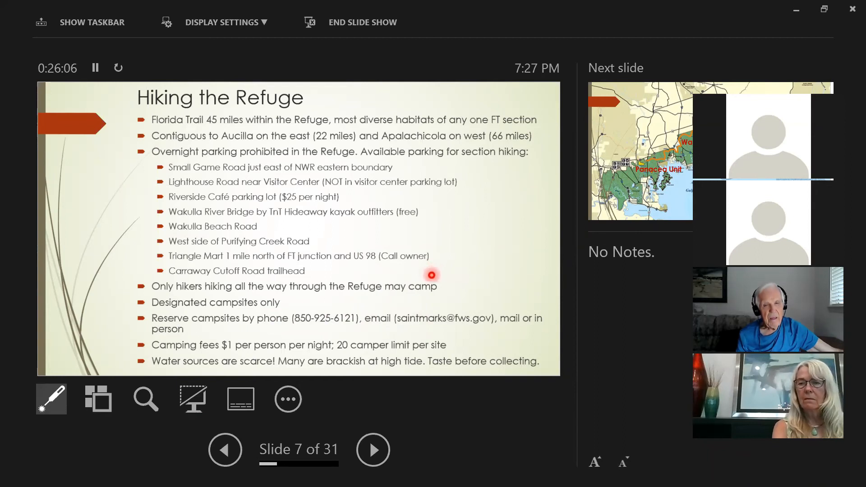
mouse_move(482, 293)
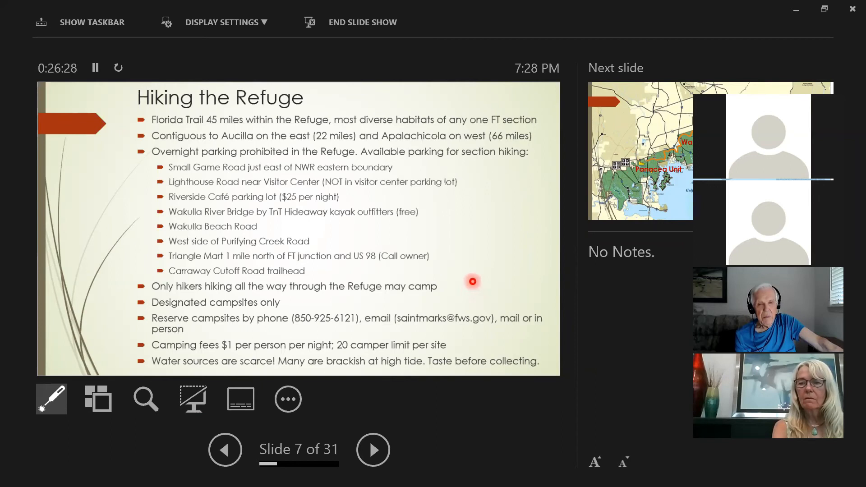
mouse_move(405, 285)
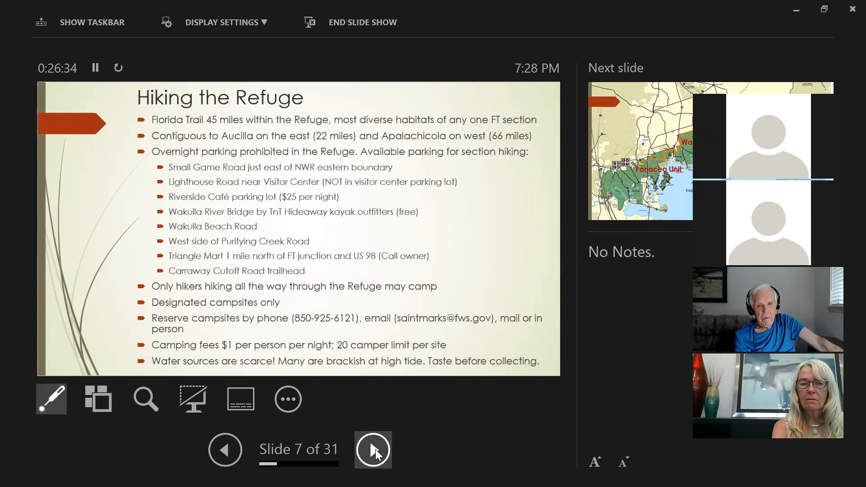
Advance to slide 8, the refuge map of the Panacea, Wakulla and St. Marks units
left_click(373, 449)
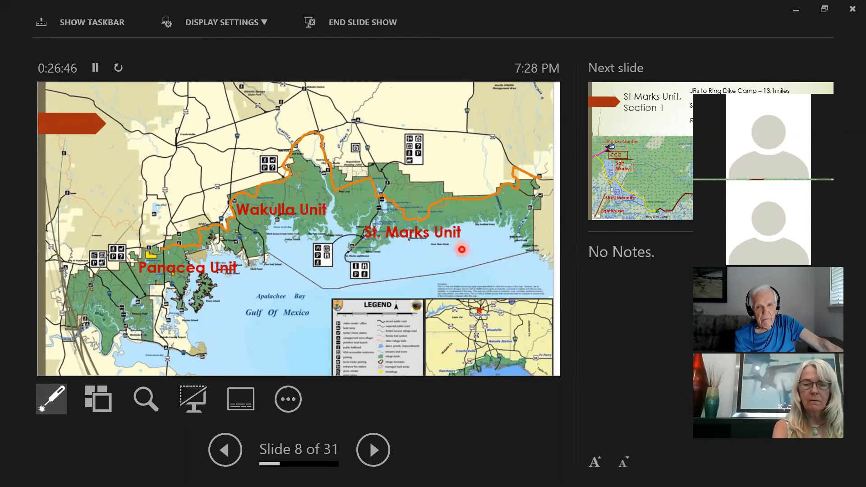
mouse_move(521, 201)
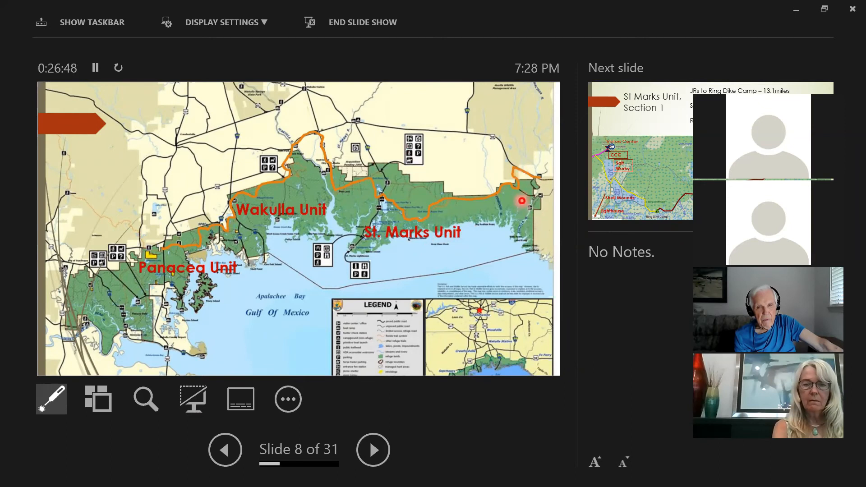
mouse_move(336, 161)
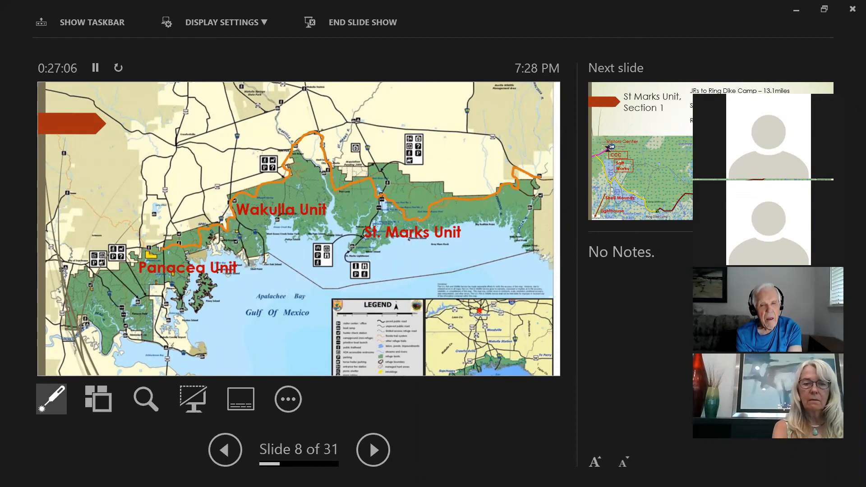
Go to slide 9, play its trail-map animation, and point at the map with the laser
left_click(373, 450)
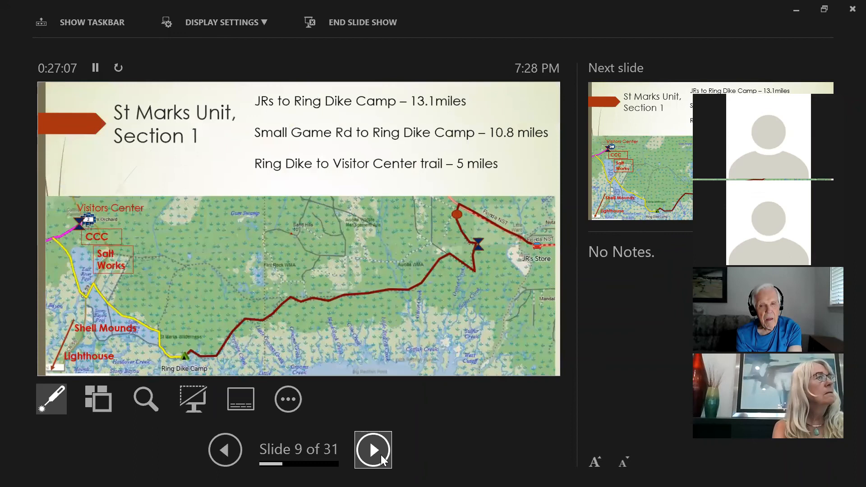
left_click(373, 449)
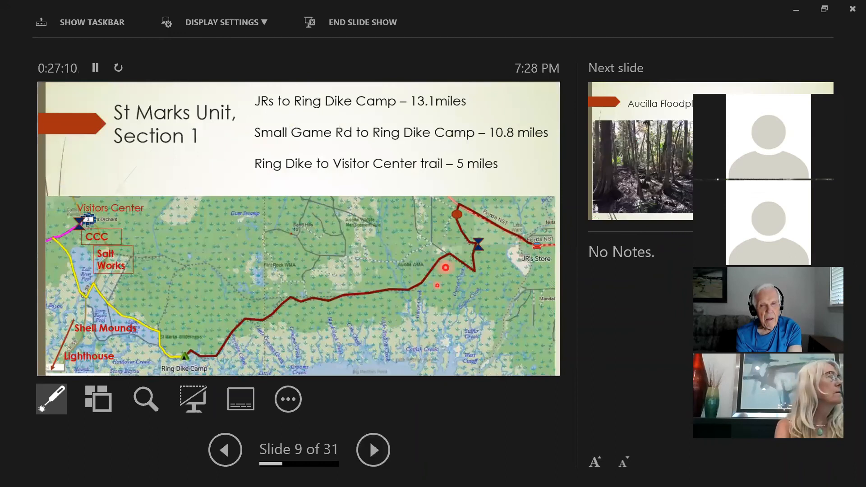
mouse_move(521, 307)
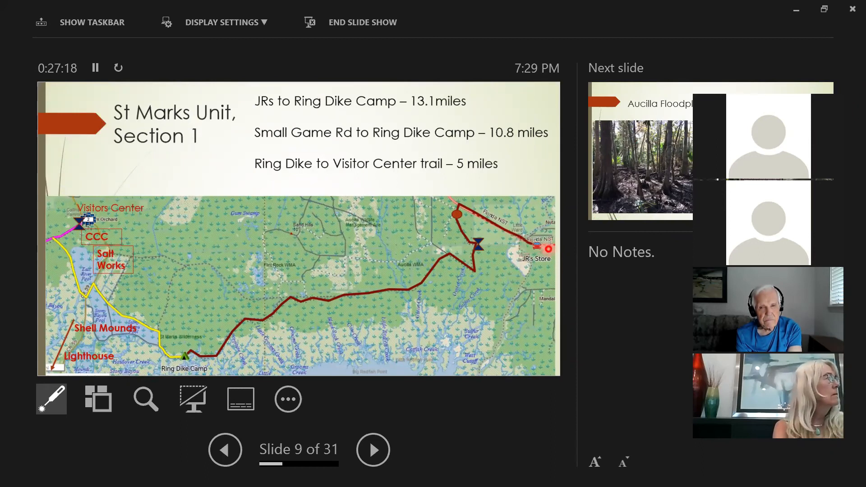
mouse_move(215, 319)
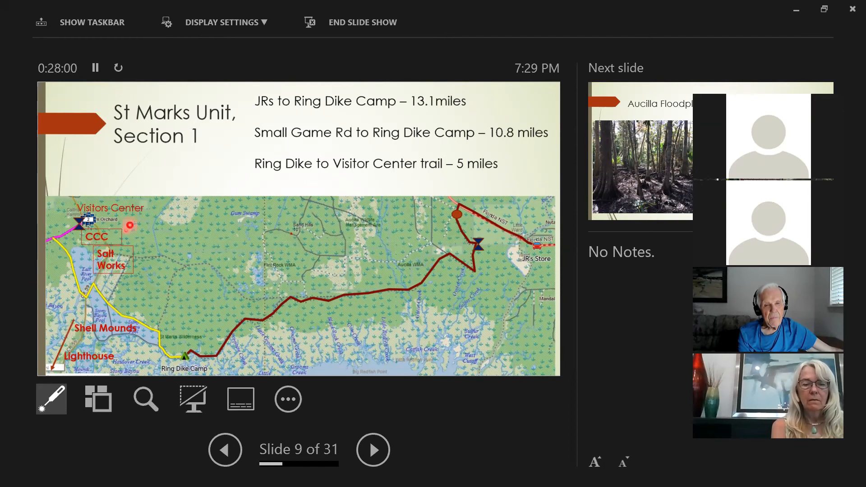
left_click(287, 399)
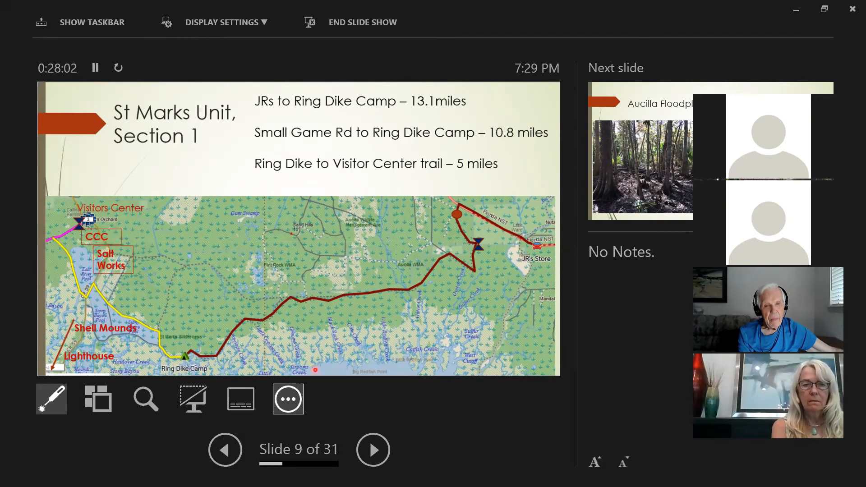
Advance past the Aucilla Floodplain slide to the boardwalk photo slide
left_click(372, 449)
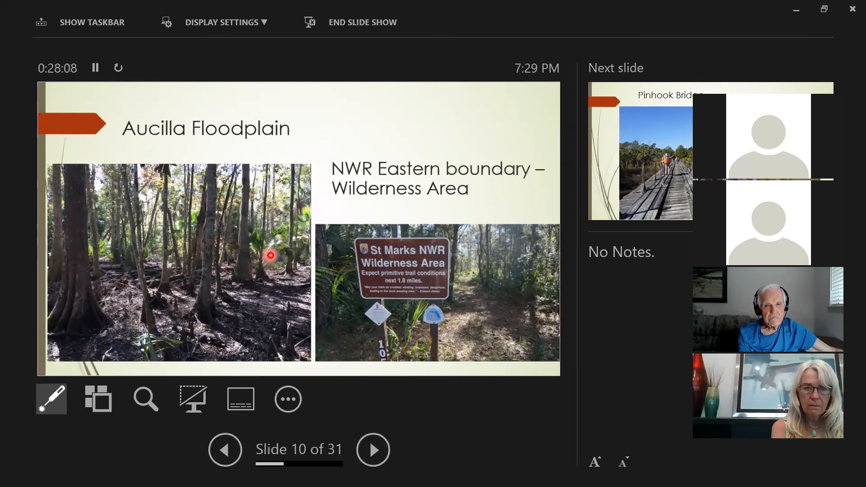
mouse_move(179, 256)
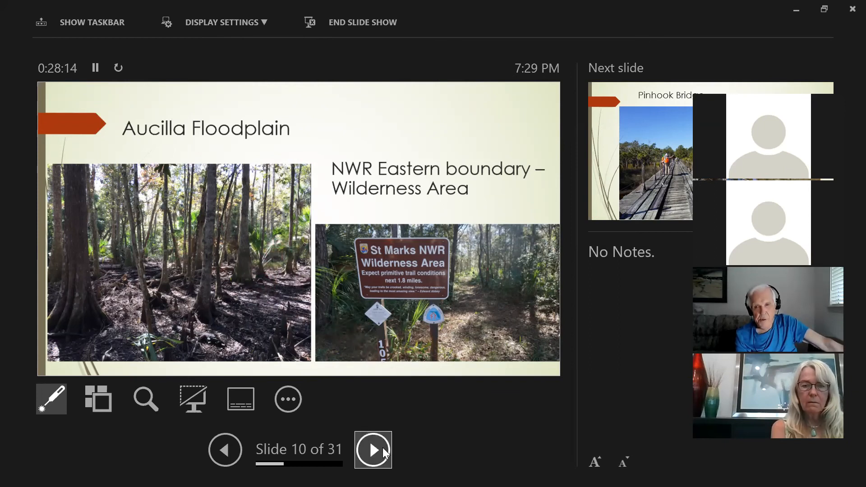
left_click(373, 449)
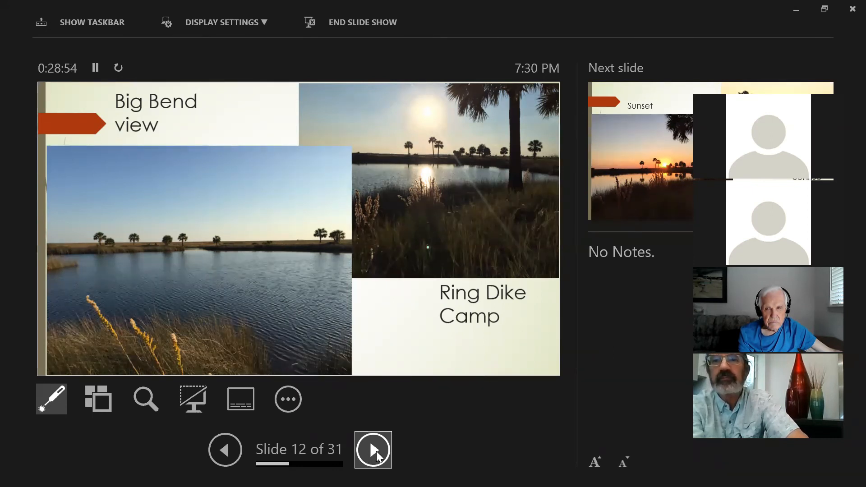
Advance through slide 13, Sunset and Sunrise, to slide 14, St Marks Unit Section 2
left_click(373, 449)
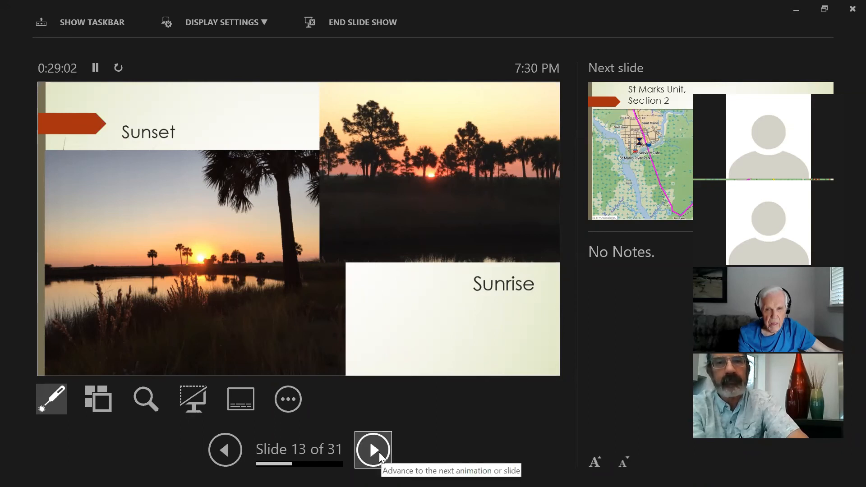
left_click(373, 449)
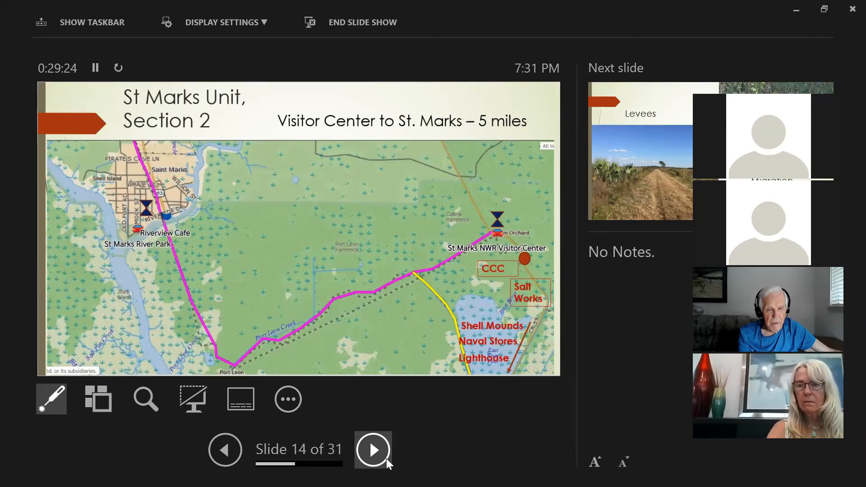
Advance from slide 14 to slide 15, Levees and Monarch Butterfly Migration
left_click(373, 450)
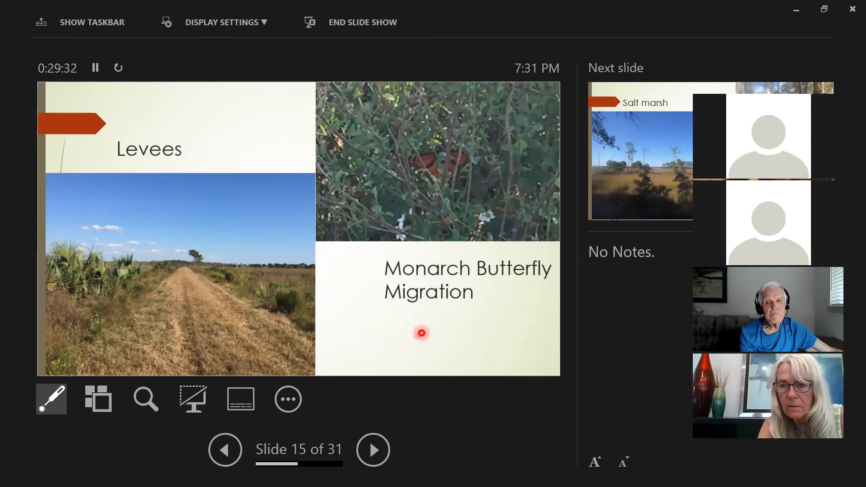
mouse_move(467, 253)
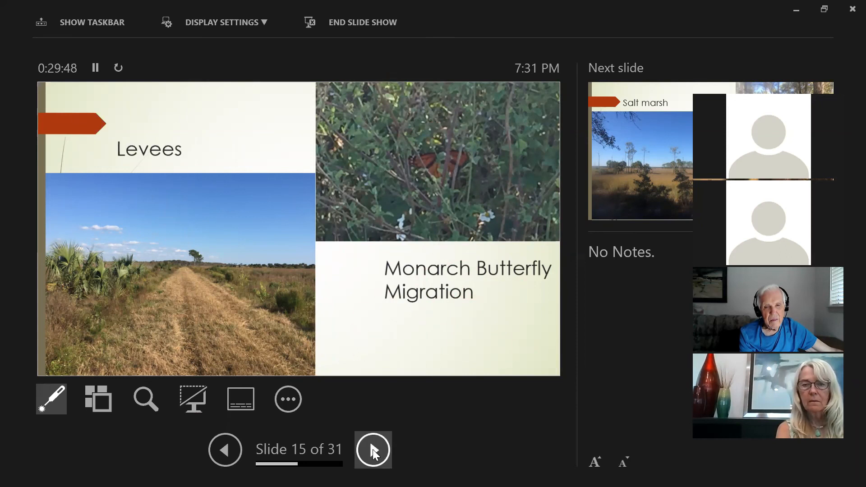
Advance through the Salt marsh and St. Marks River slides to slide 18, Wakulla Unit Section 1
left_click(373, 450)
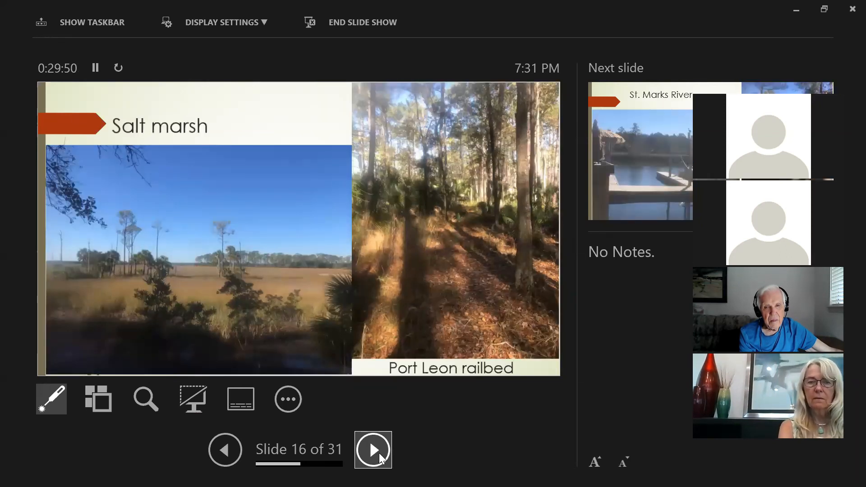
mouse_move(442, 410)
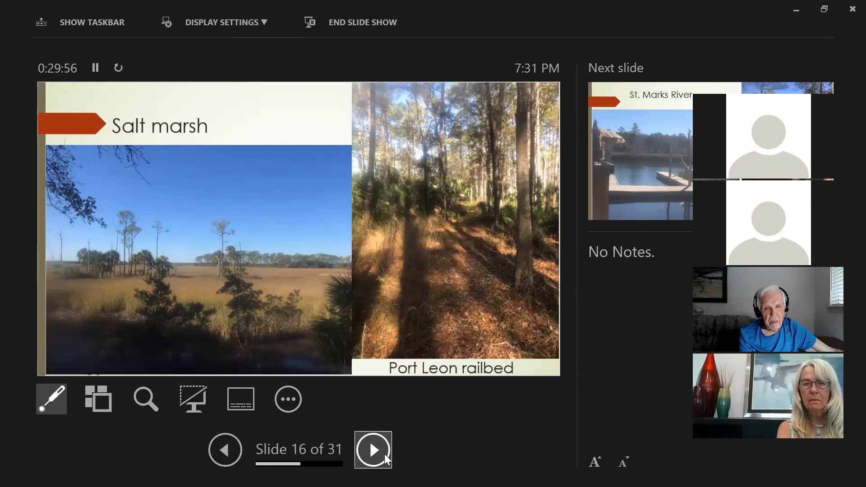
left_click(372, 449)
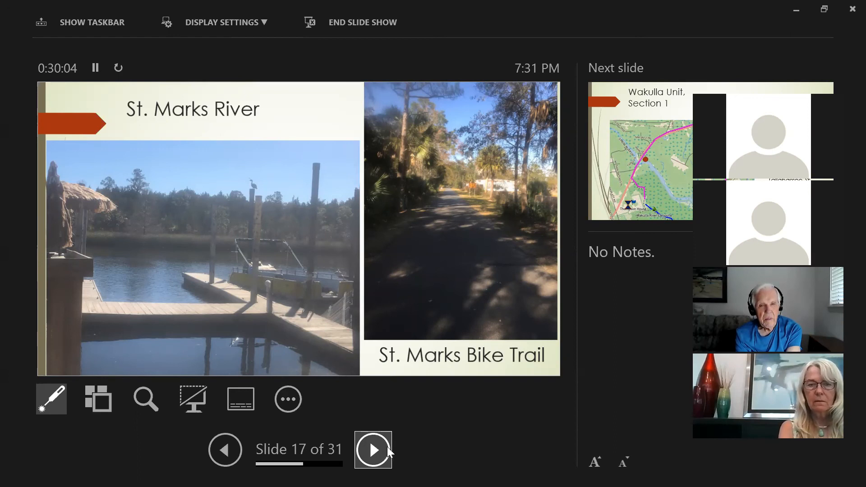
mouse_move(393, 448)
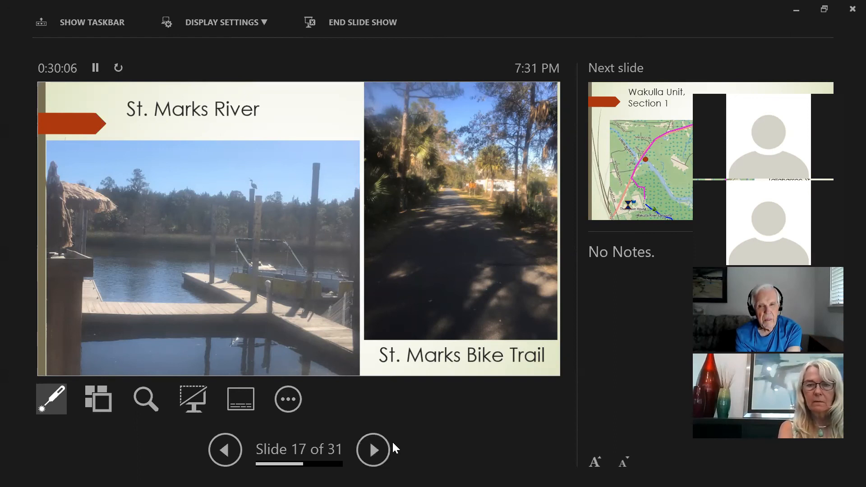
mouse_move(353, 457)
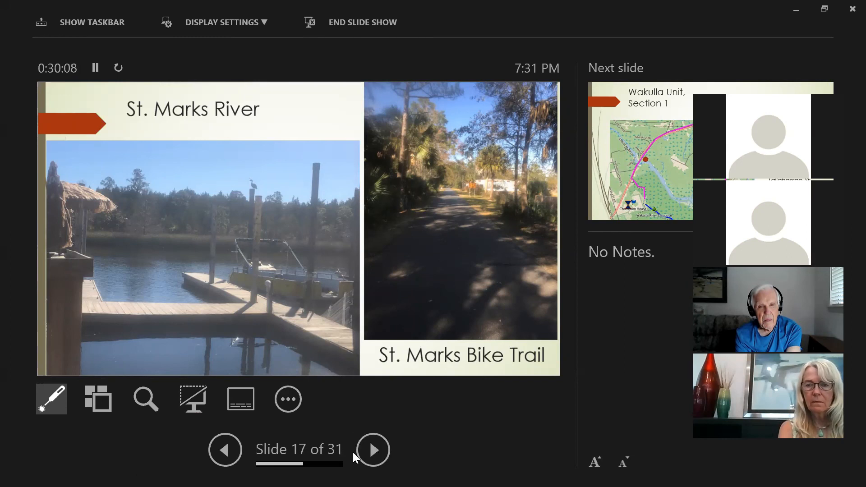
mouse_move(226, 389)
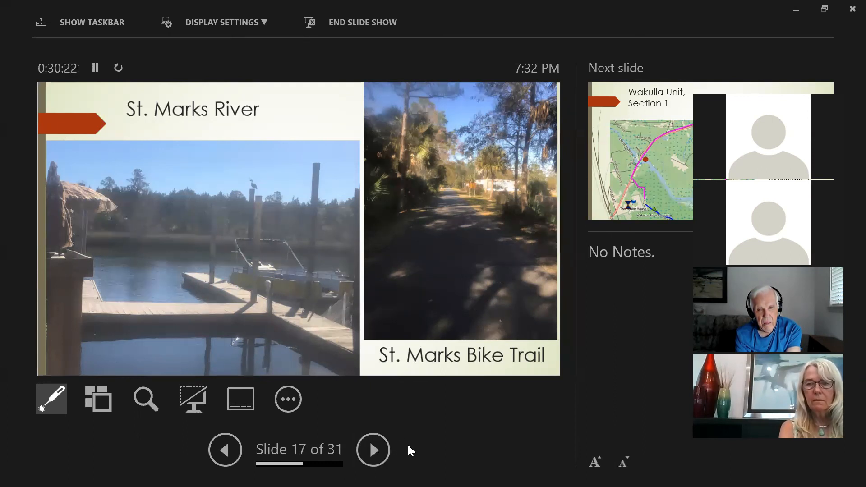
mouse_move(472, 437)
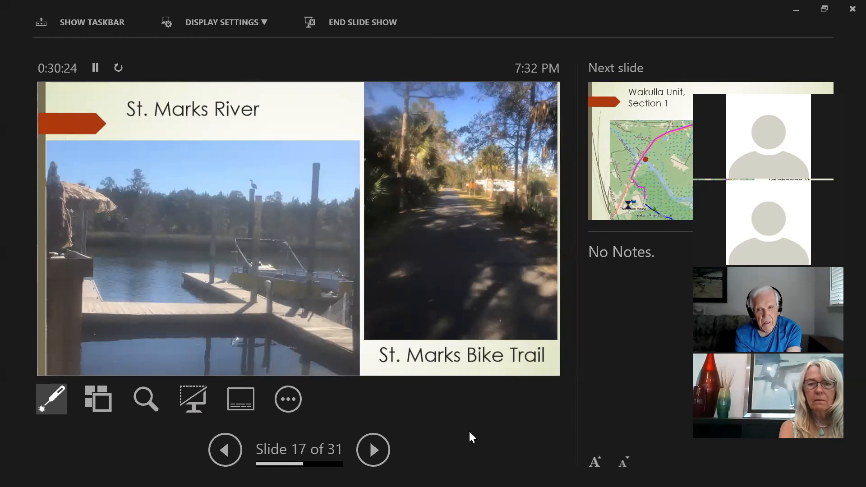
mouse_move(476, 435)
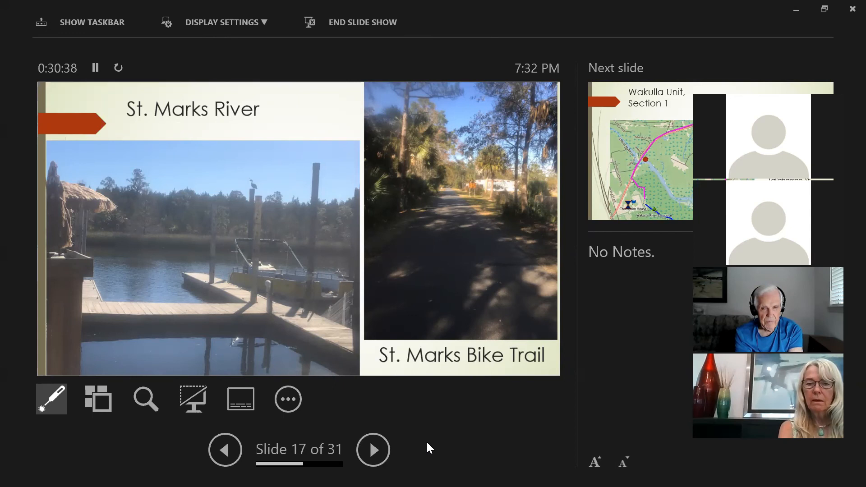
mouse_move(373, 449)
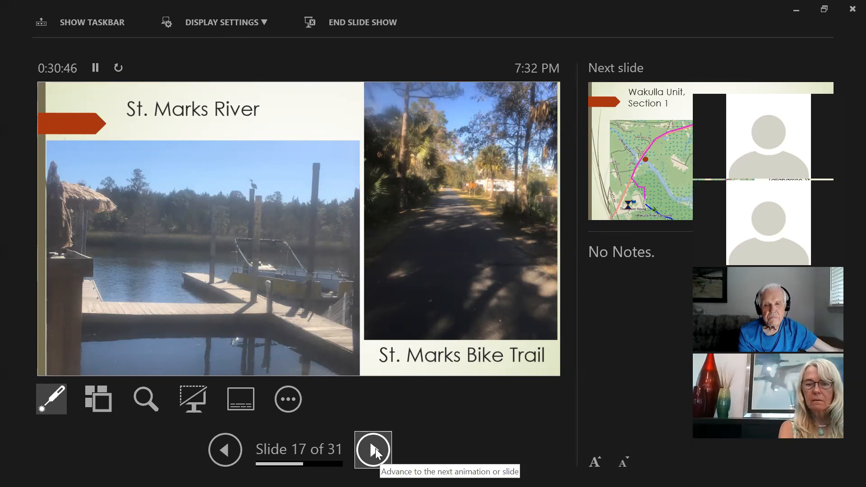
mouse_move(389, 445)
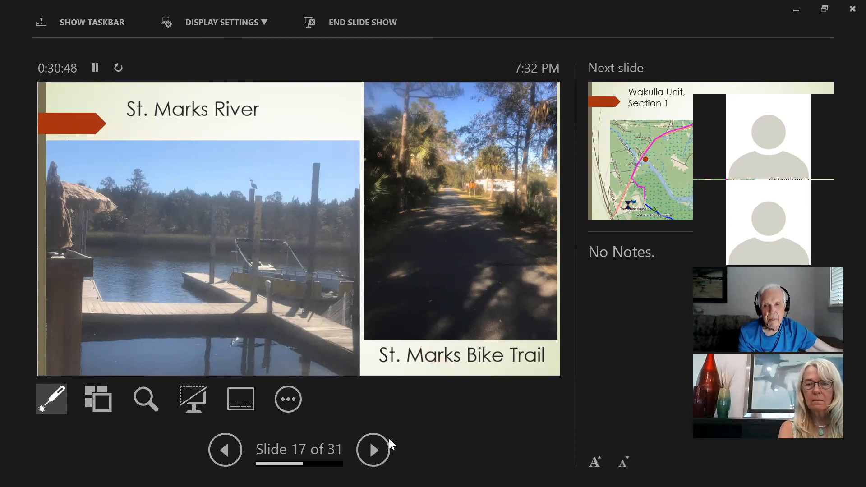
left_click(372, 450)
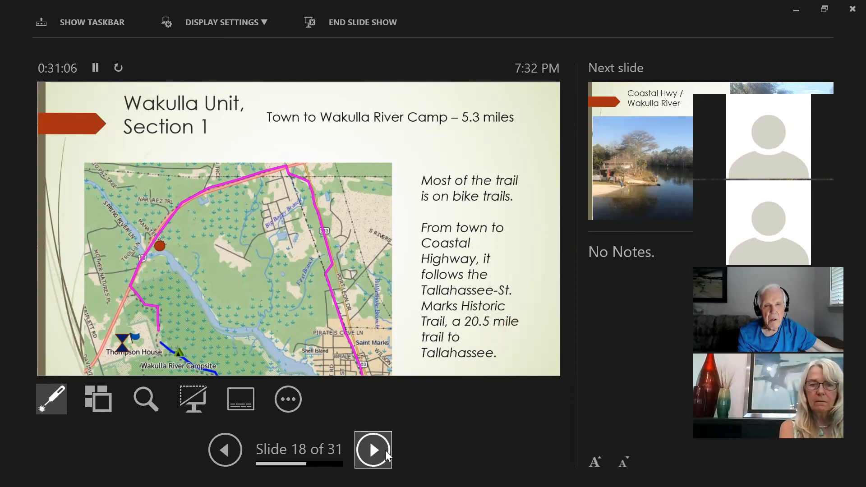
Advance through the Coastal Hwy / Wakulla River slide to slide 20, Wakulla River Campsite
left_click(372, 449)
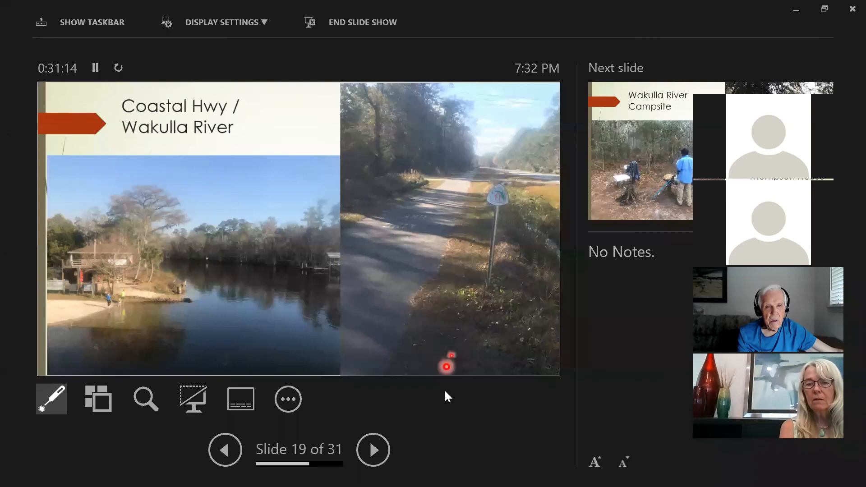
left_click(373, 449)
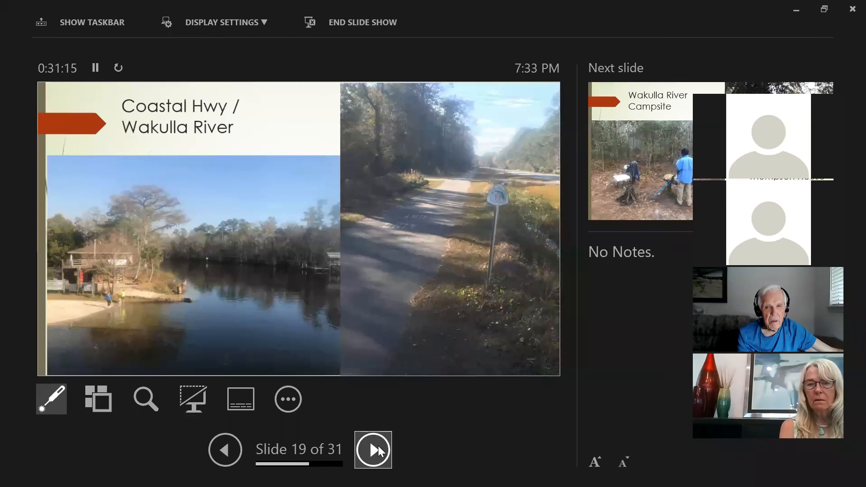
left_click(372, 450)
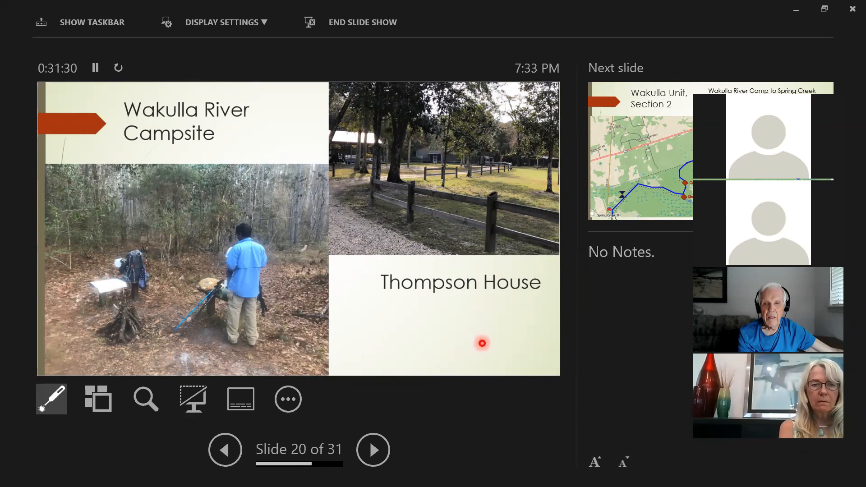
mouse_move(345, 160)
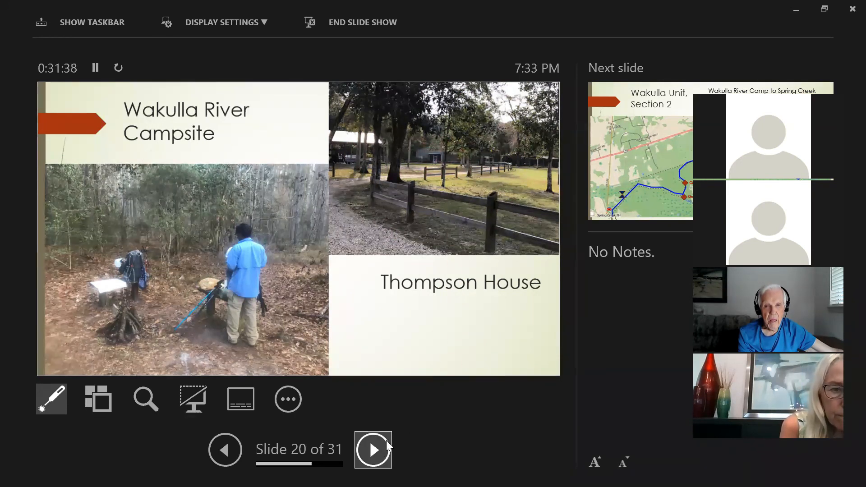
Advance to slide 21, Wakulla Unit Section 2, and play its remaining animation
left_click(372, 449)
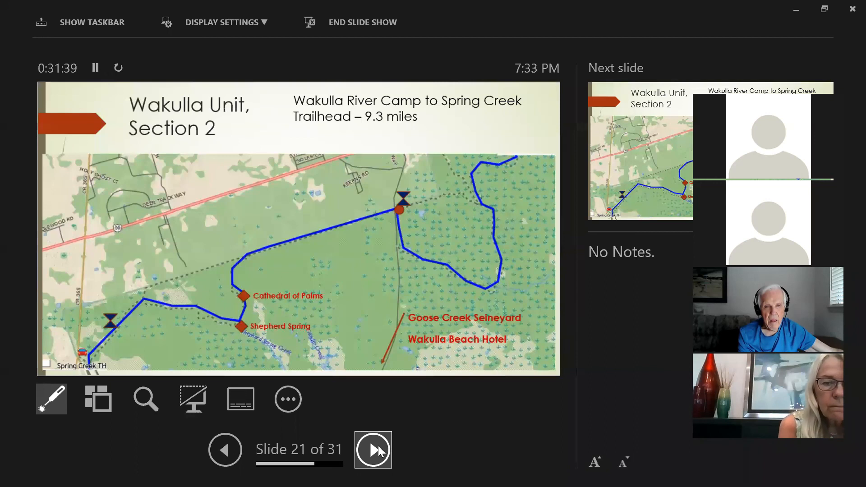
left_click(372, 450)
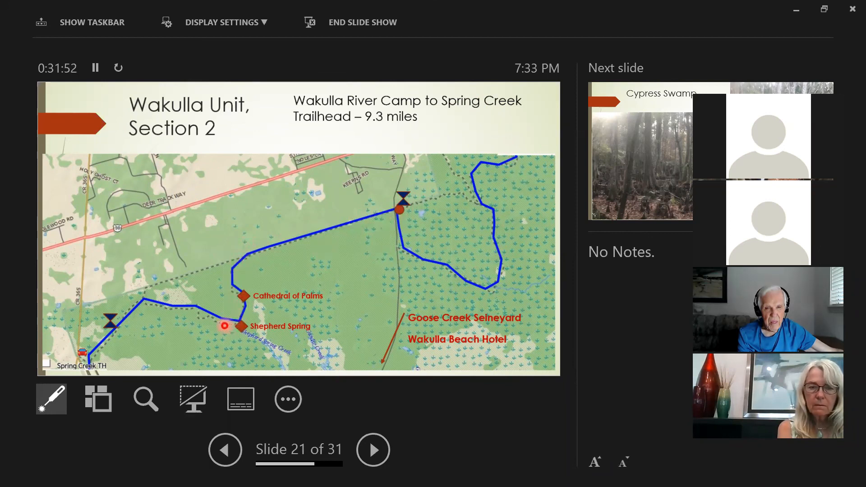
mouse_move(308, 221)
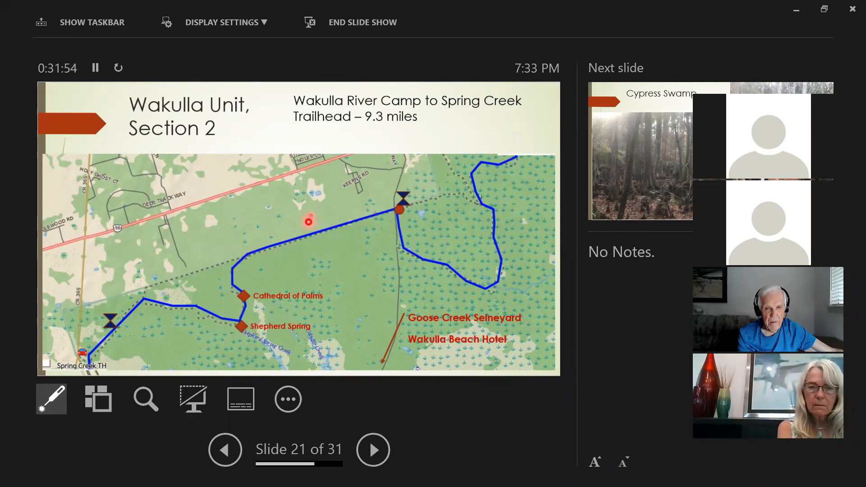
mouse_move(315, 286)
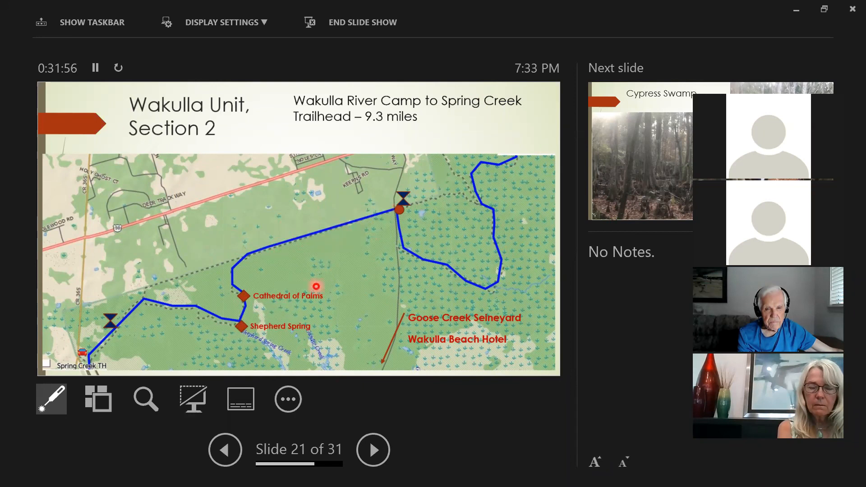
mouse_move(282, 257)
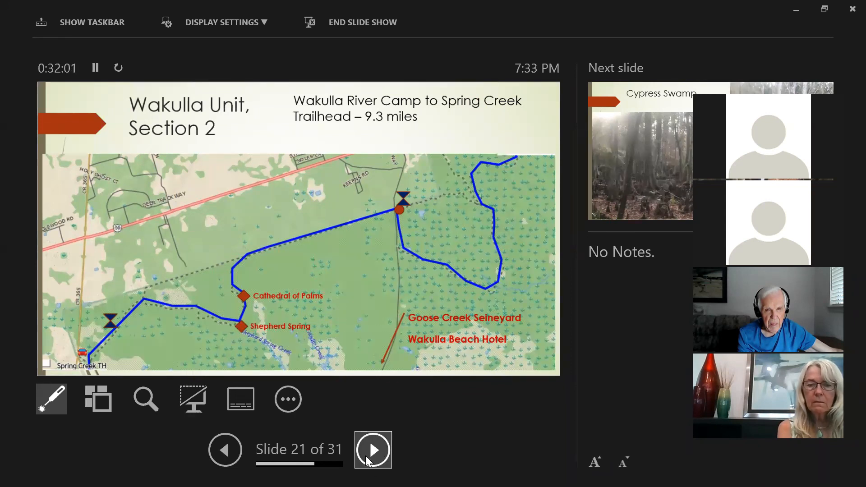
Advance through Cypress Swamp, Forest Road and More of the Cathedral to slide 25, Shepherd Spring
left_click(373, 449)
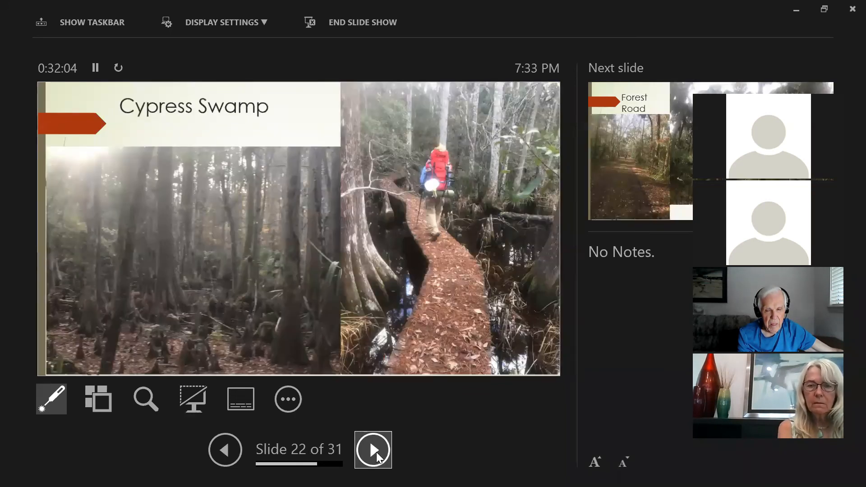
left_click(372, 449)
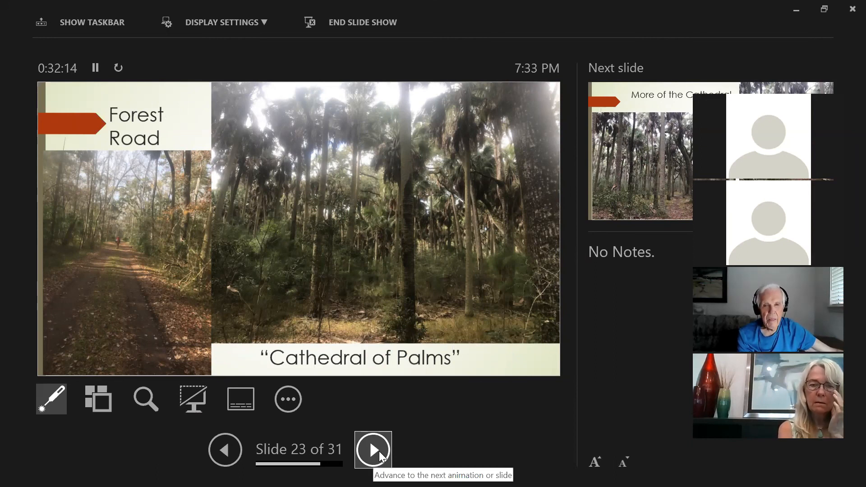
left_click(373, 449)
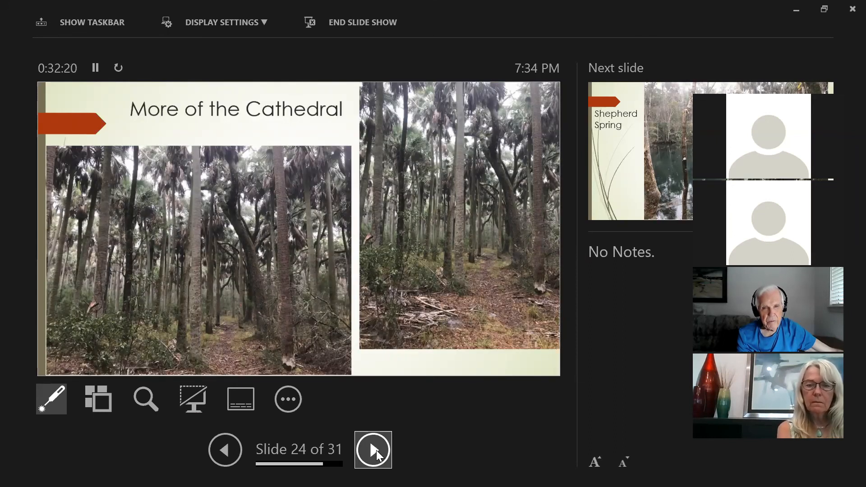
left_click(372, 449)
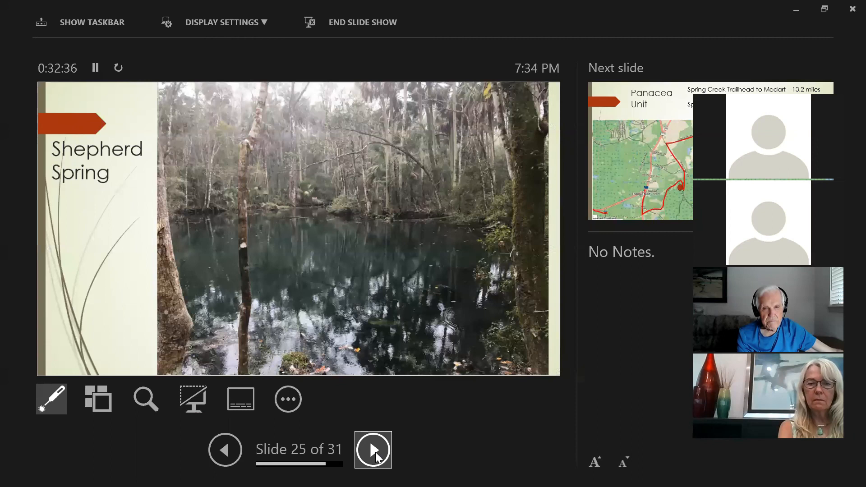
Advance to slide 26, the Panacea Unit map from Spring Creek Trailhead to Medart
left_click(372, 449)
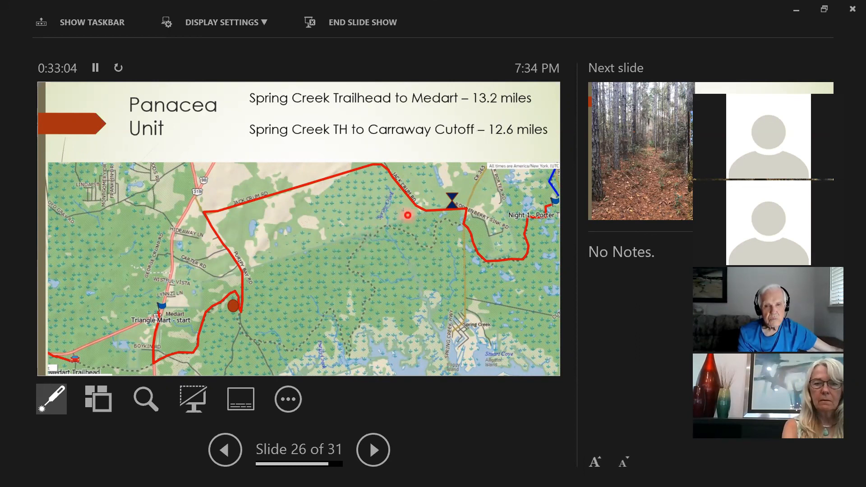
mouse_move(397, 247)
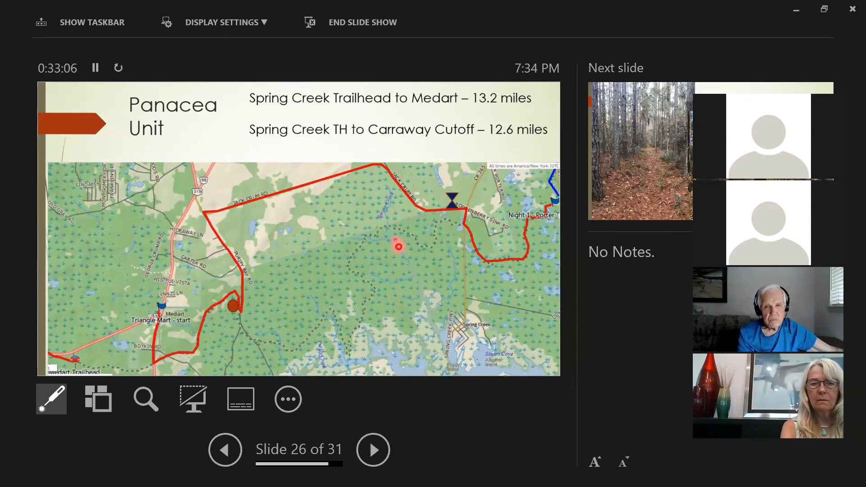
mouse_move(372, 231)
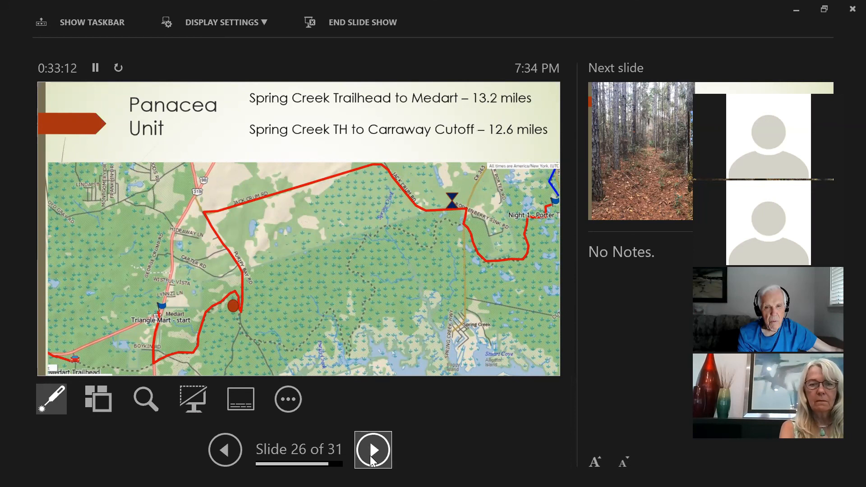
Advance through Pine flatwoods, Road detour and Panacea Trailheads to slide 31, Thank you!
left_click(373, 450)
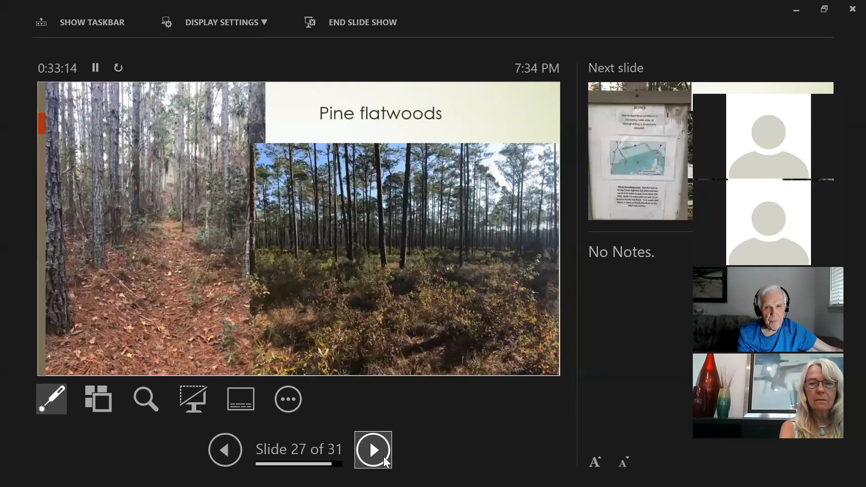
left_click(372, 449)
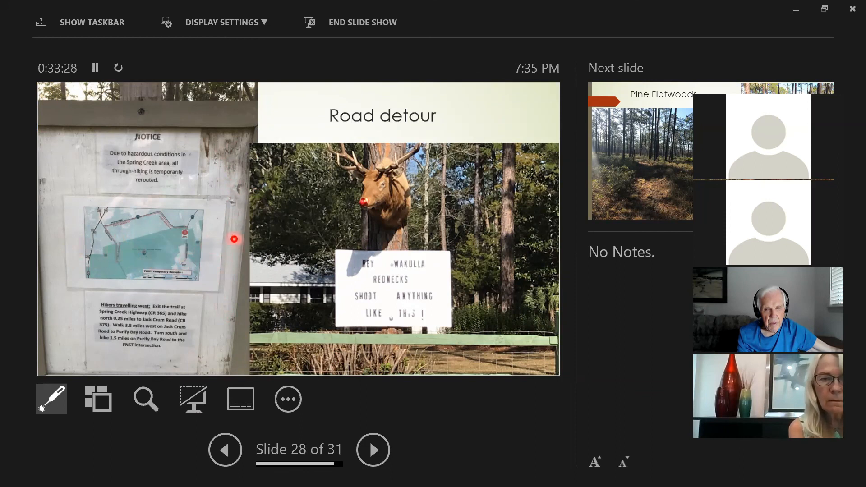
mouse_move(466, 331)
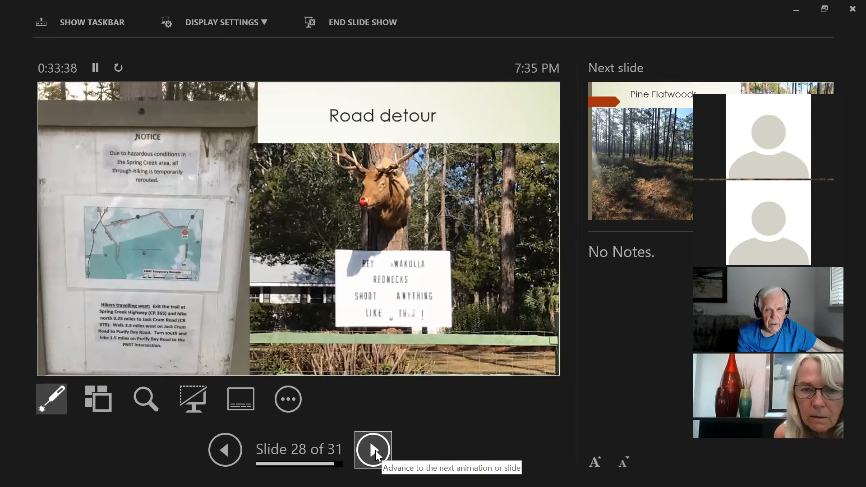
left_click(373, 449)
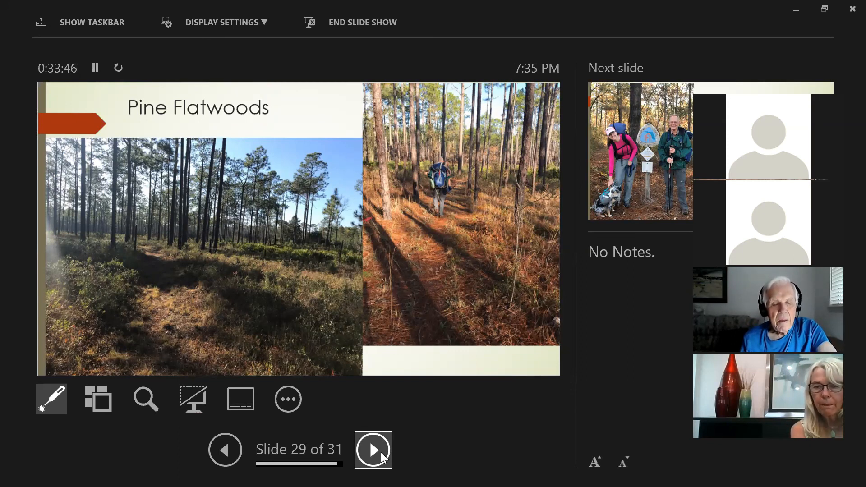
left_click(373, 449)
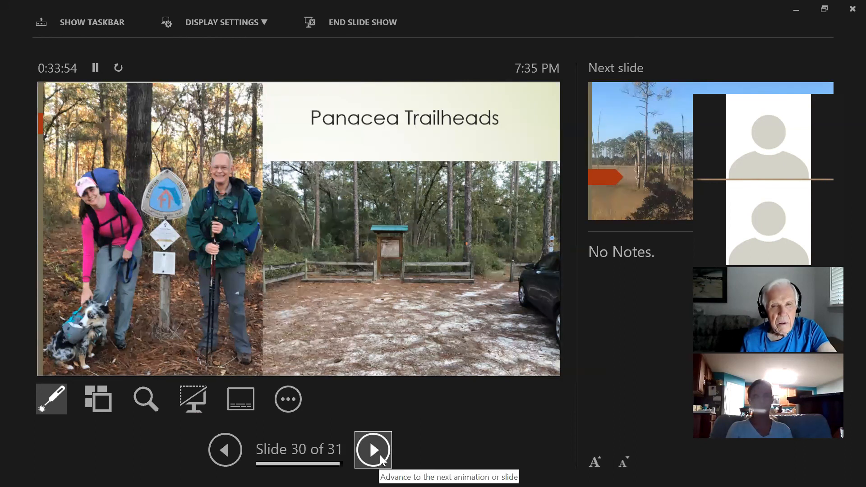
left_click(372, 449)
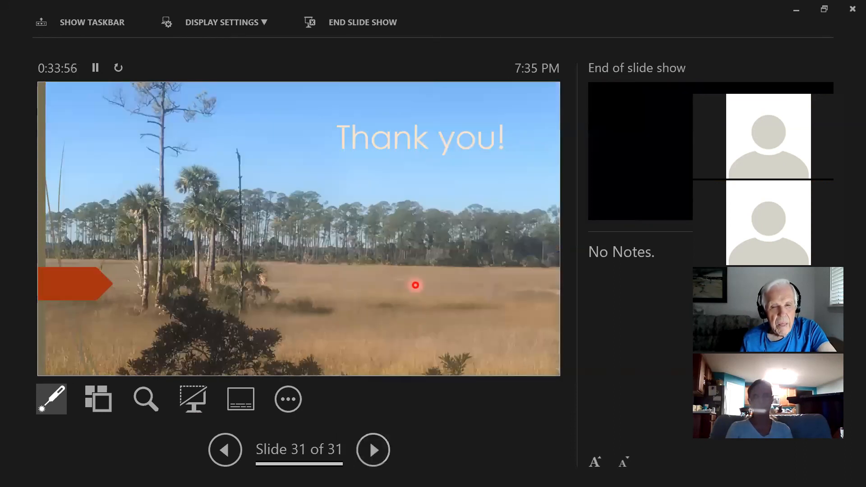